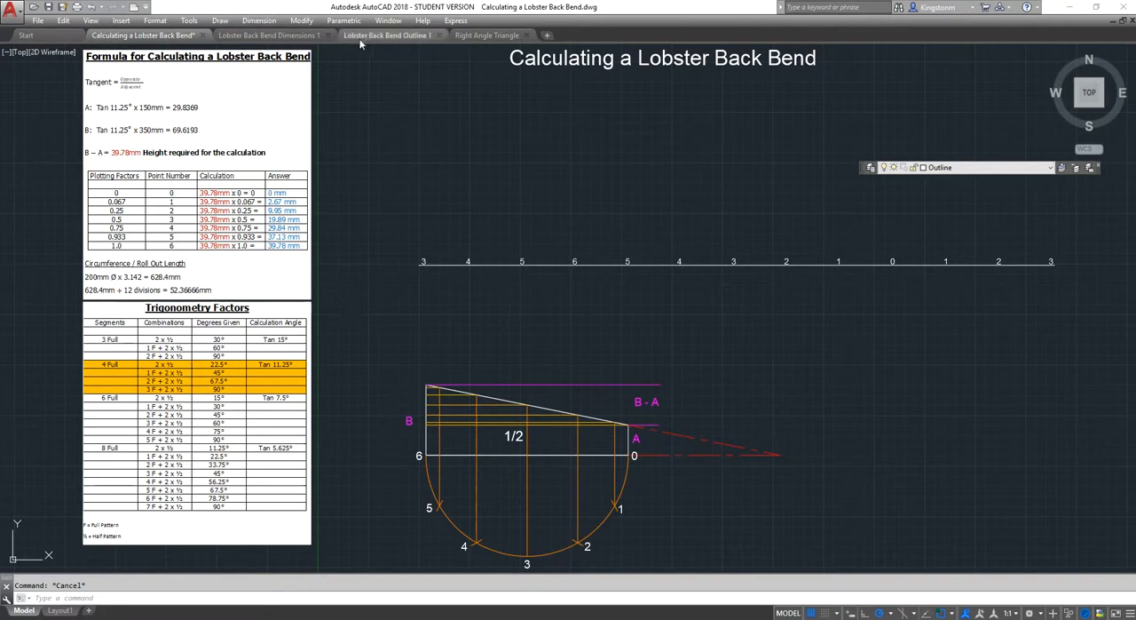
Step: Switch to the Lobster Back Bend Outline 1 drawing and inspect its roll-out grid line
click(388, 36)
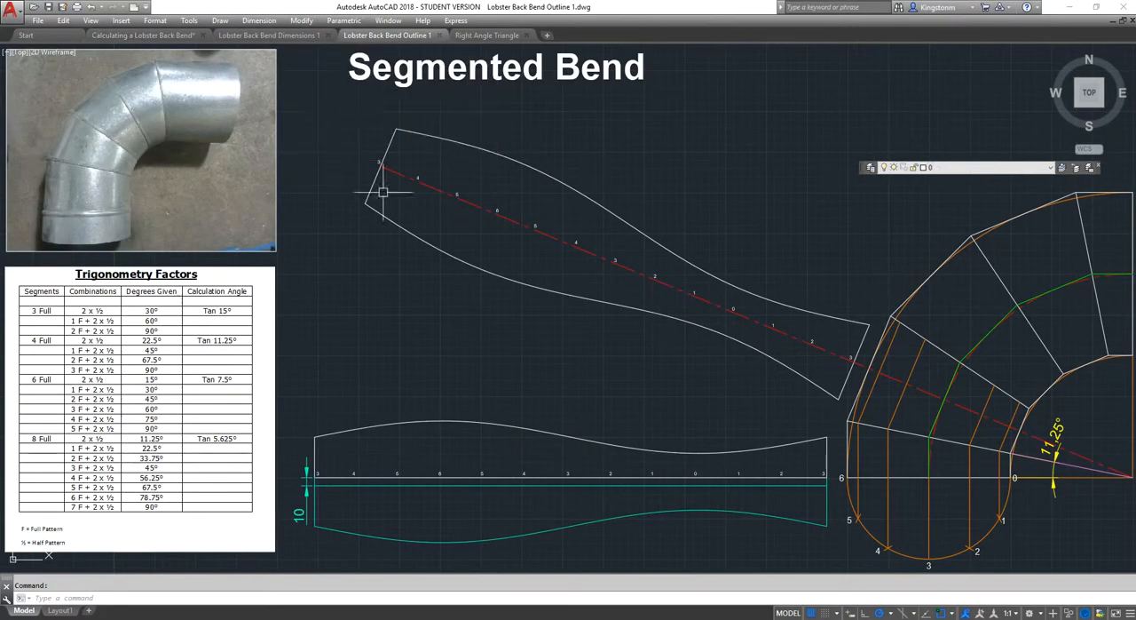
mouse_move(766, 377)
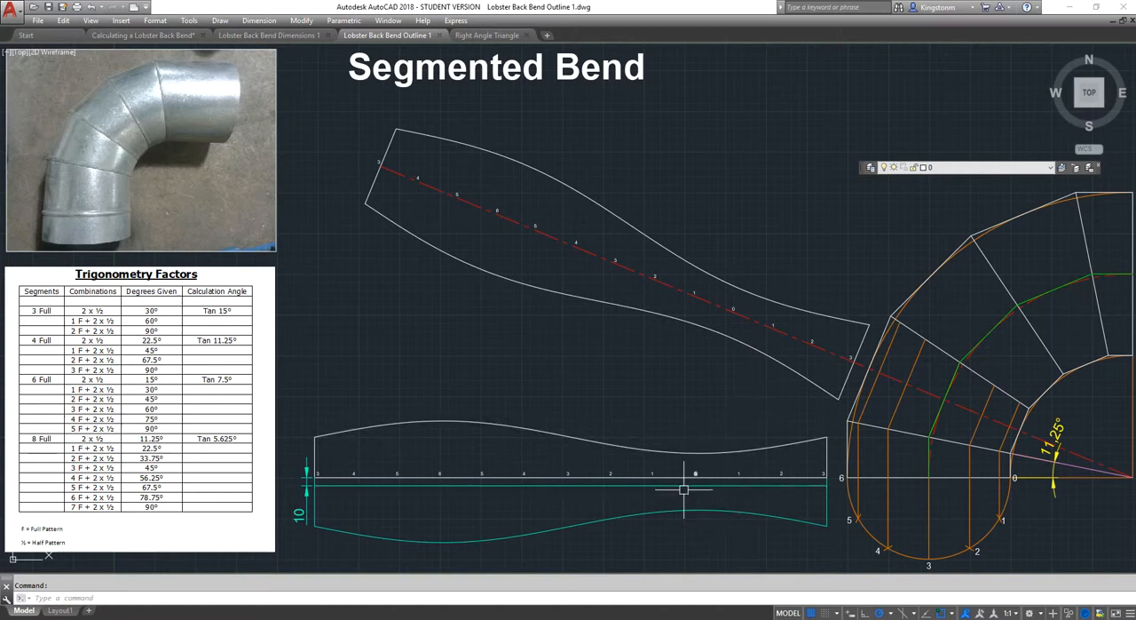
click(683, 489)
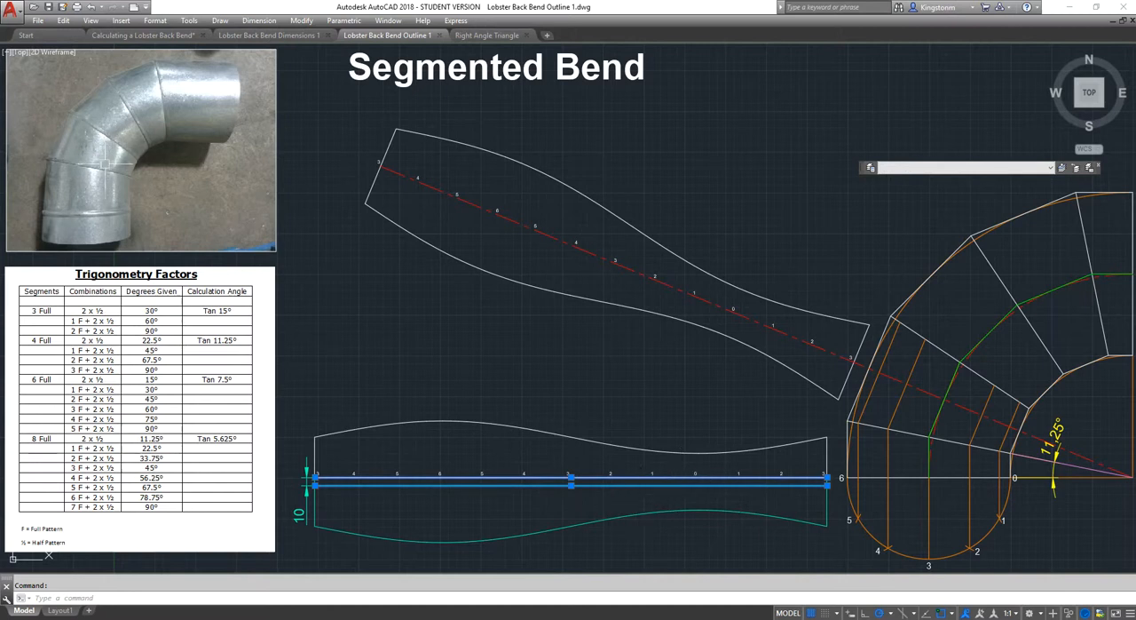
key(Escape)
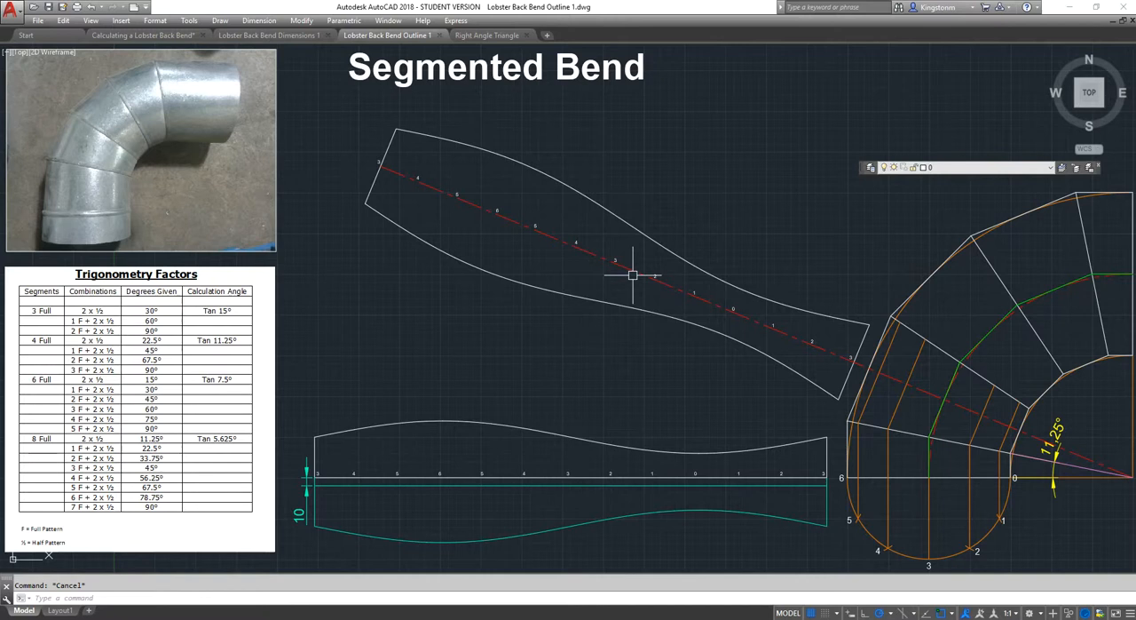
Step: Zoom in on the half-circle profile with points 0 to 6 and the 11.25° angle
right_click(633, 275)
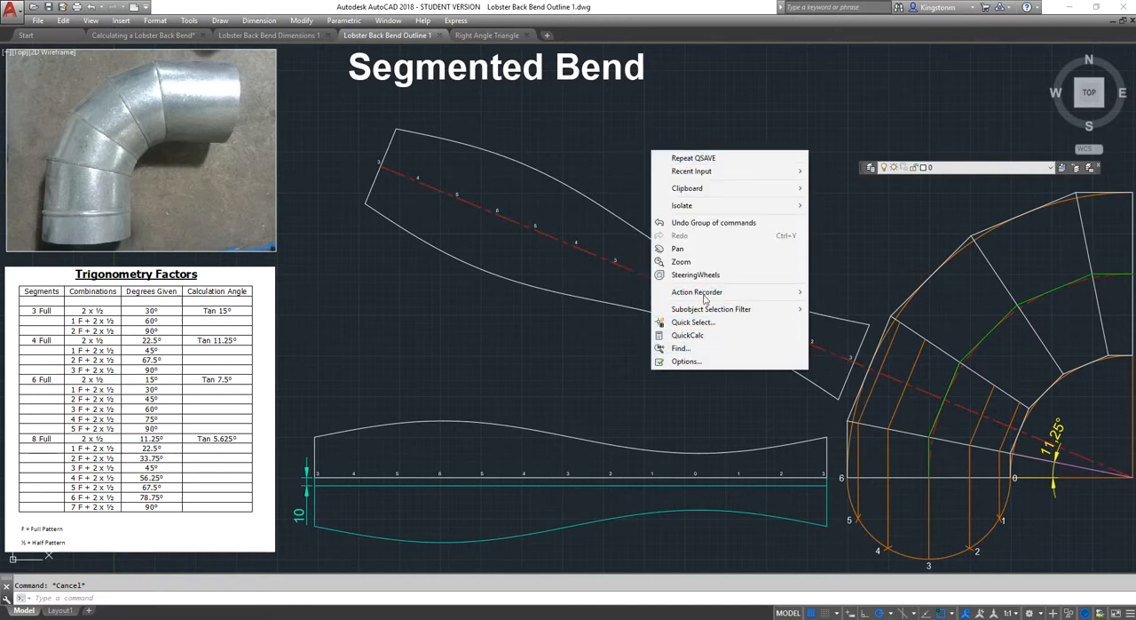
click(678, 248)
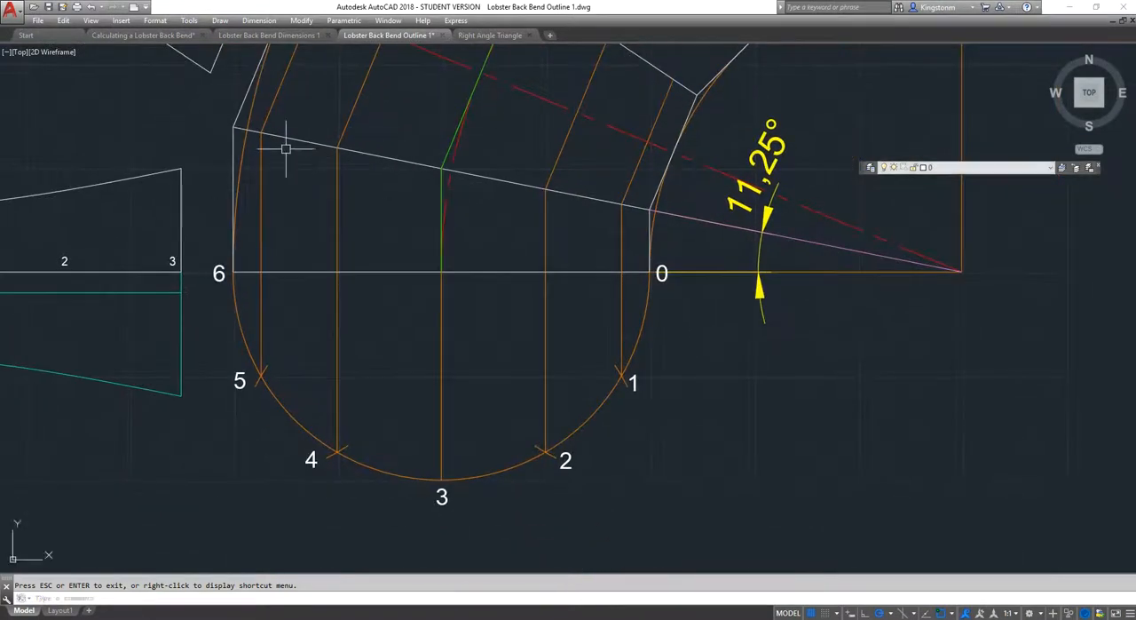
click(311, 273)
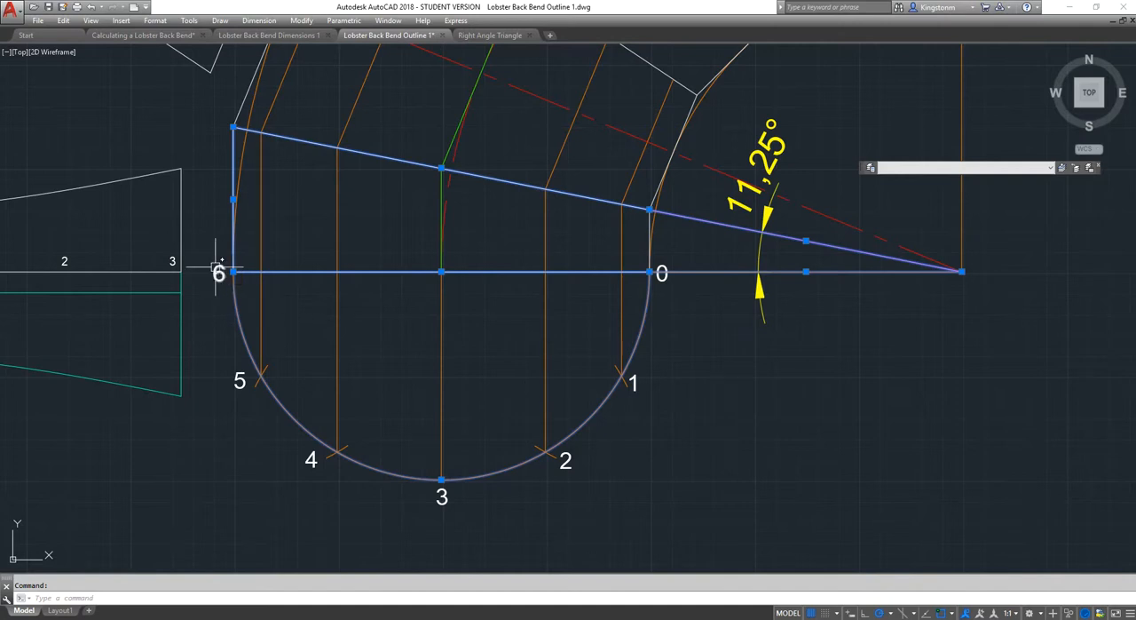
mouse_move(489, 291)
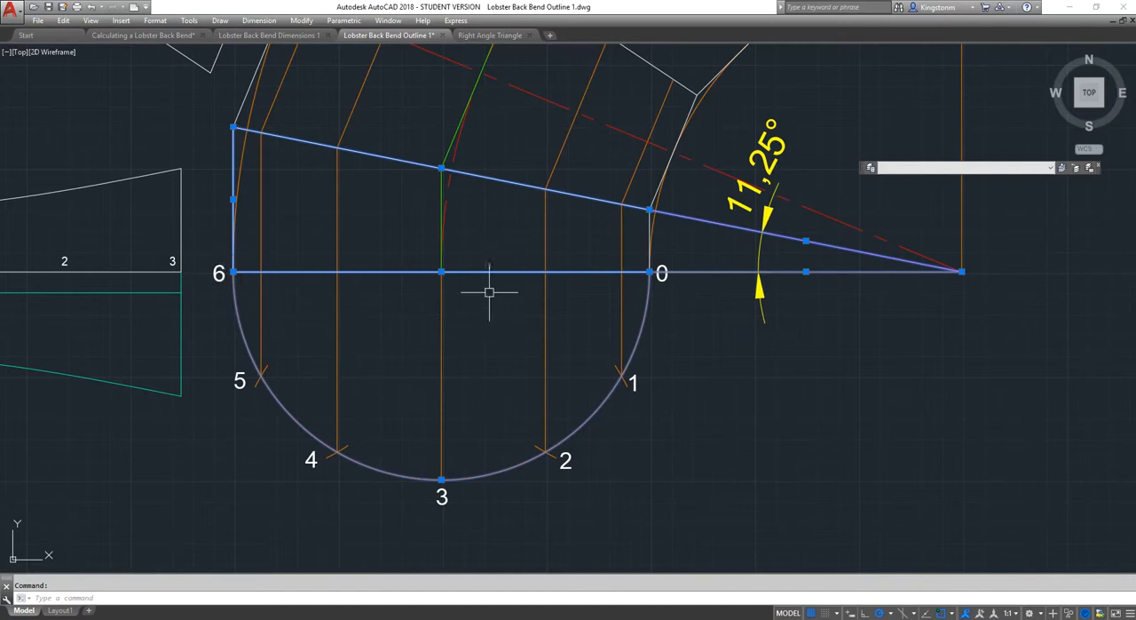
mouse_move(752, 224)
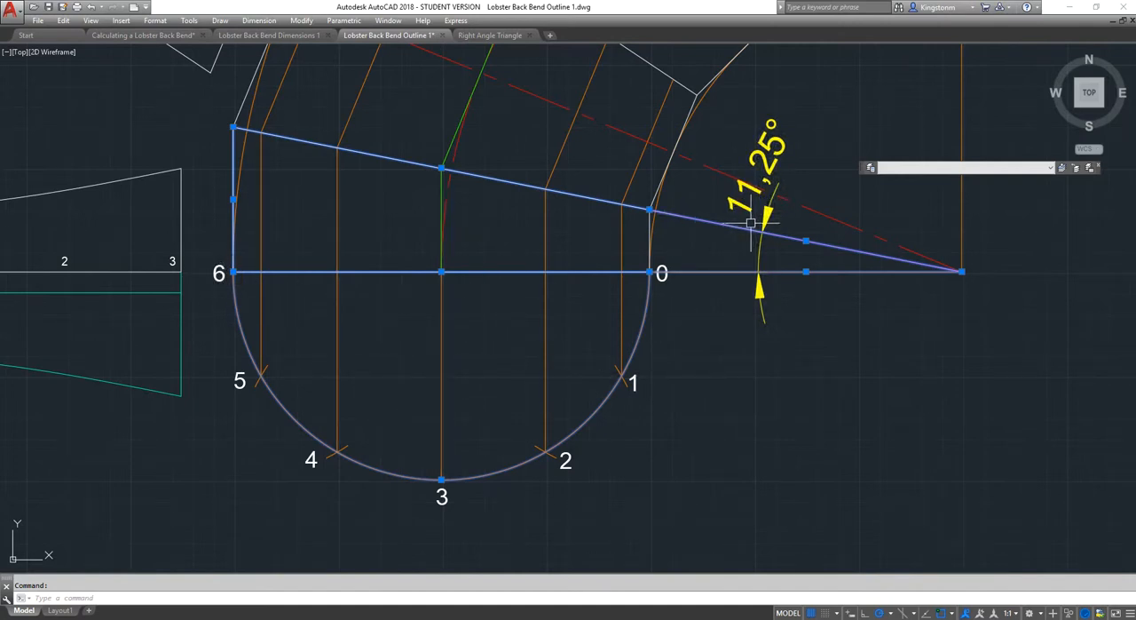
mouse_move(788, 371)
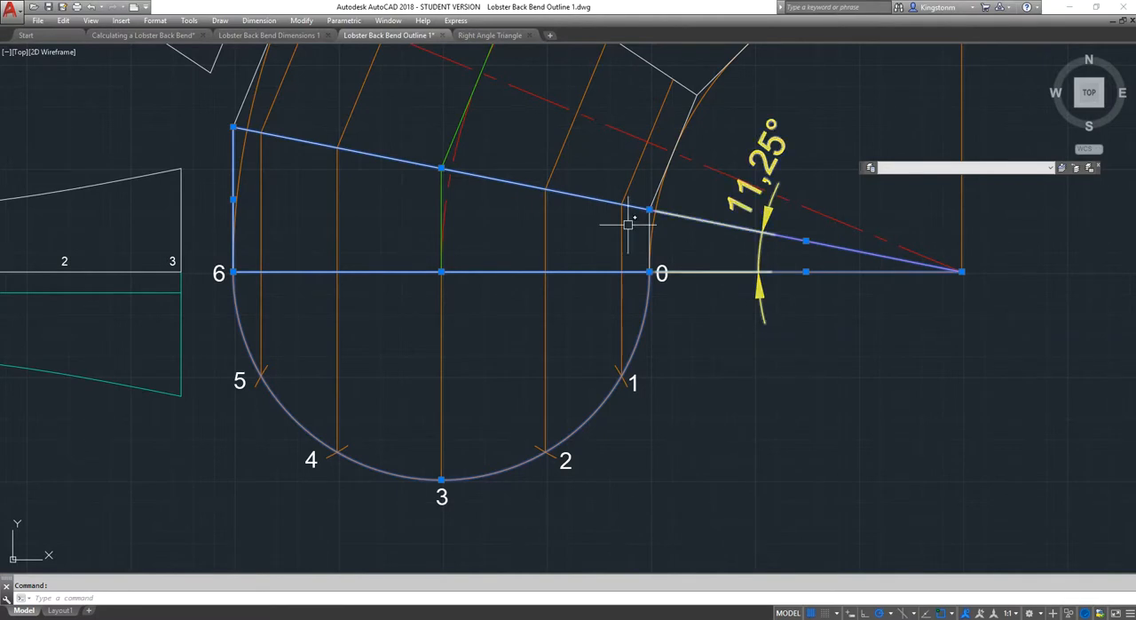
key(Escape)
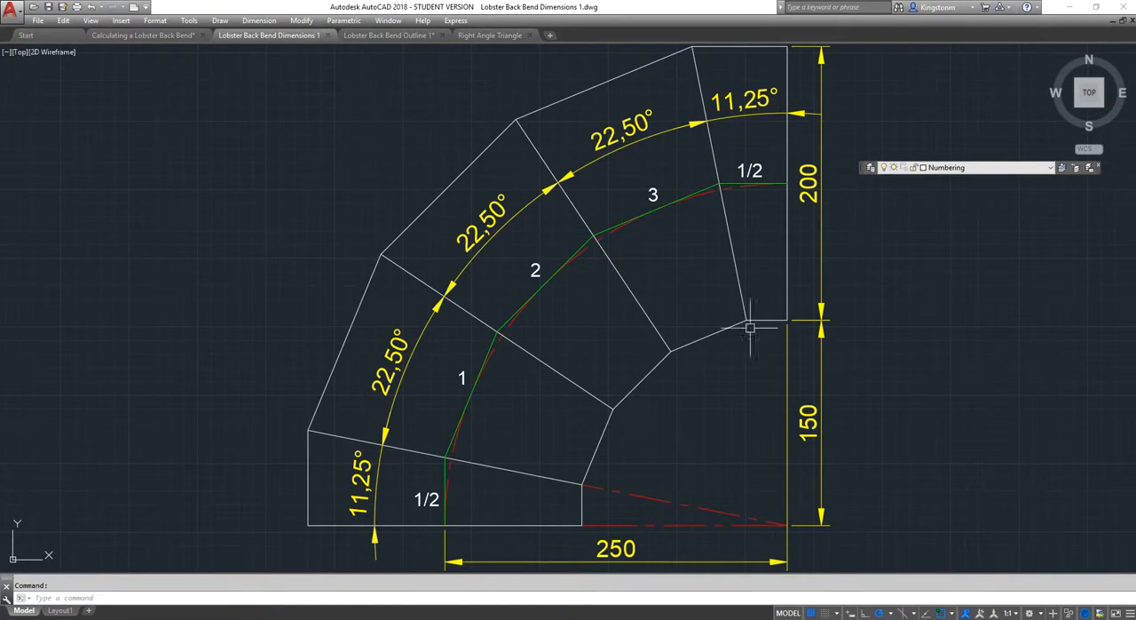
mouse_move(469, 364)
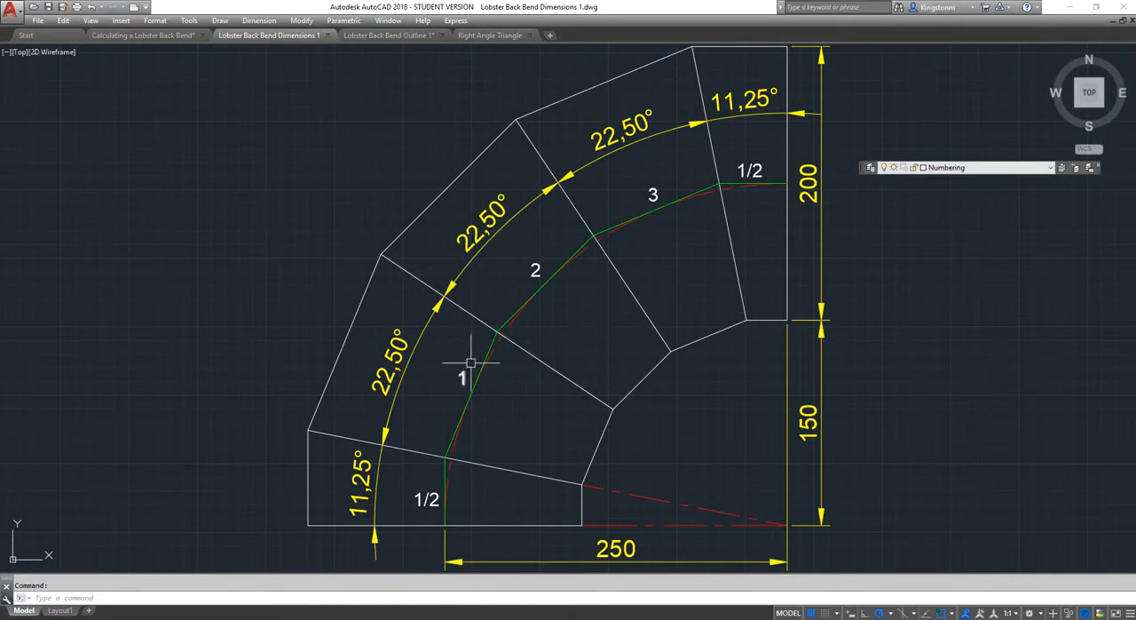
mouse_move(759, 158)
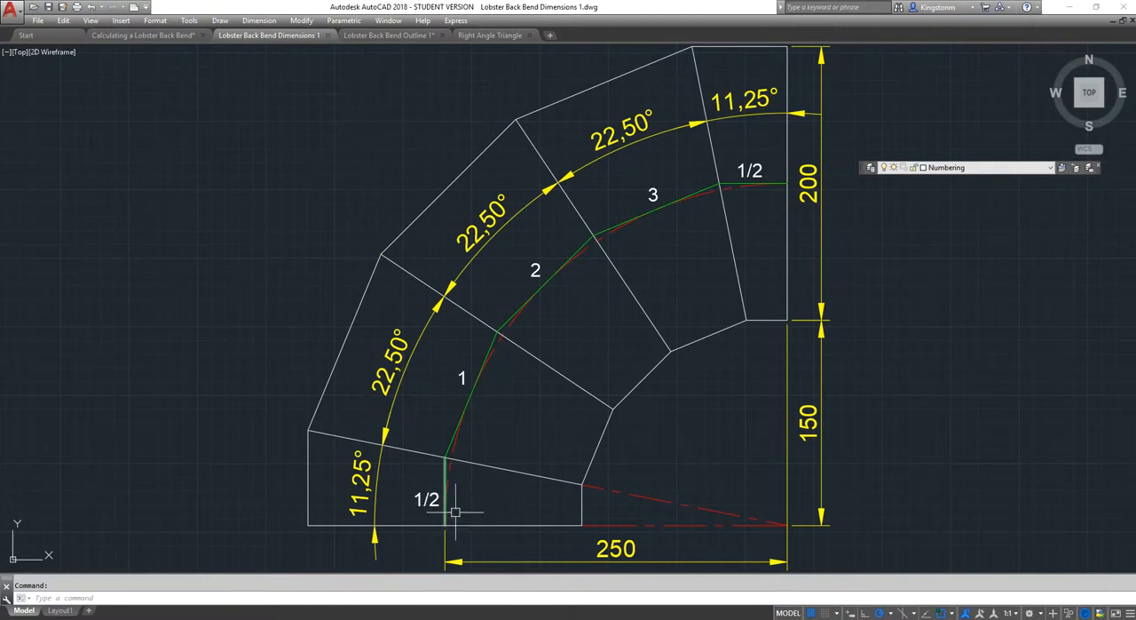
mouse_move(716, 311)
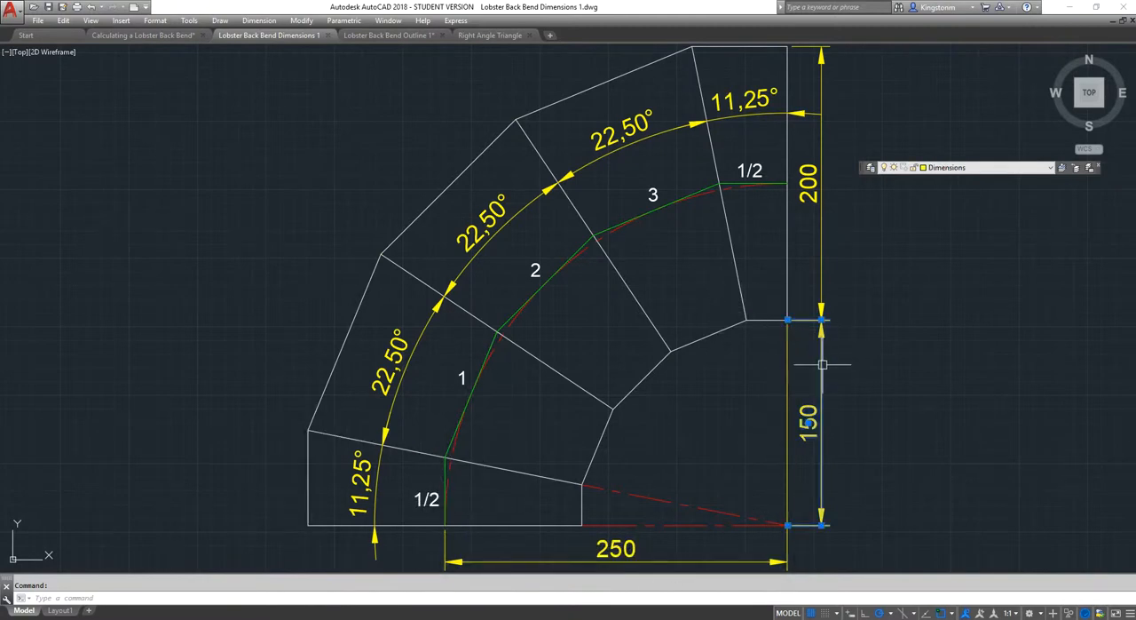
mouse_move(825, 199)
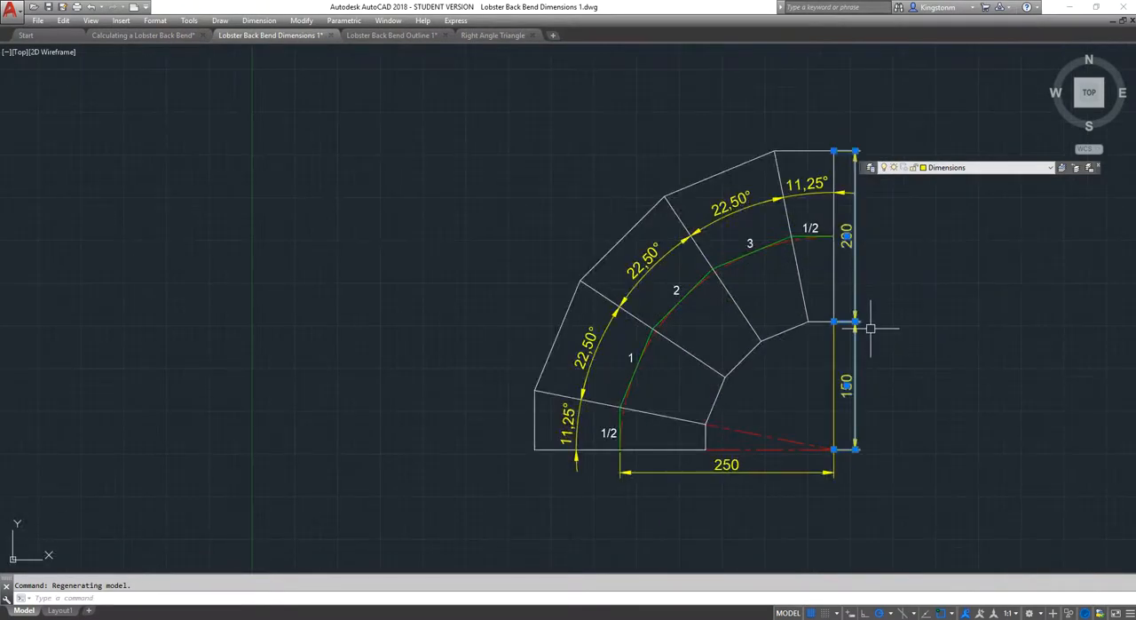
Step: Check the 150 dimension, then switch to the Calculating a Lobster Back Bend drawing
key(Escape)
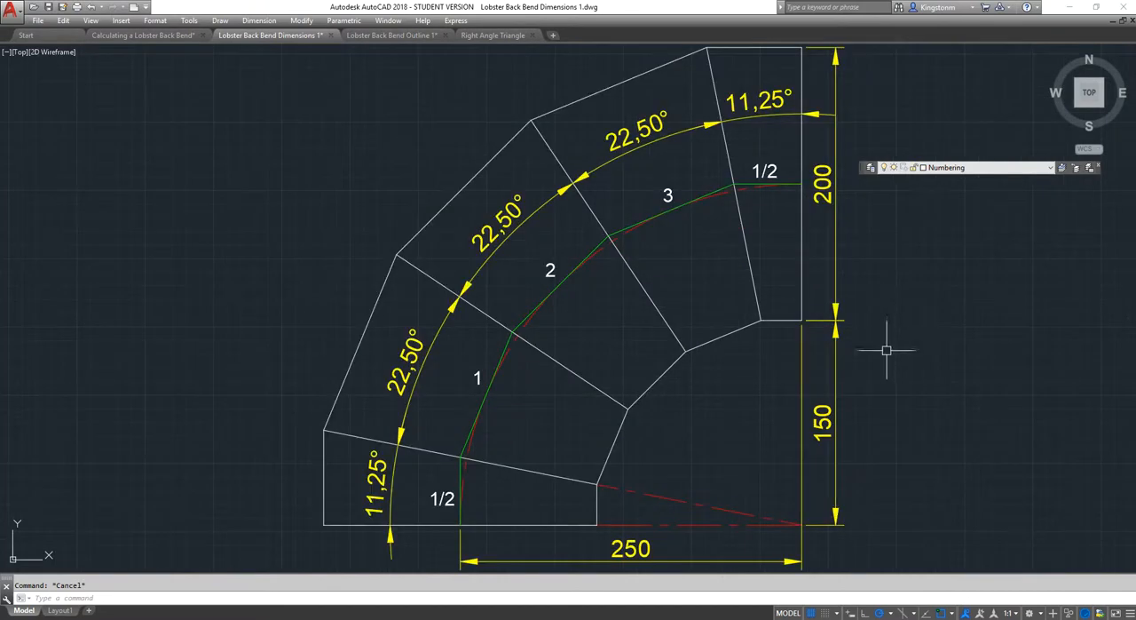
mouse_move(475, 497)
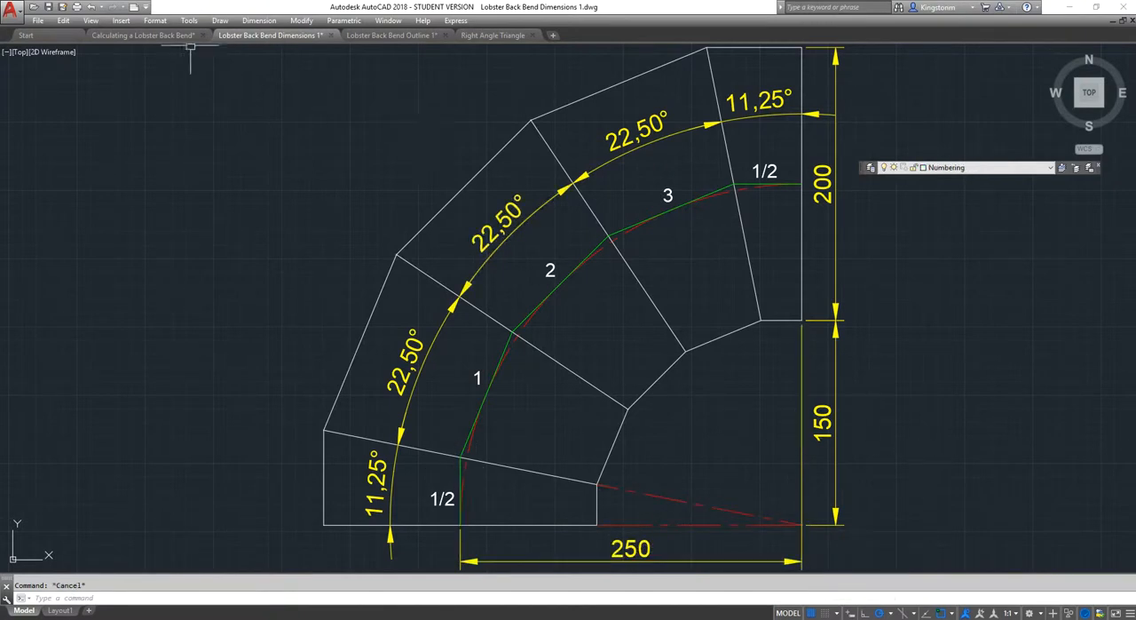
click(142, 35)
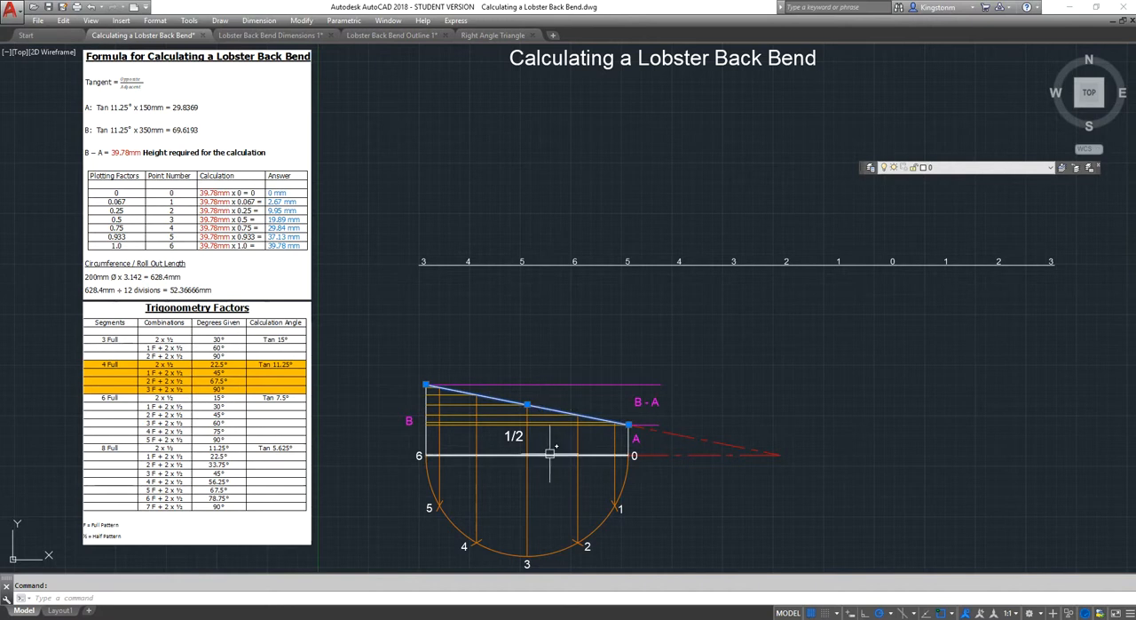
Step: Inspect the A height line in the half profile, then open the Right Angle Triangle drawing
click(519, 455)
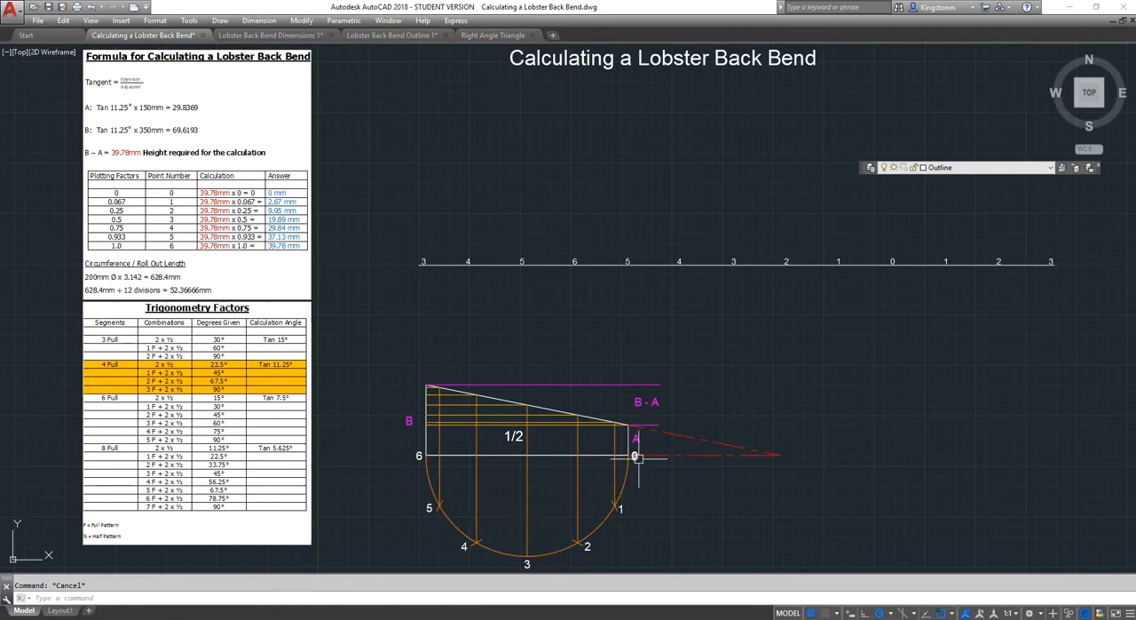
mouse_move(422, 455)
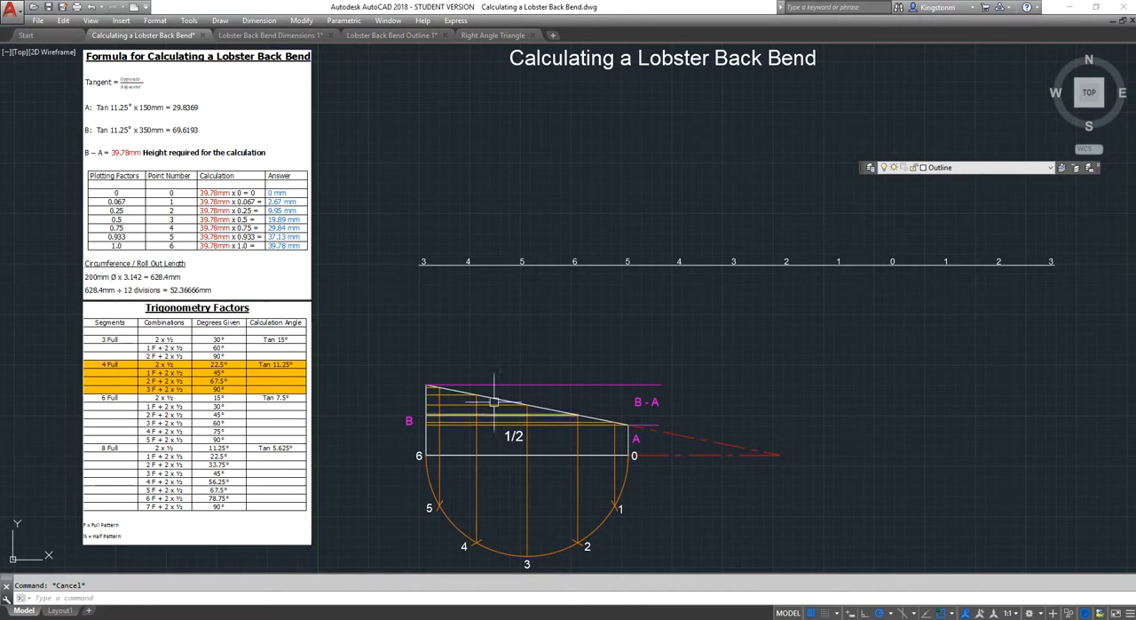
mouse_move(885, 355)
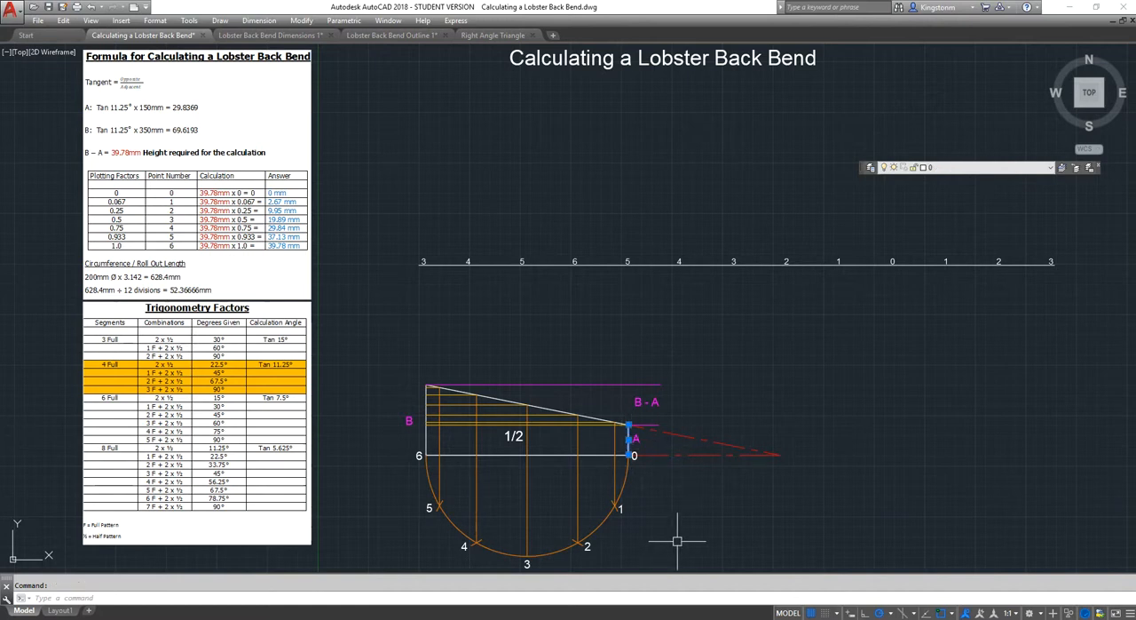
key(Escape)
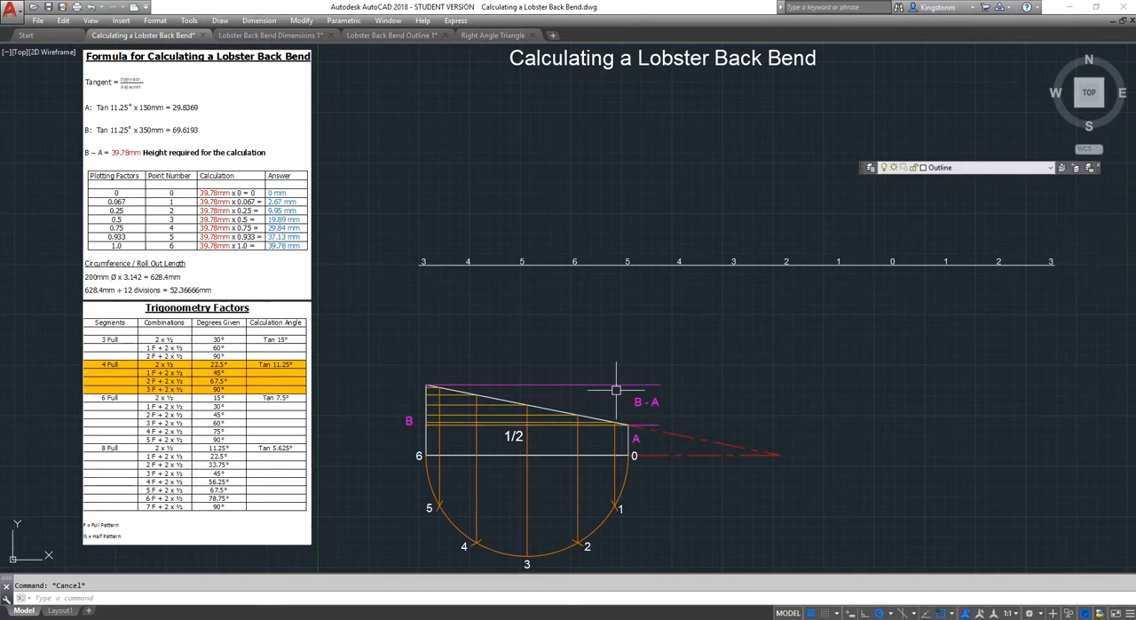
click(492, 35)
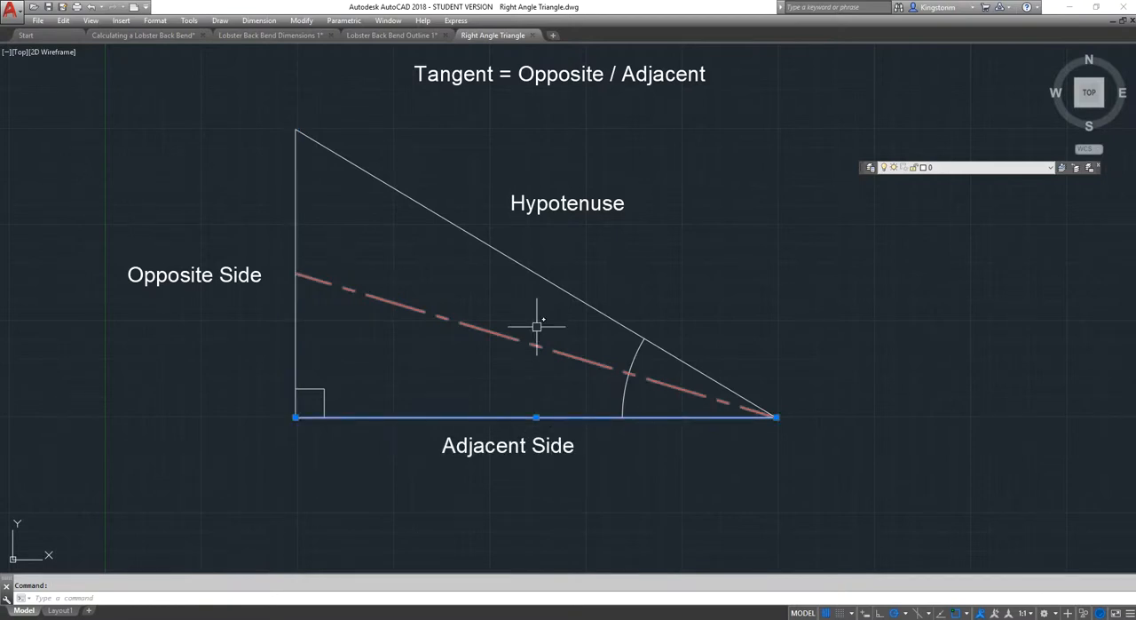
Step: Deselect the adjacent side and return to the Calculating a Lobster Back Bend drawing
key(Escape)
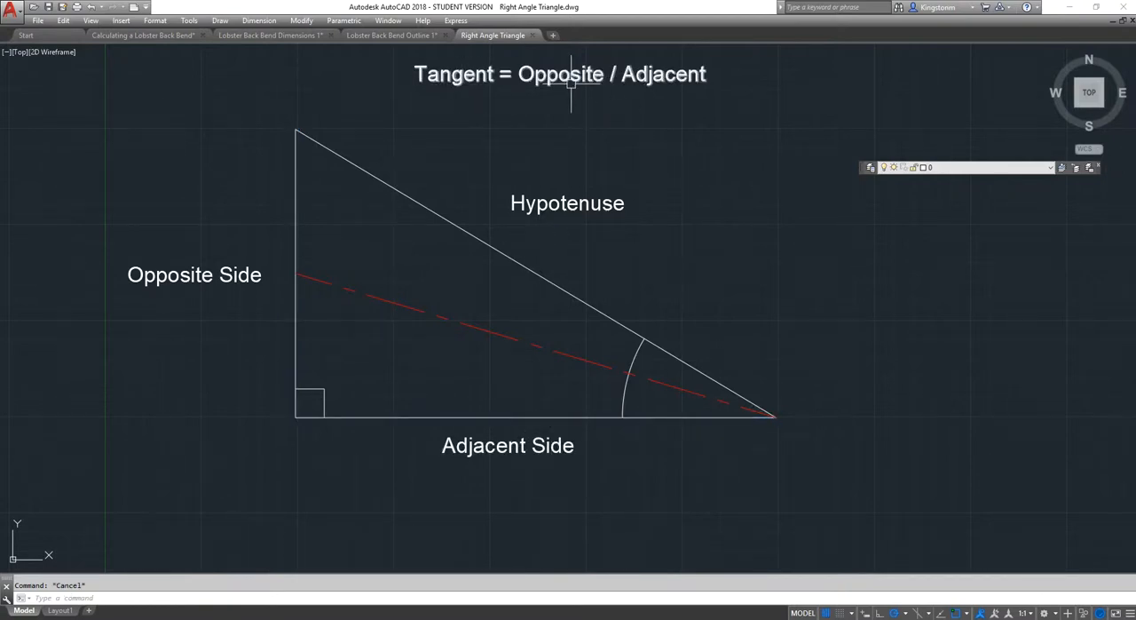
mouse_move(144, 35)
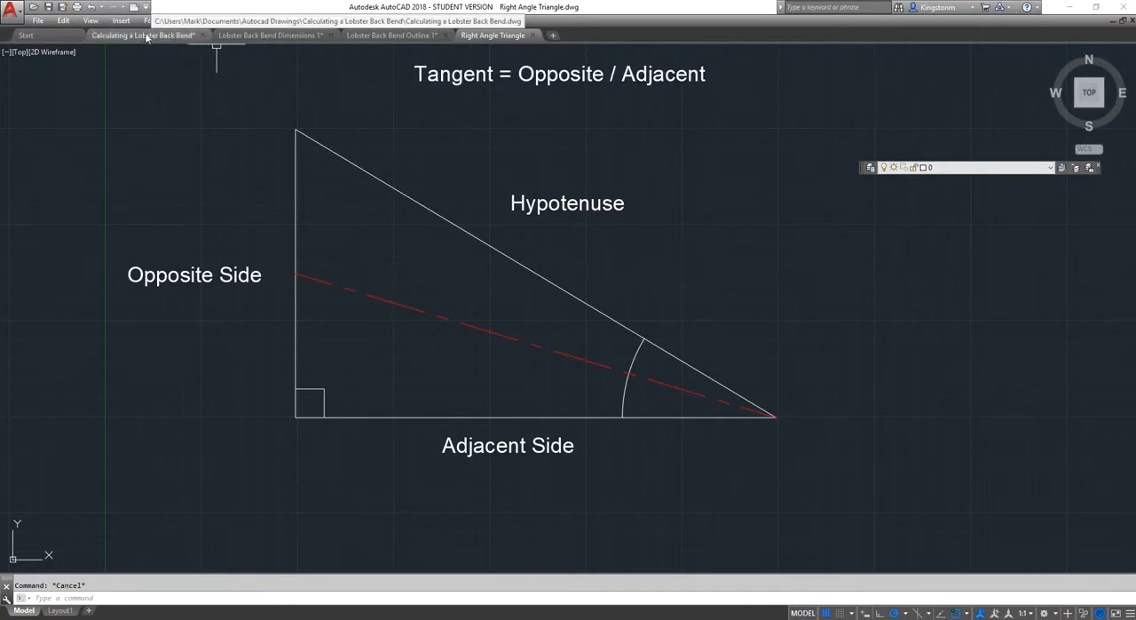
click(142, 36)
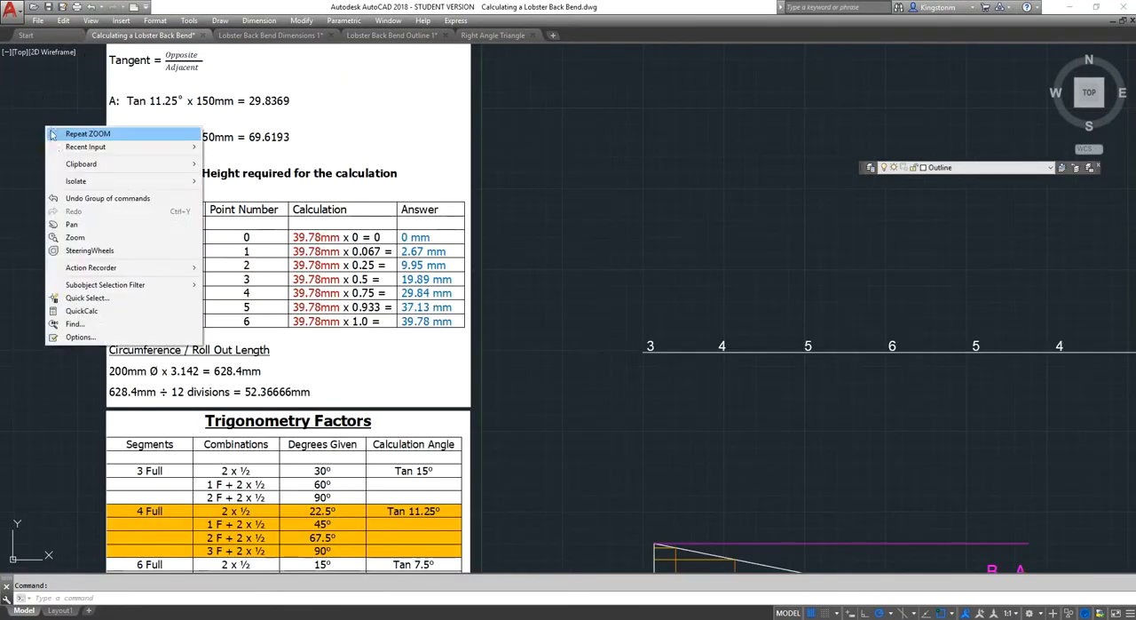
click(72, 223)
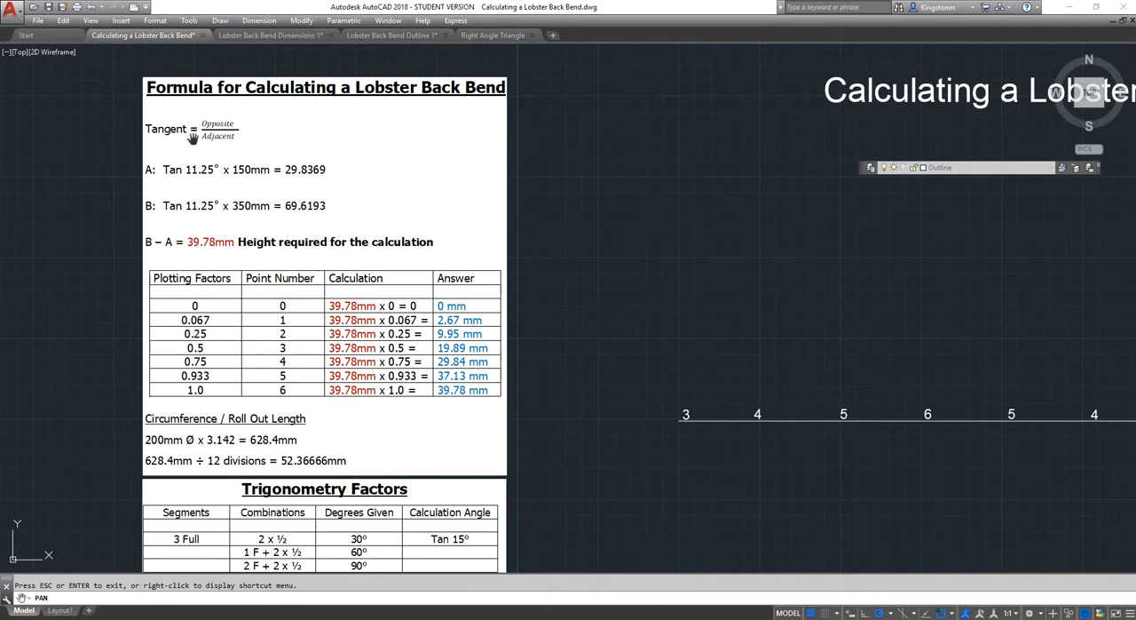
mouse_move(216, 144)
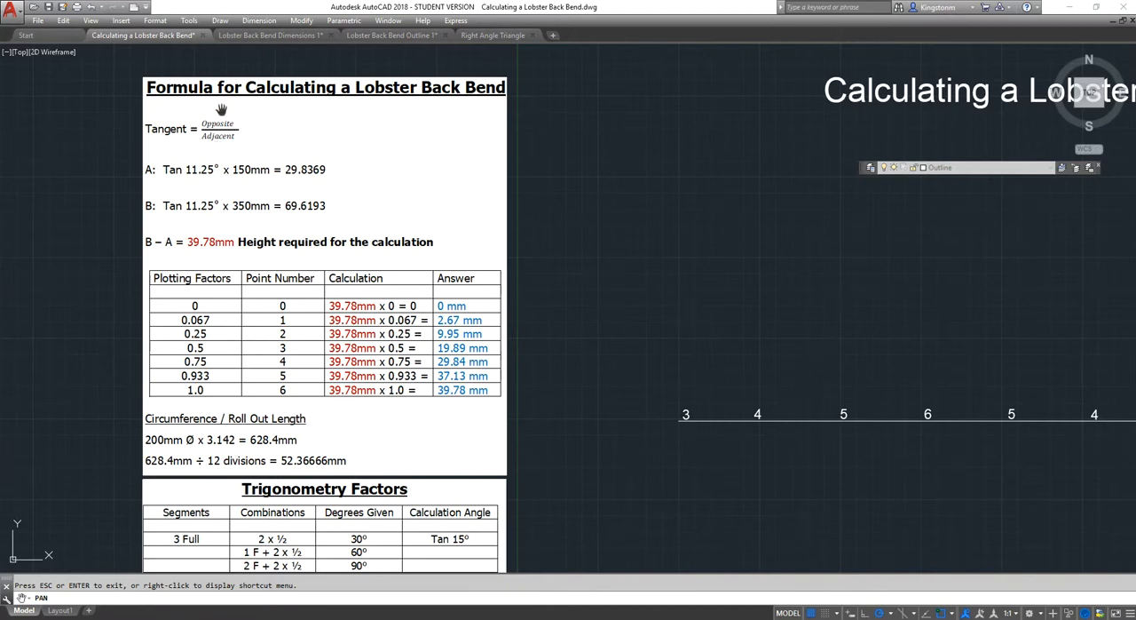
mouse_move(175, 185)
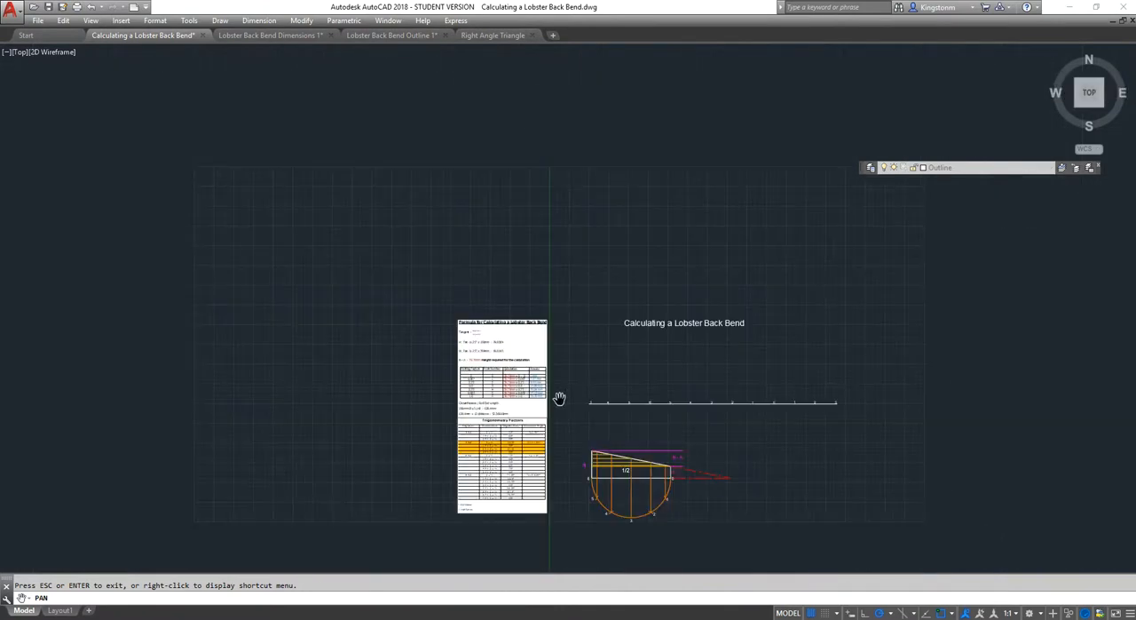
click(270, 35)
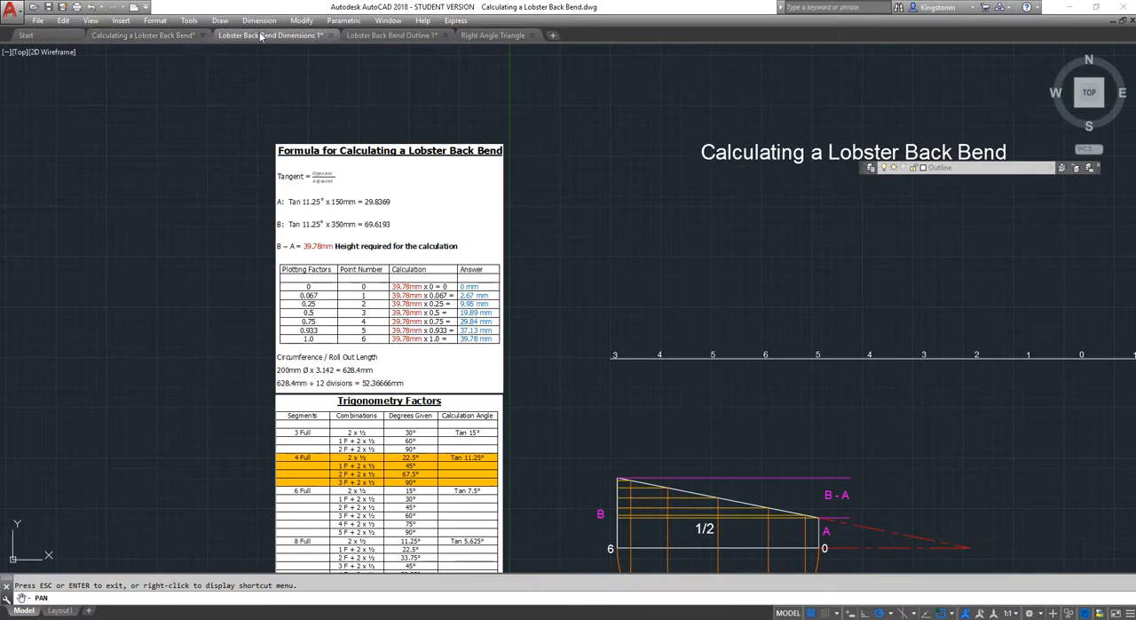
click(269, 34)
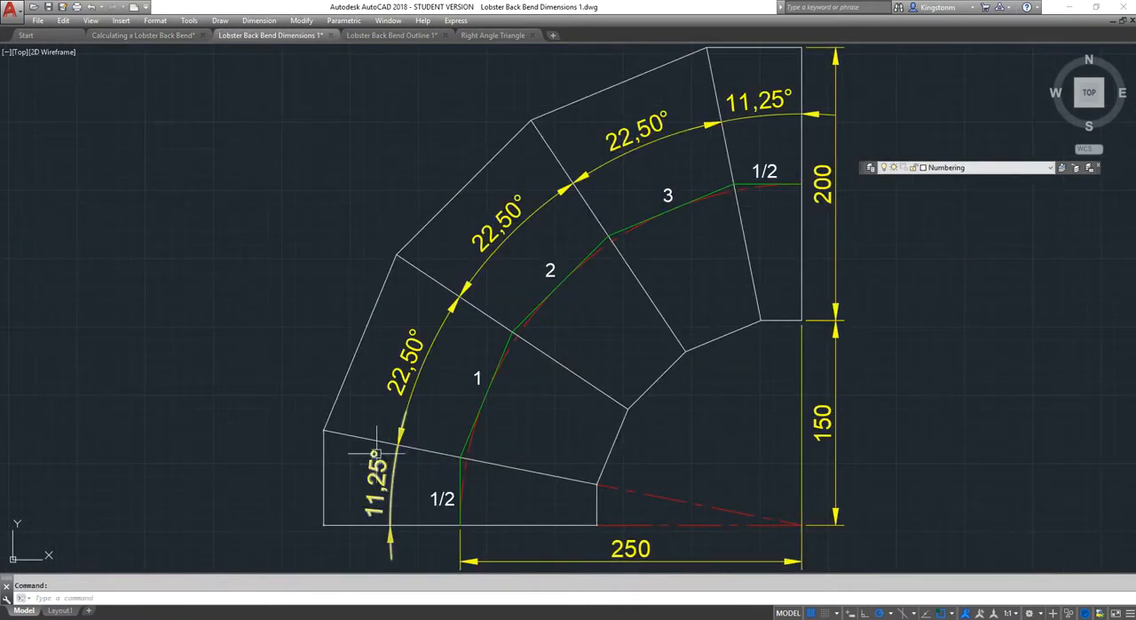
click(142, 35)
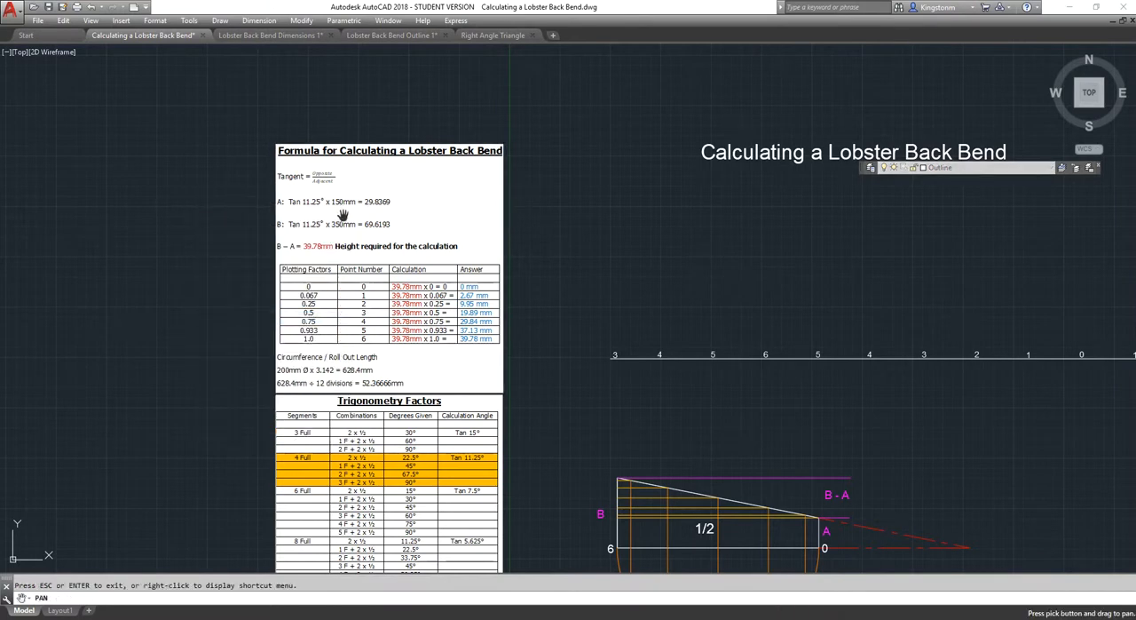
mouse_move(425, 219)
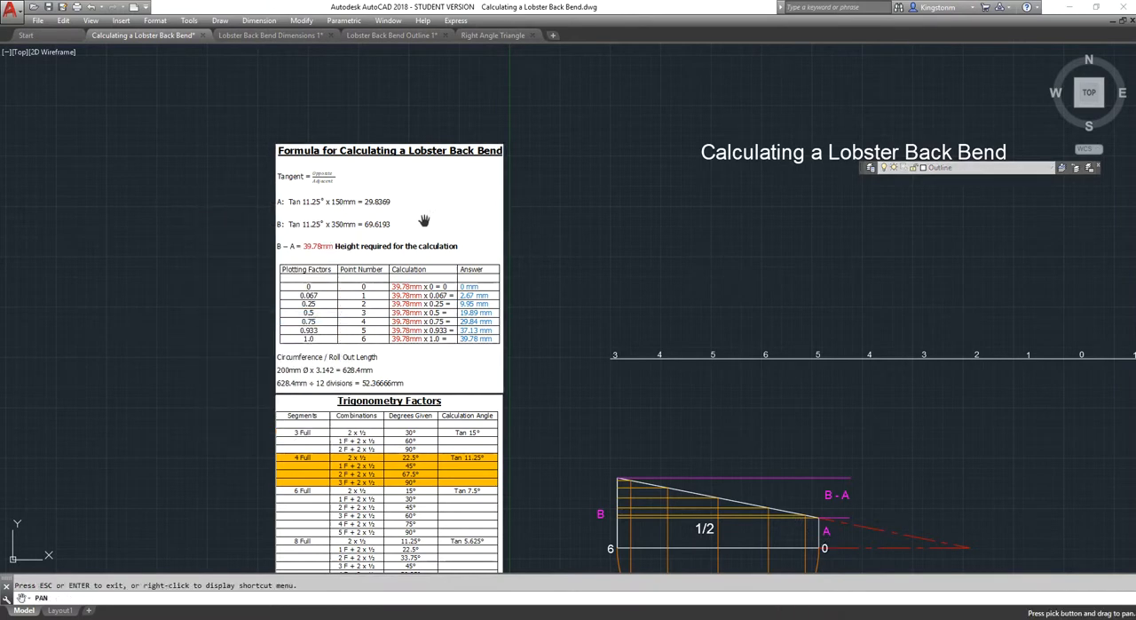
mouse_move(373, 213)
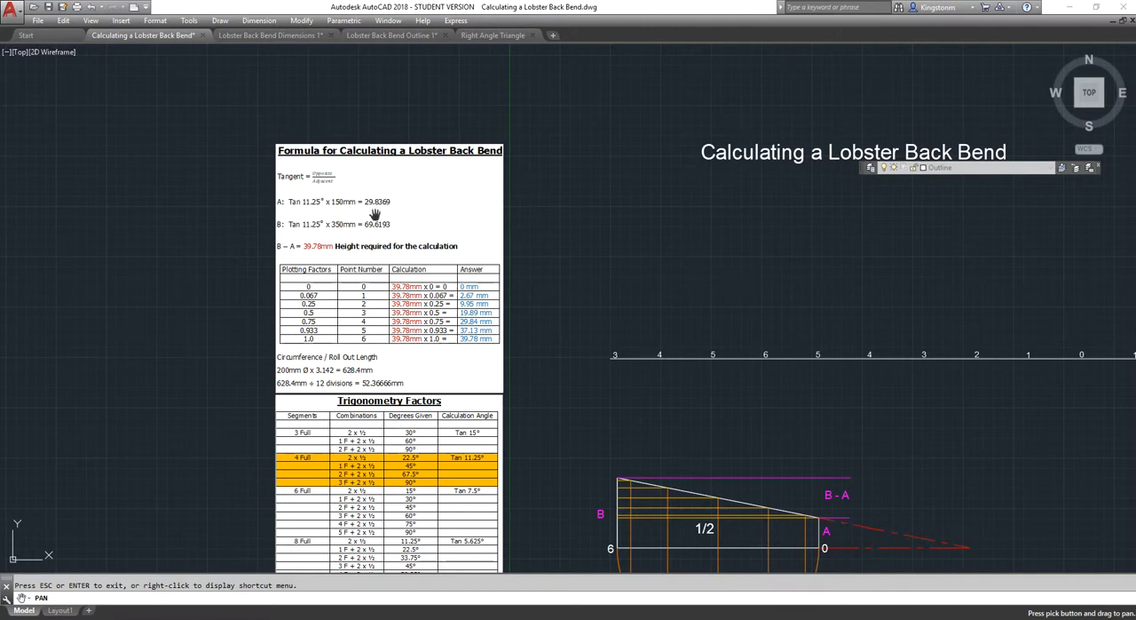
mouse_move(386, 211)
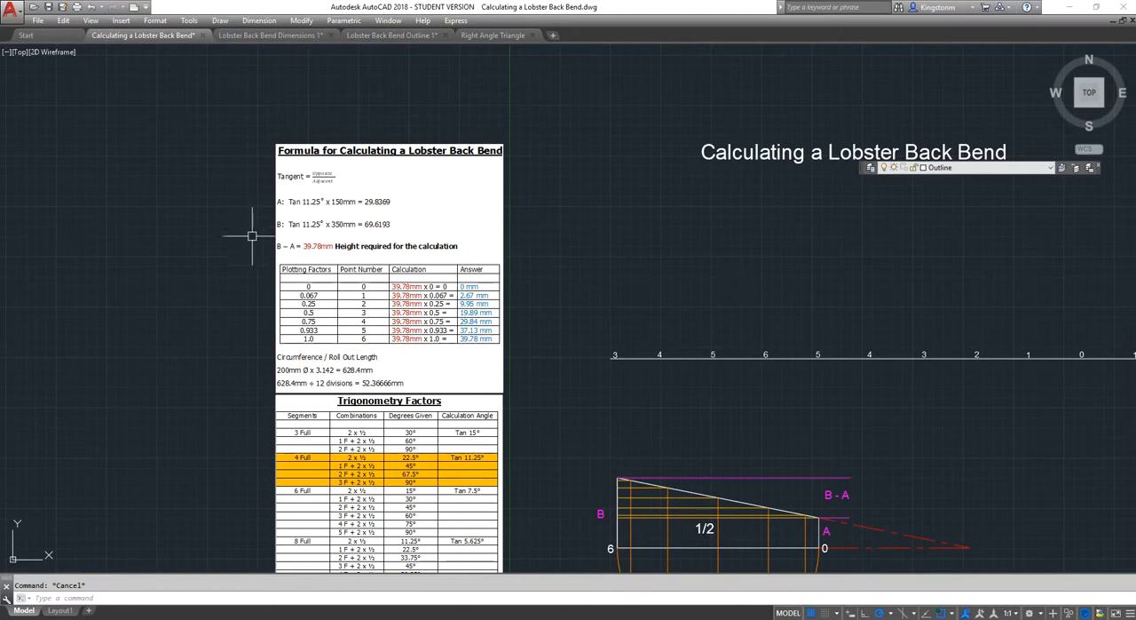
right_click(253, 237)
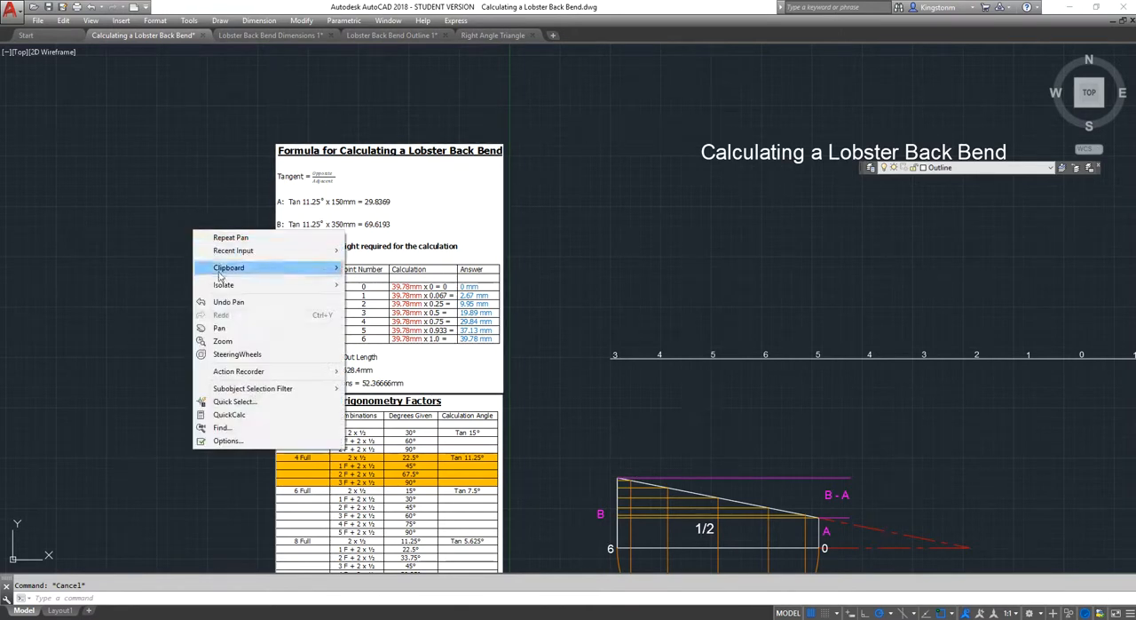
click(219, 328)
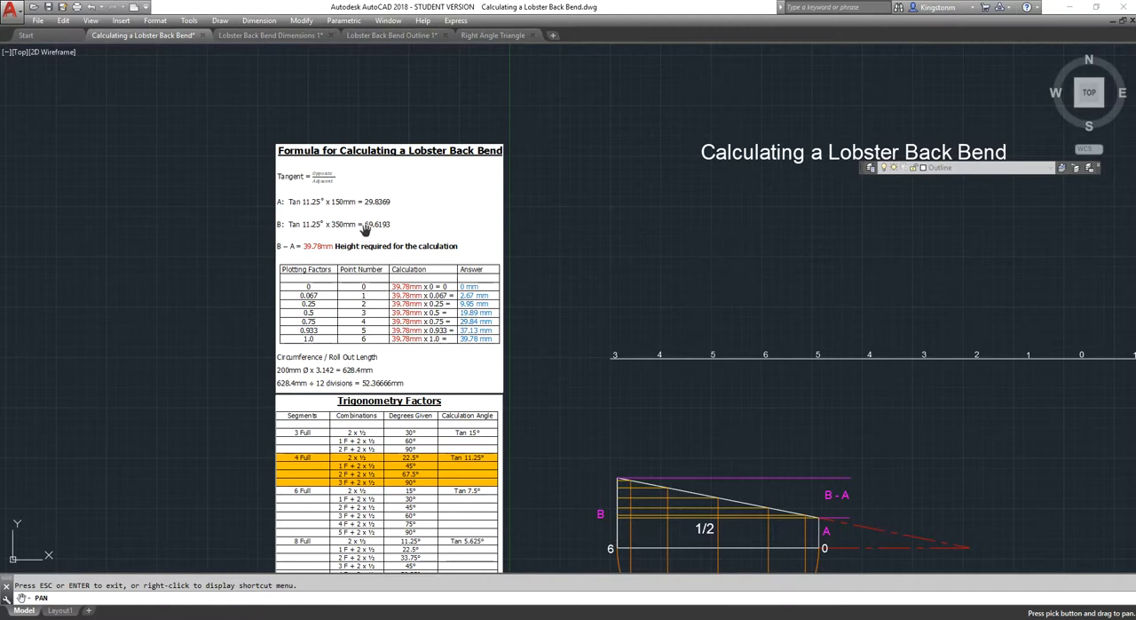
mouse_move(388, 237)
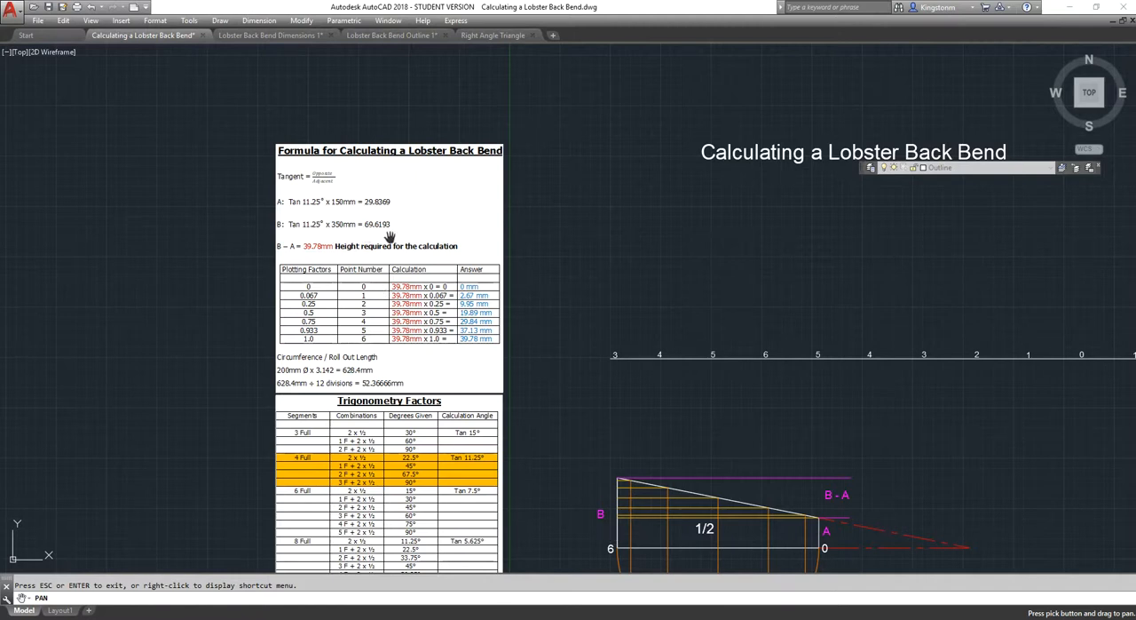
mouse_move(374, 231)
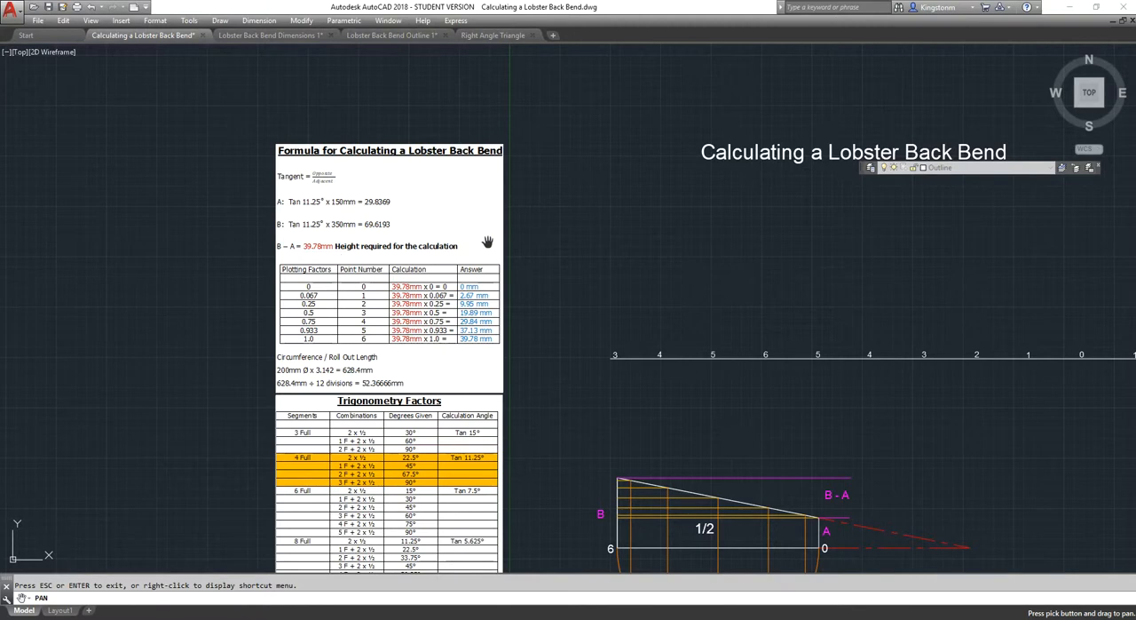
mouse_move(710, 504)
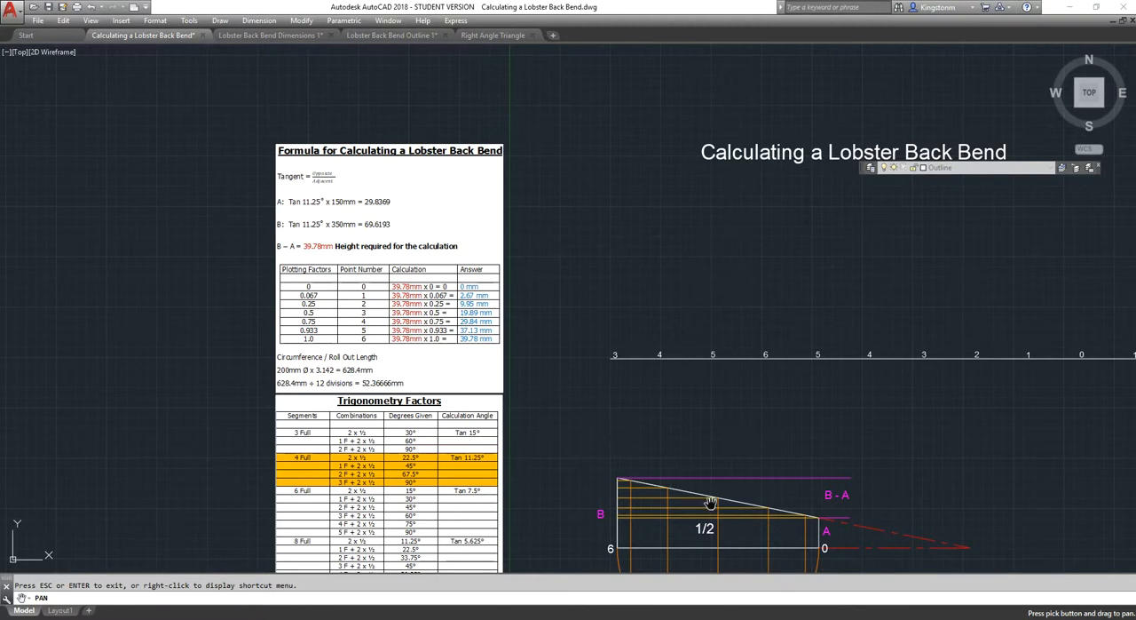
mouse_move(574, 243)
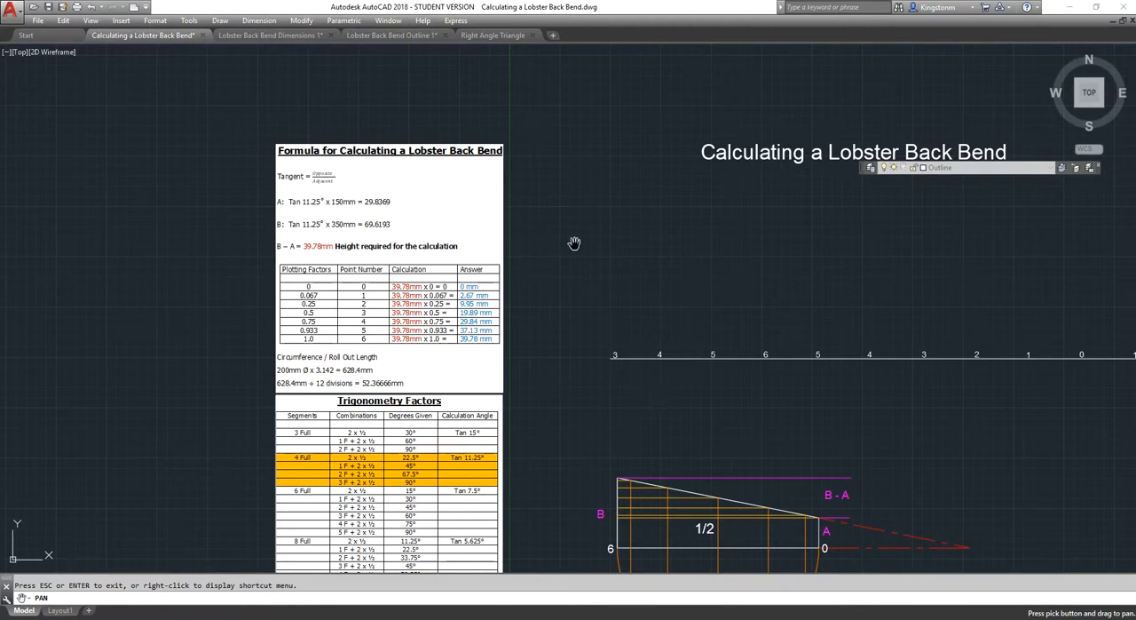
mouse_move(380, 206)
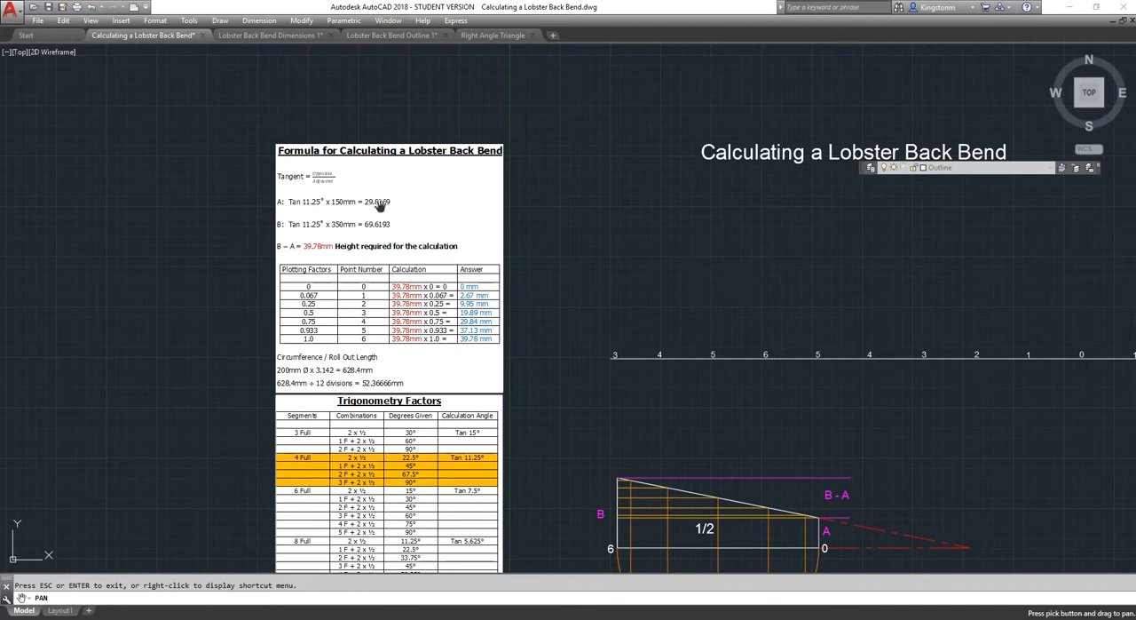
mouse_move(531, 266)
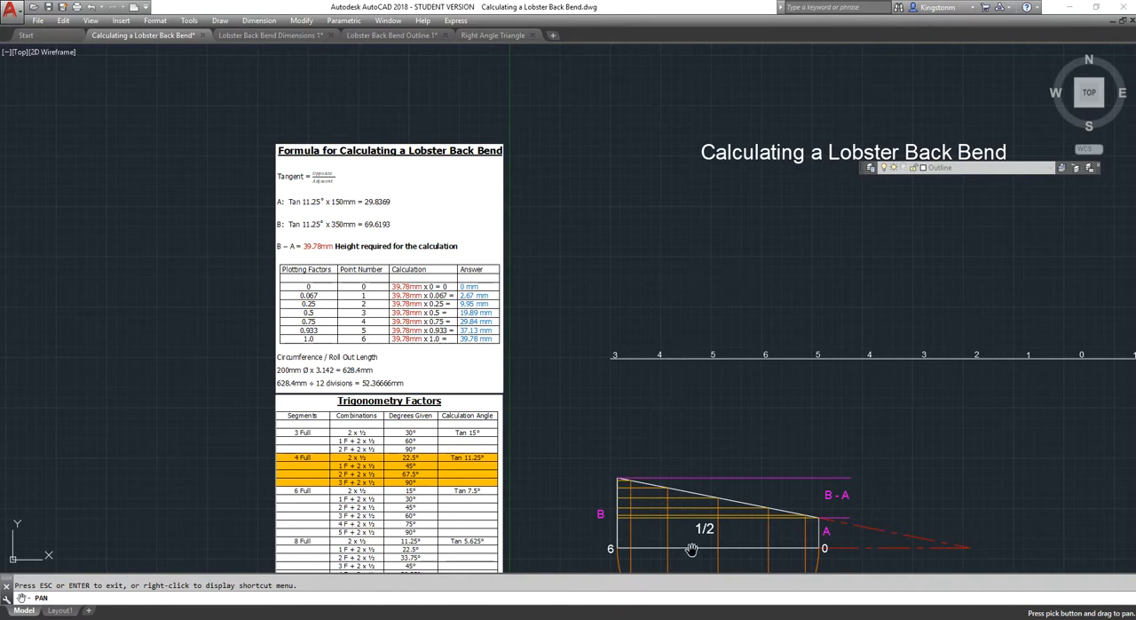
click(717, 548)
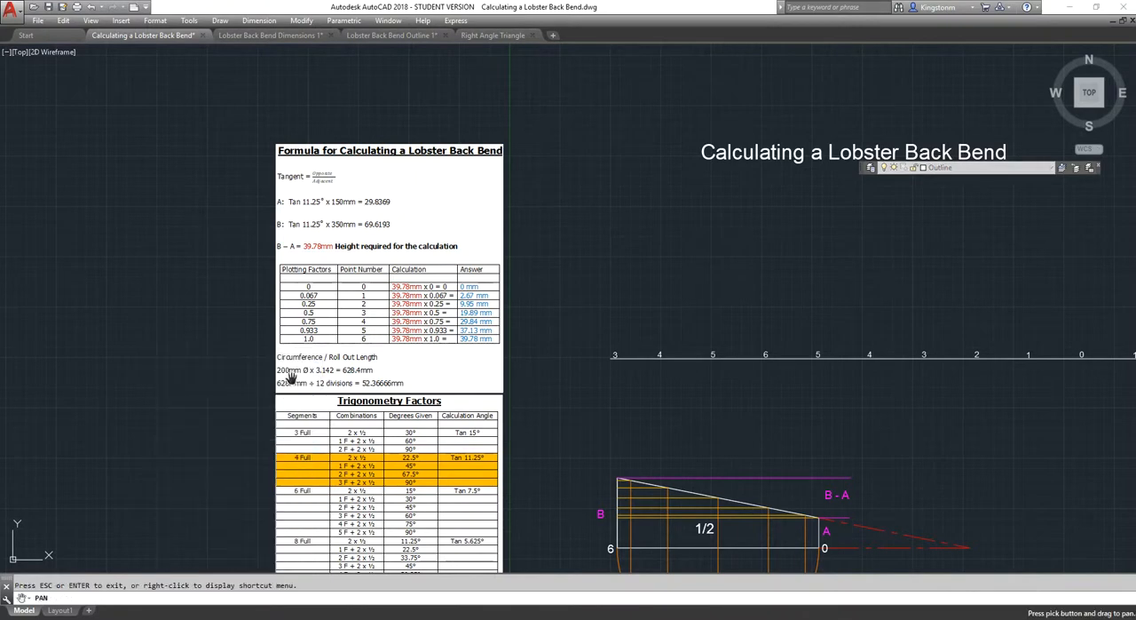
mouse_move(330, 380)
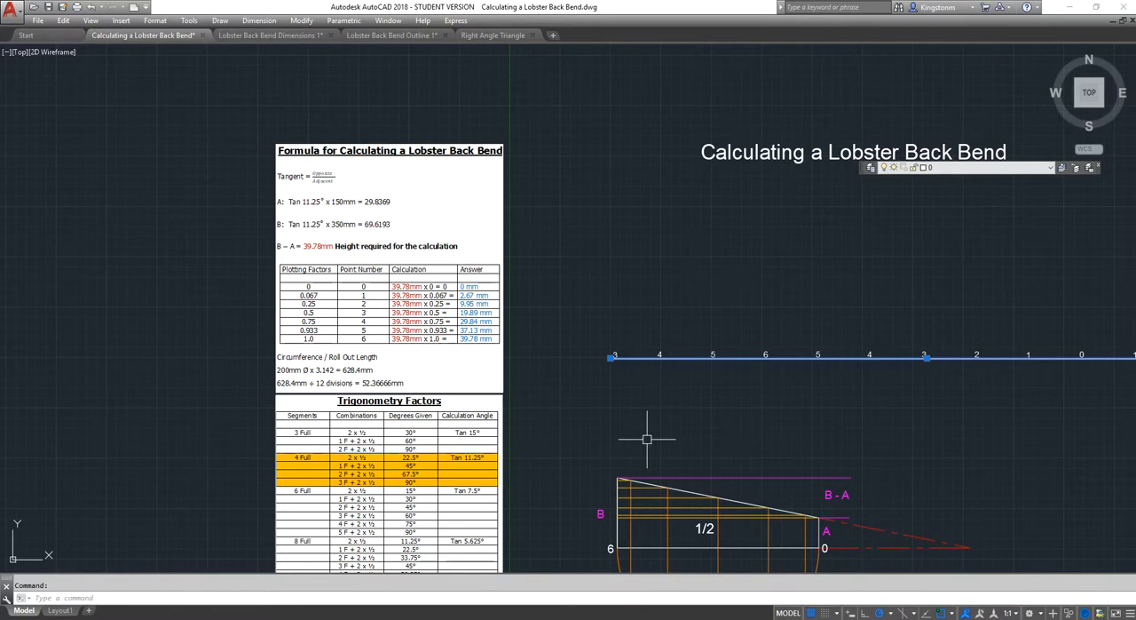
mouse_move(664, 394)
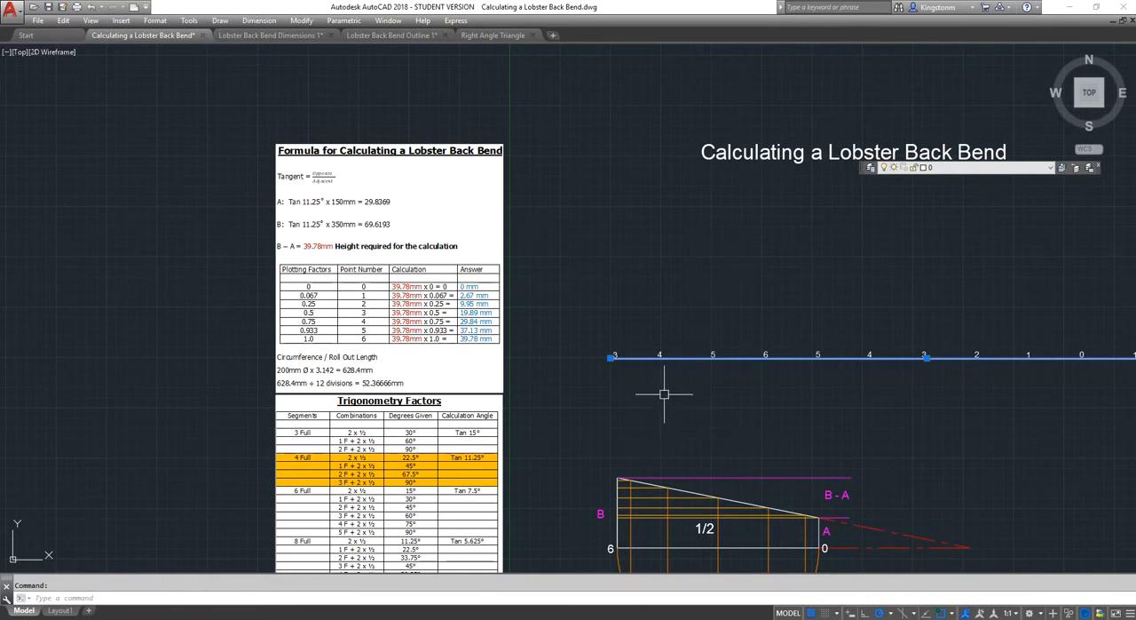
right_click(664, 394)
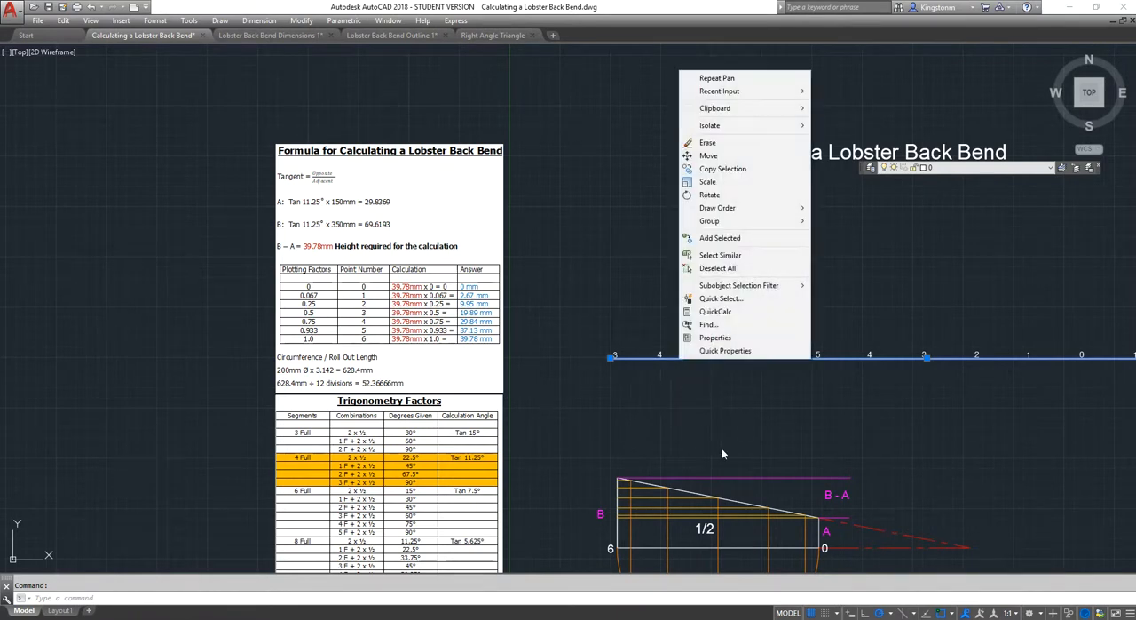
click(715, 337)
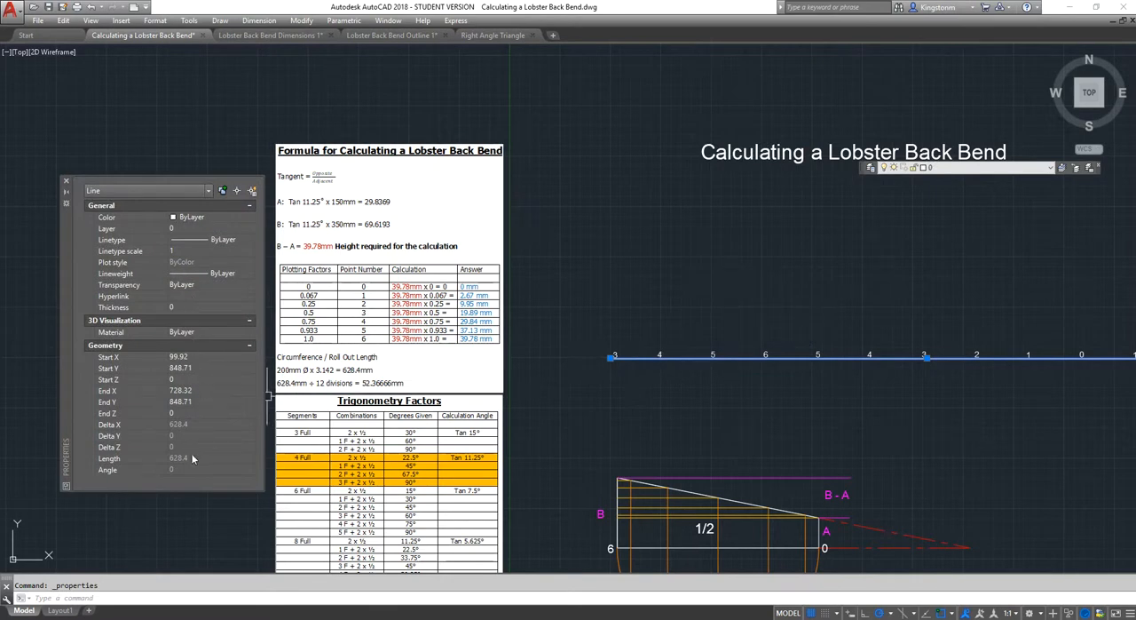
mouse_move(160, 469)
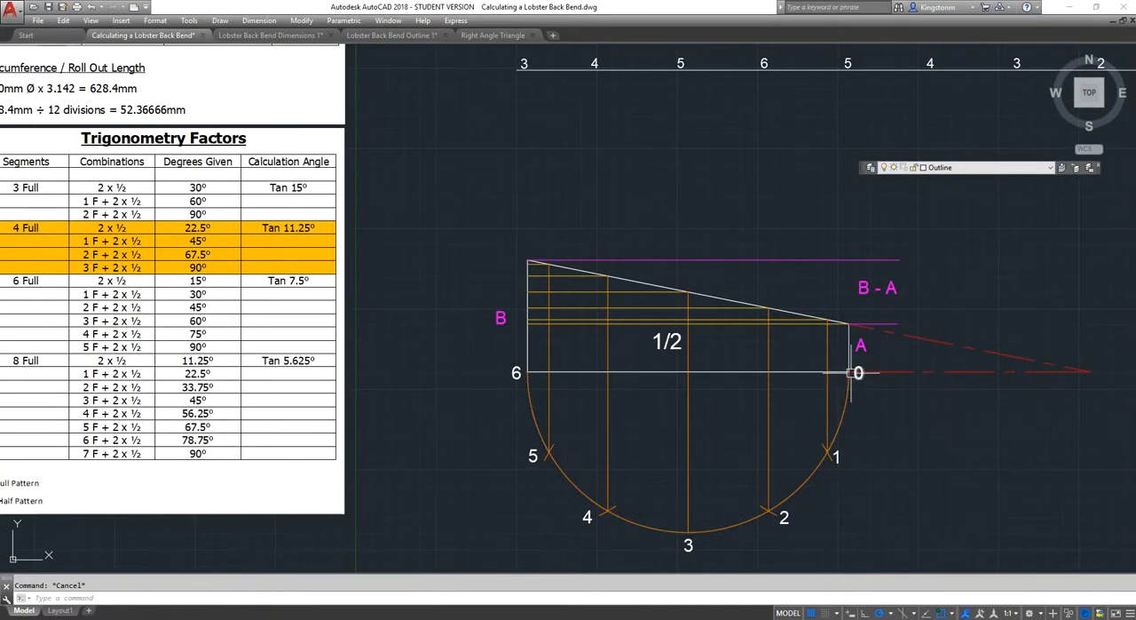
mouse_move(699, 526)
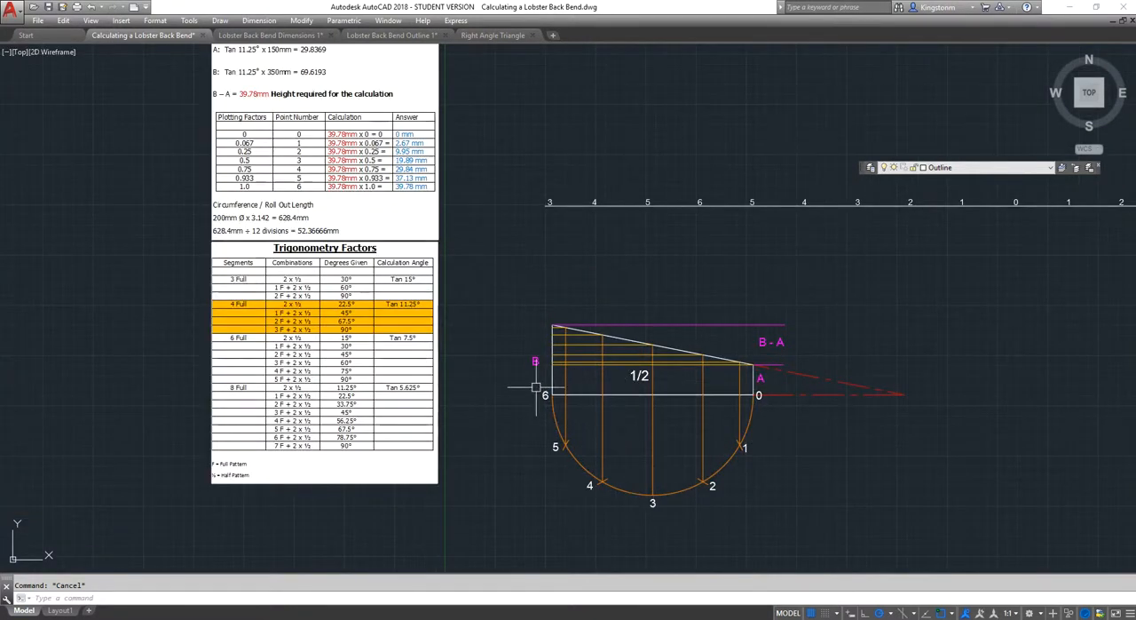
mouse_move(508, 262)
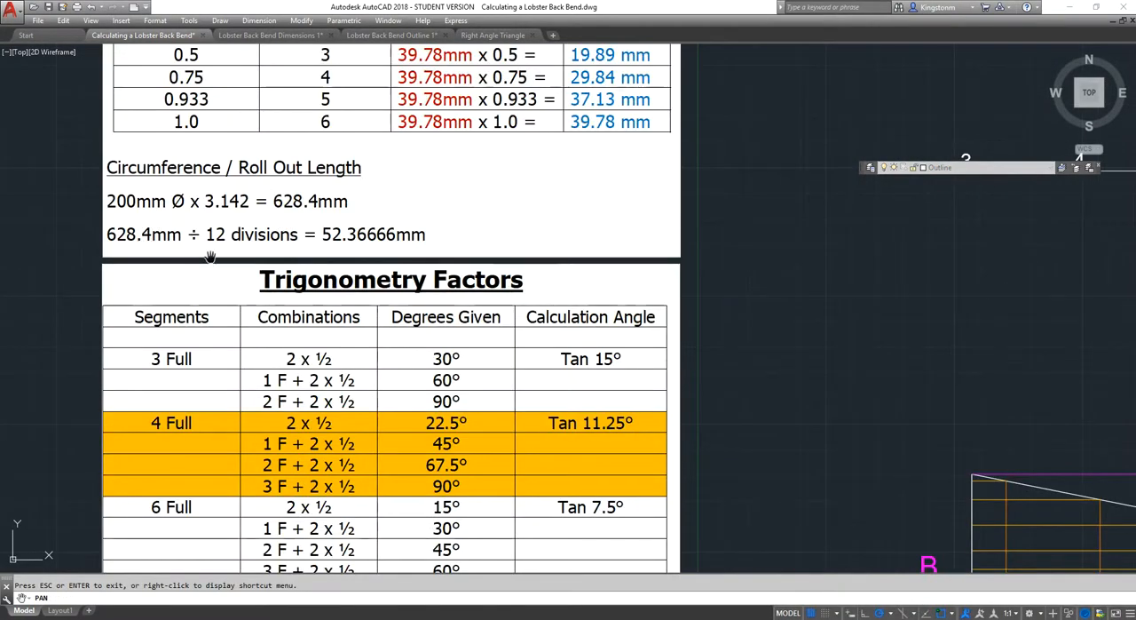
mouse_move(336, 247)
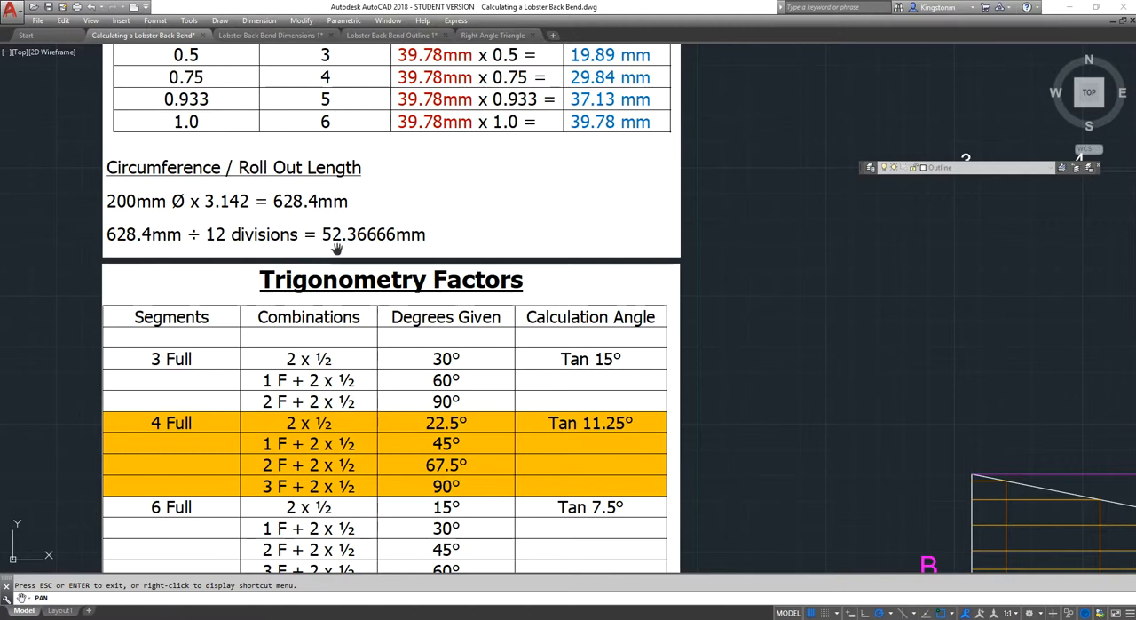
mouse_move(364, 246)
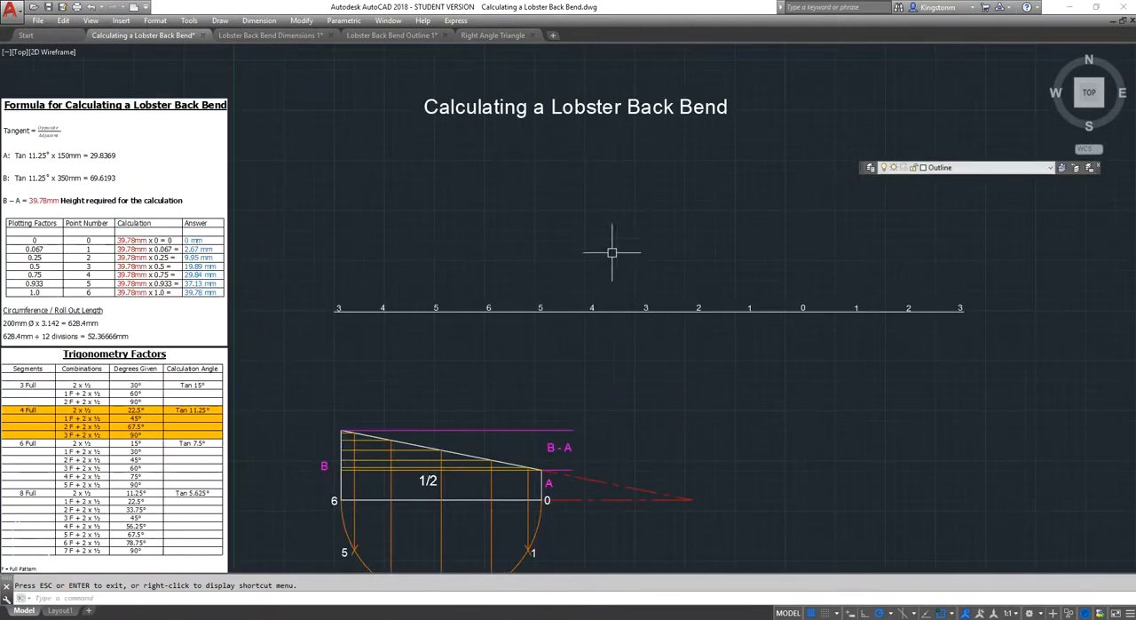
mouse_move(460, 162)
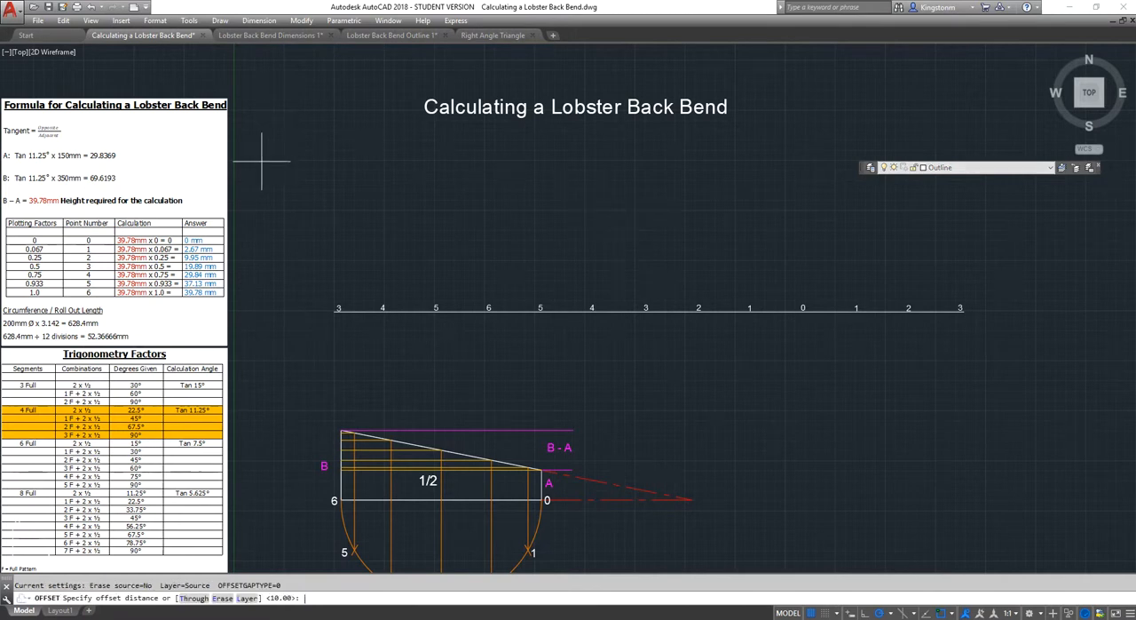
Step: Offset the roll-out line 29.84 upward, then enter the 69.62 B height offset
text(29)
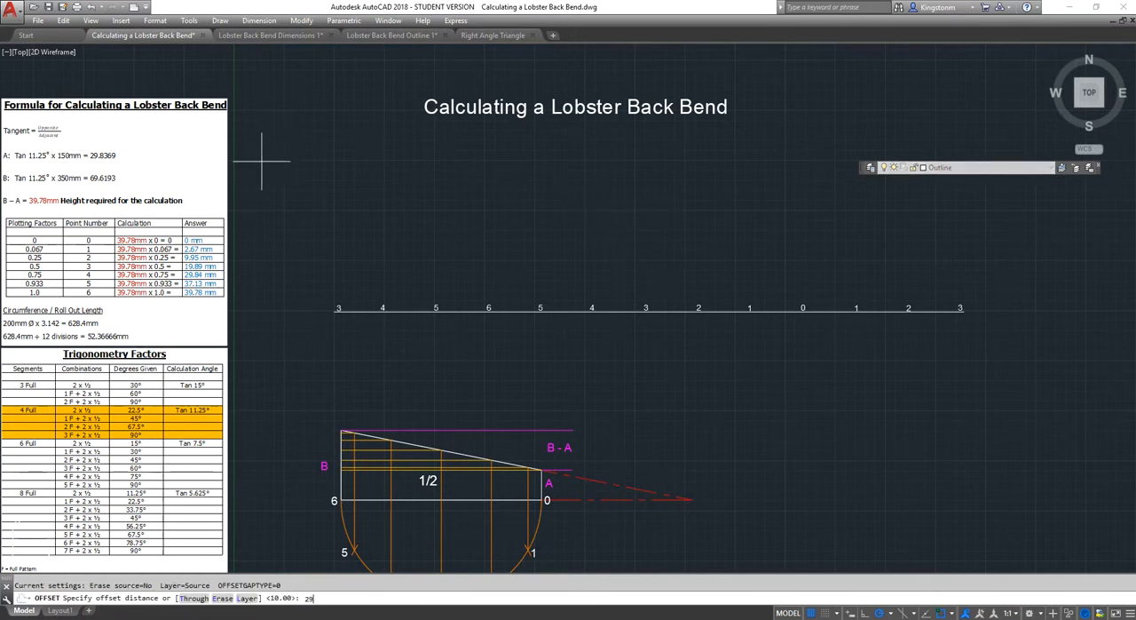
key(Return)
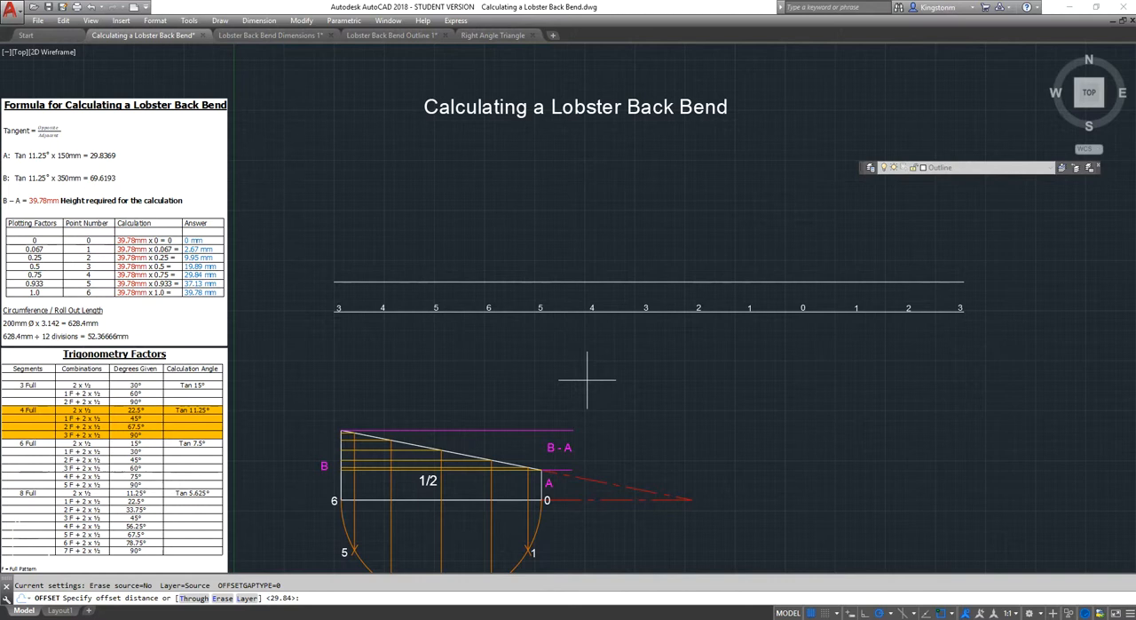
text(69.)
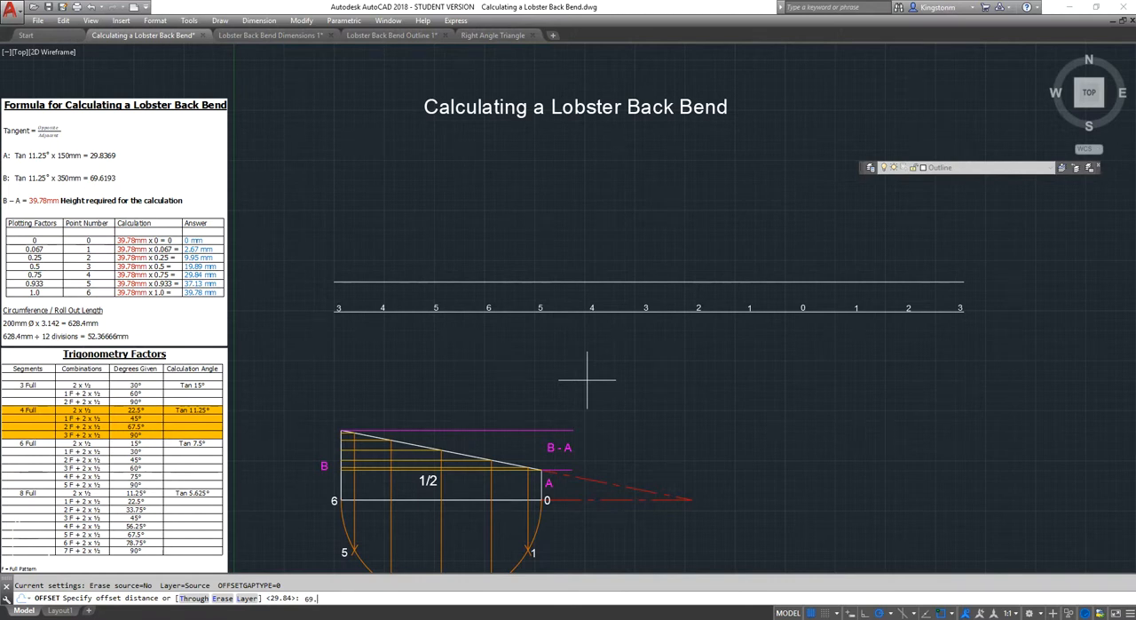
text(62)
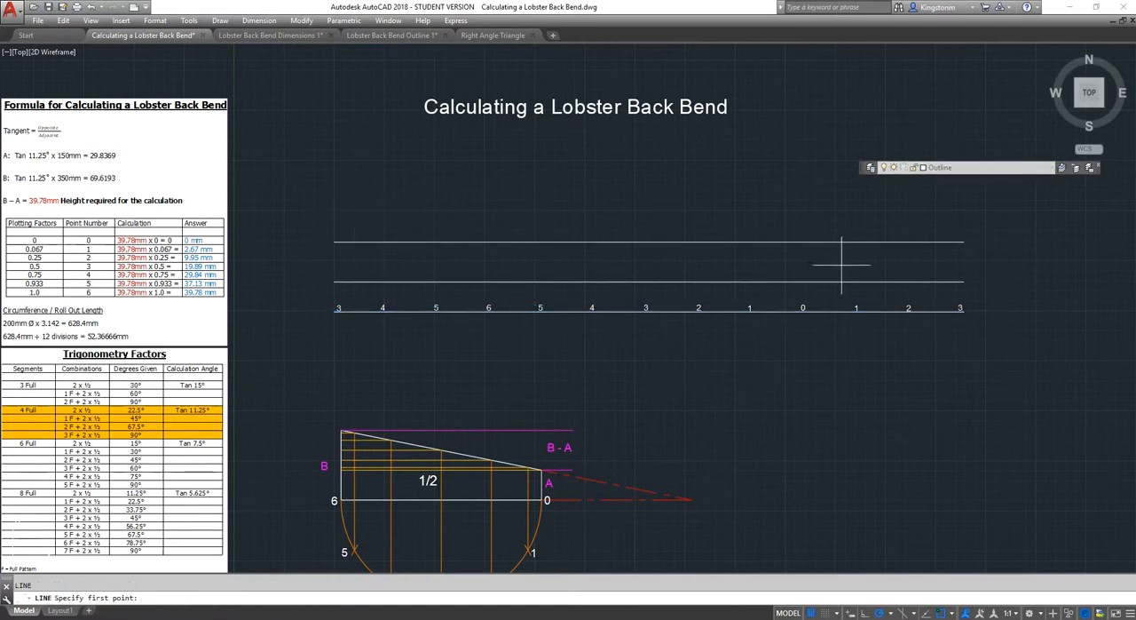
Step: Draw vertical end lines from the top offset line to the baseline at both grid ends
click(963, 308)
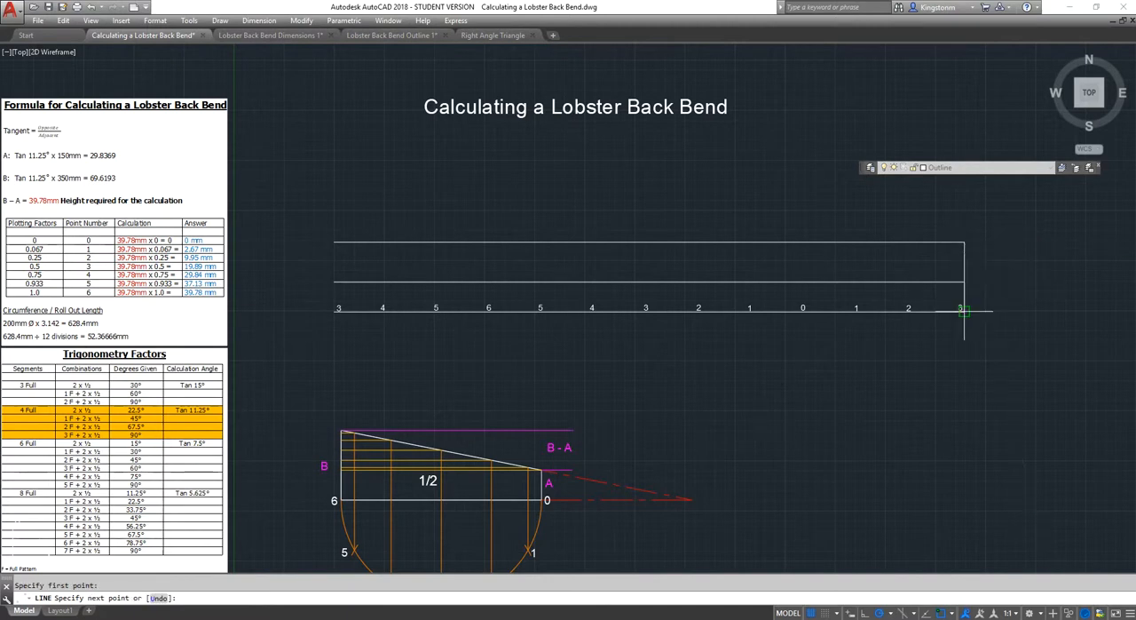
right_click(888, 390)
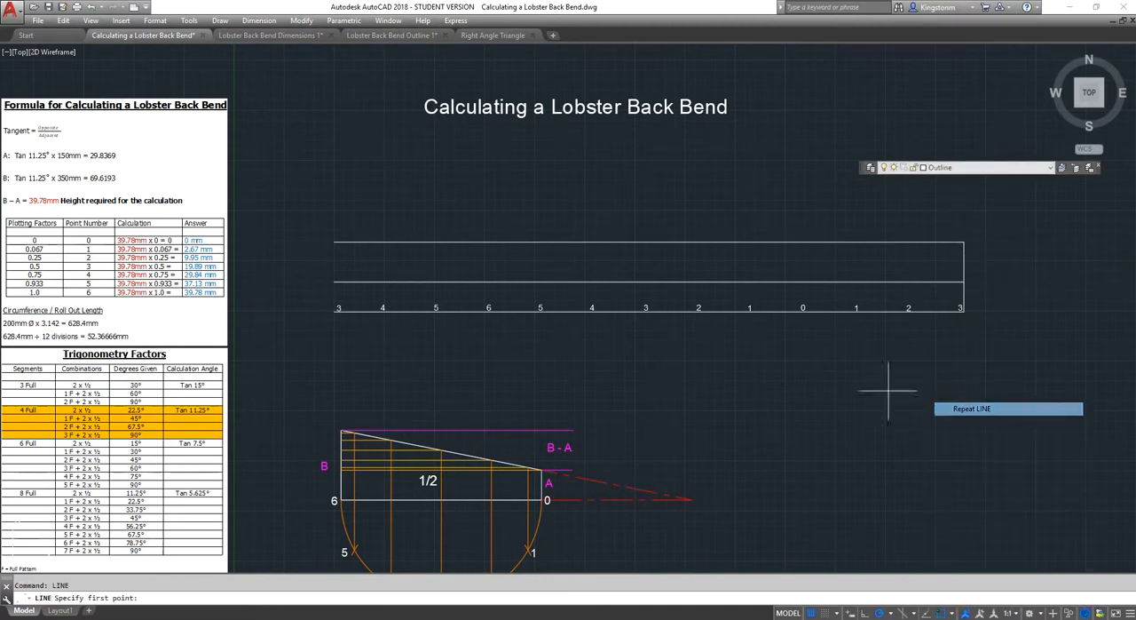
click(336, 306)
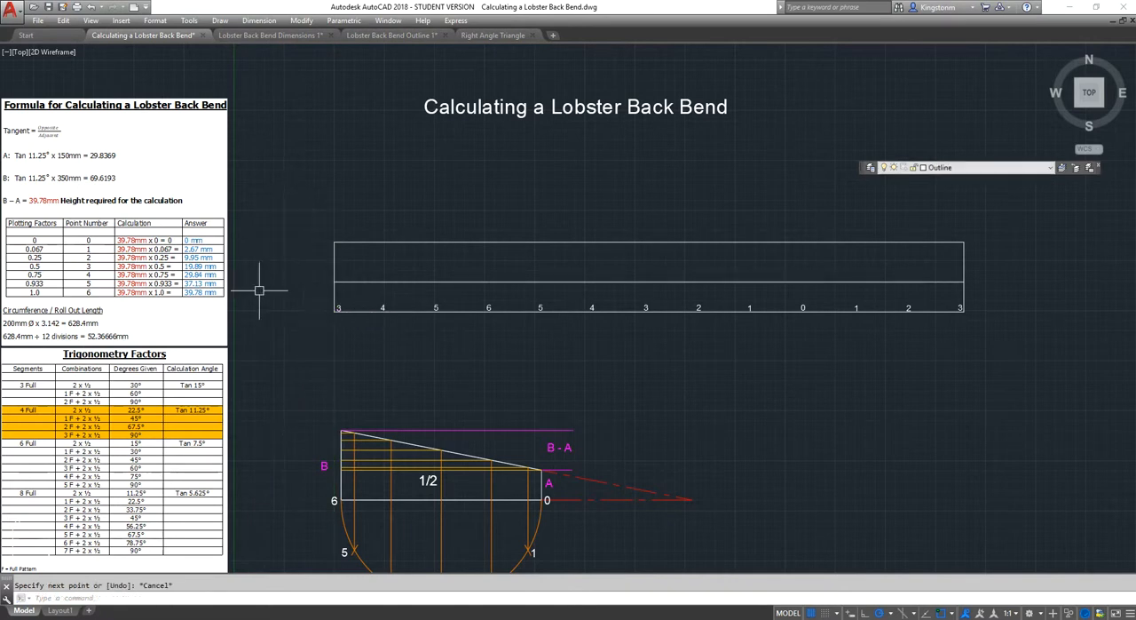
mouse_move(541, 386)
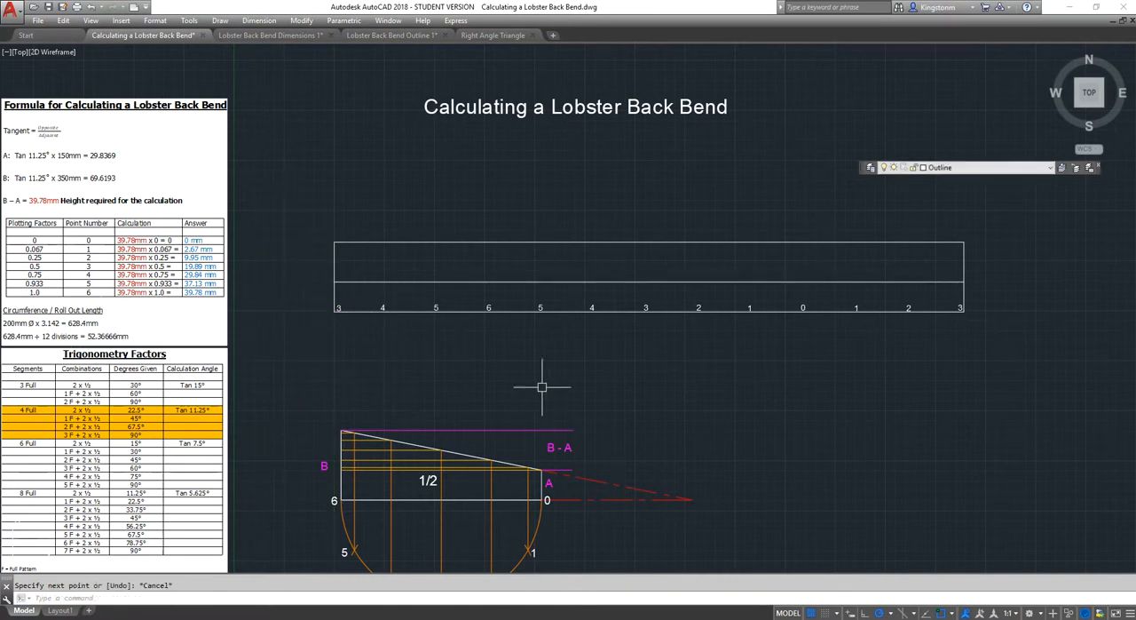
Step: Offset the left end line rightward in 52.37 steps to form the twelve columns
text(c)
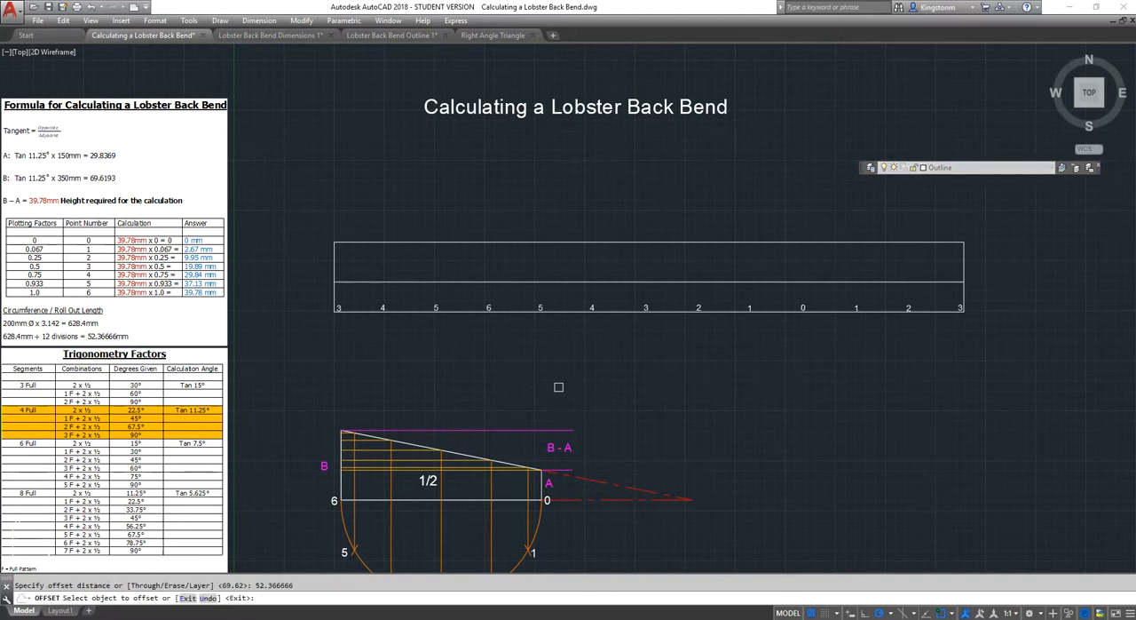
click(386, 264)
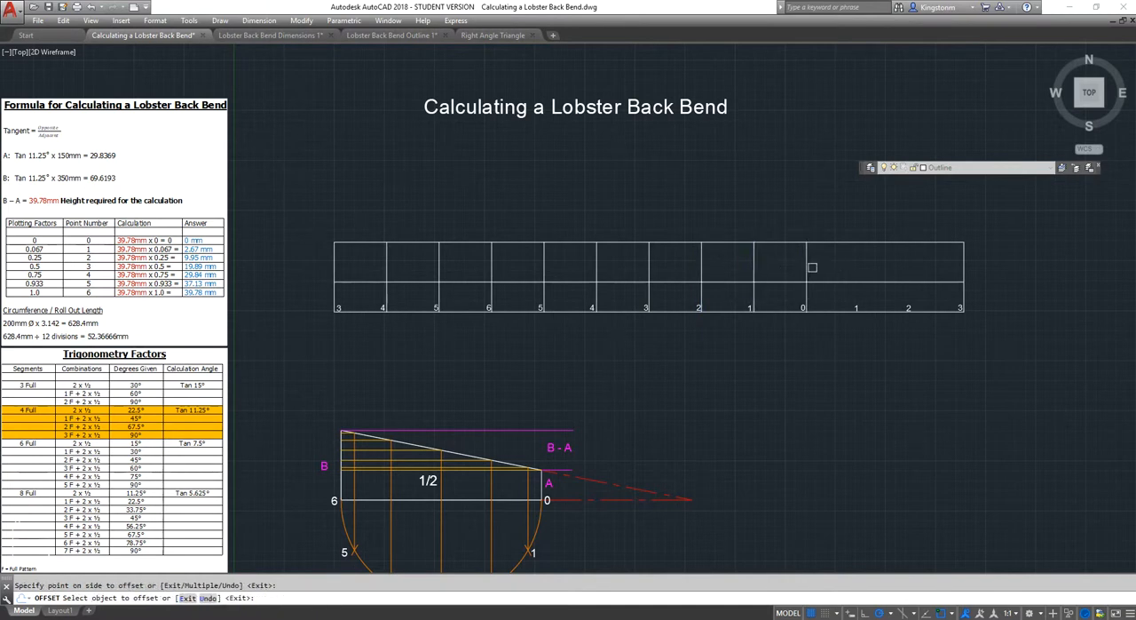
mouse_move(926, 267)
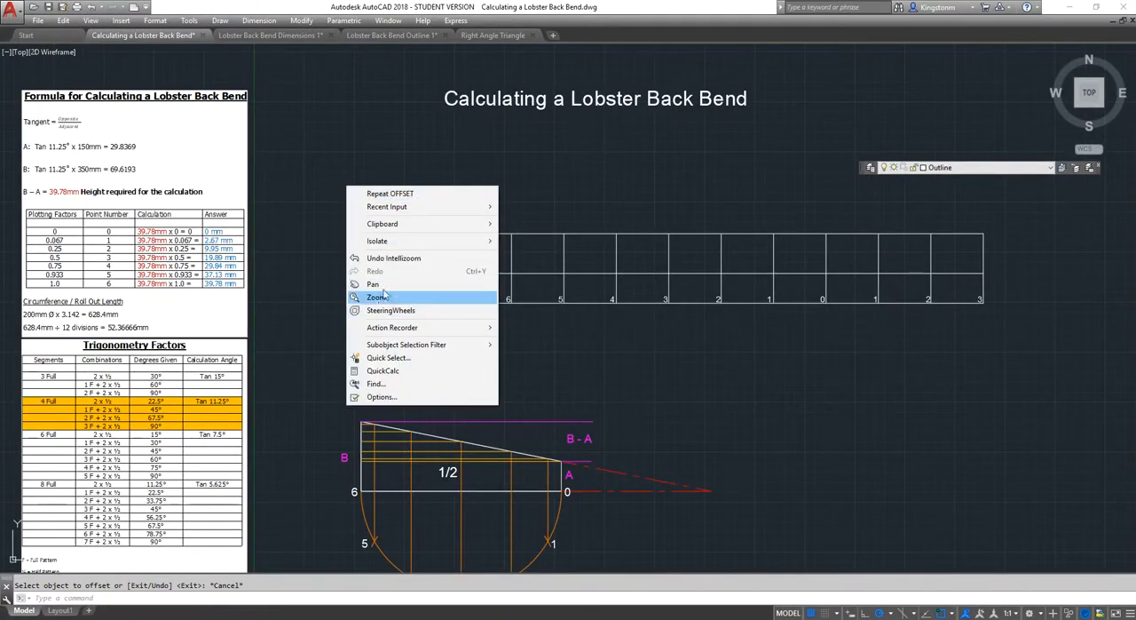
click(373, 284)
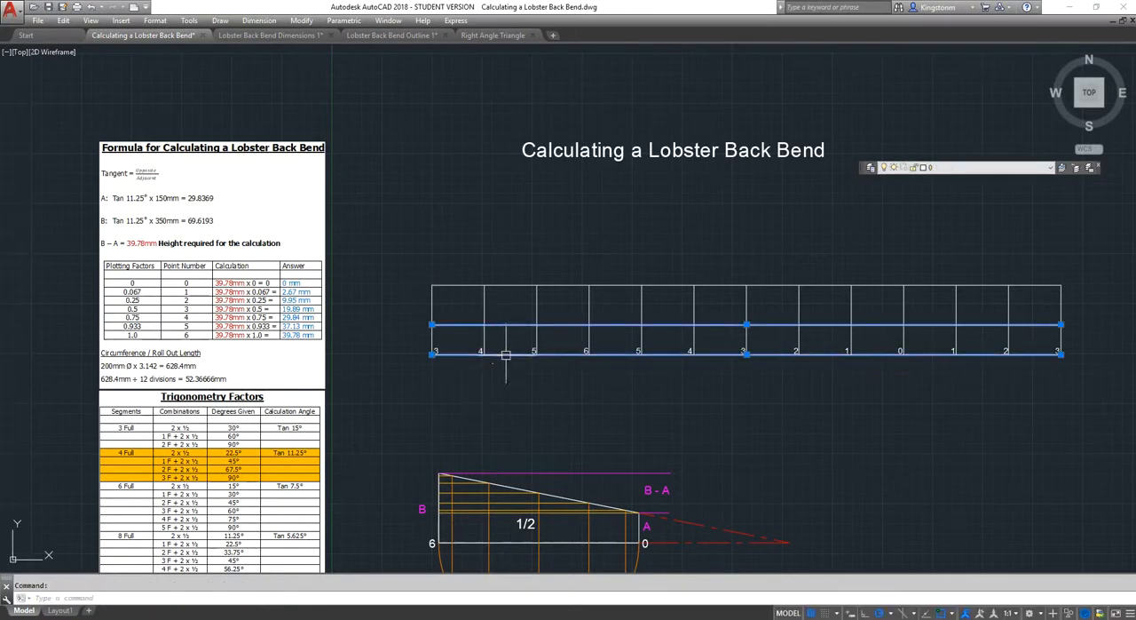
mouse_move(634, 533)
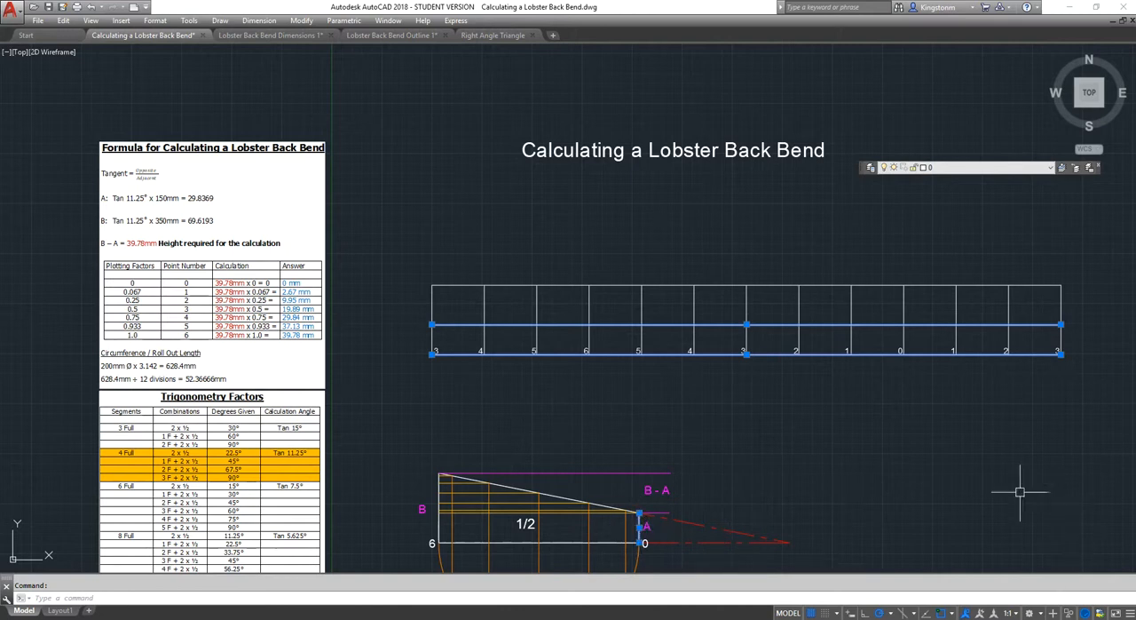
mouse_move(395, 221)
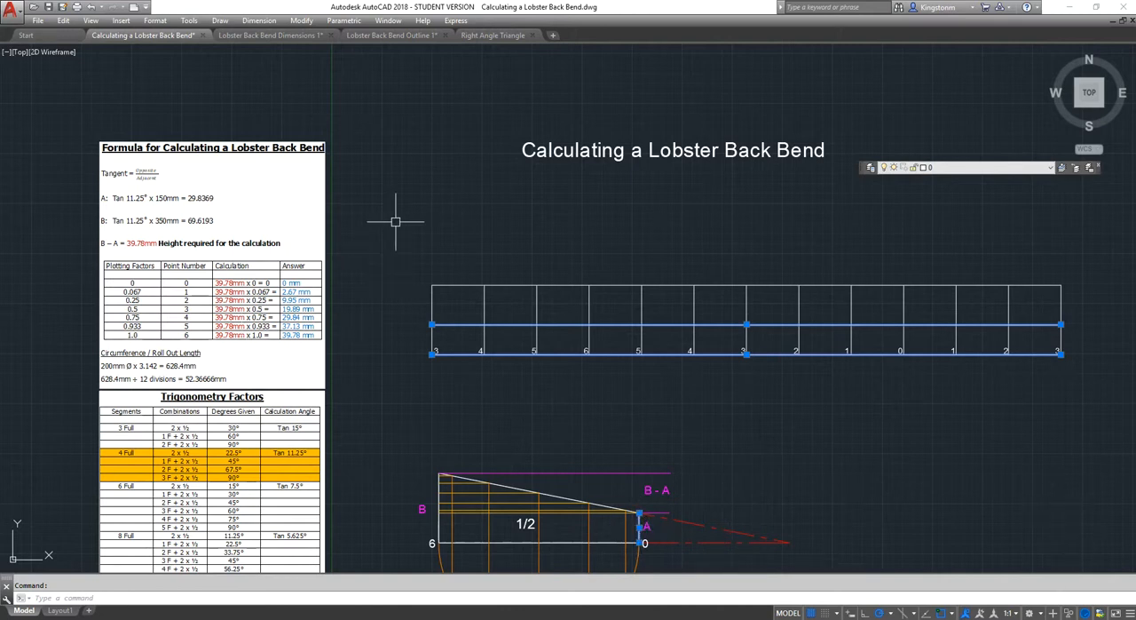
mouse_move(453, 479)
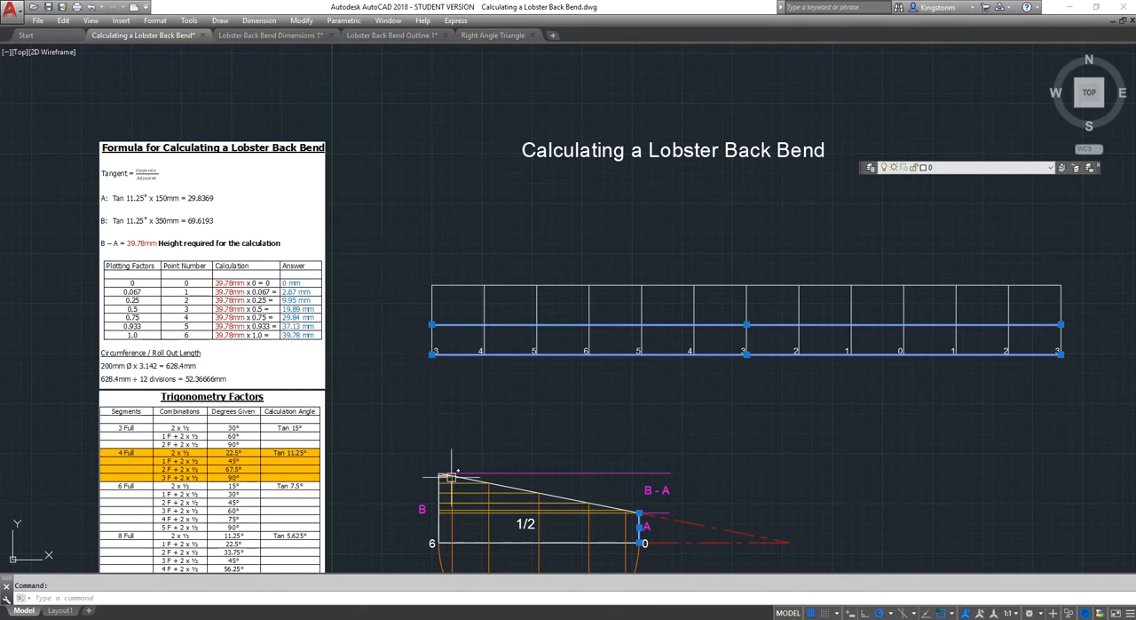
key(Escape)
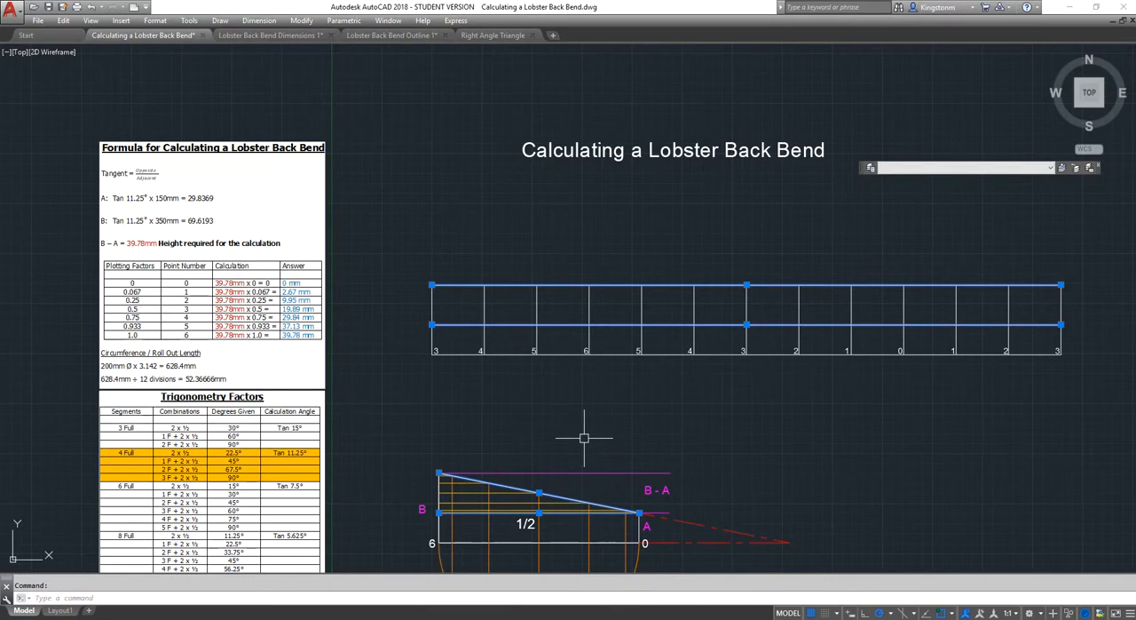
key(Escape)
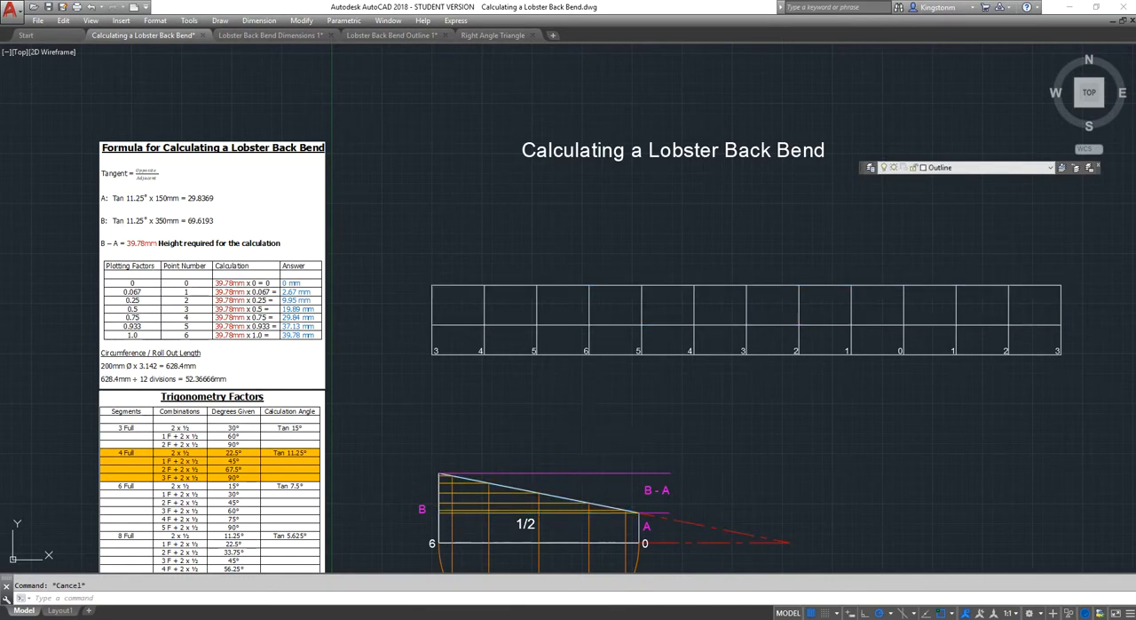
right_click(129, 373)
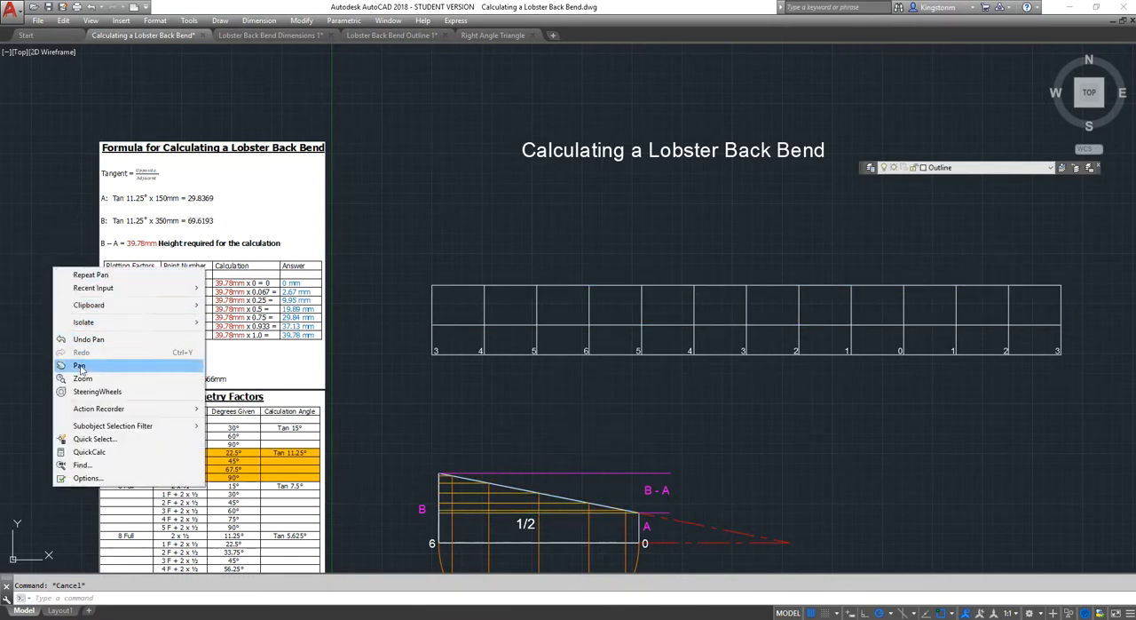
click(79, 365)
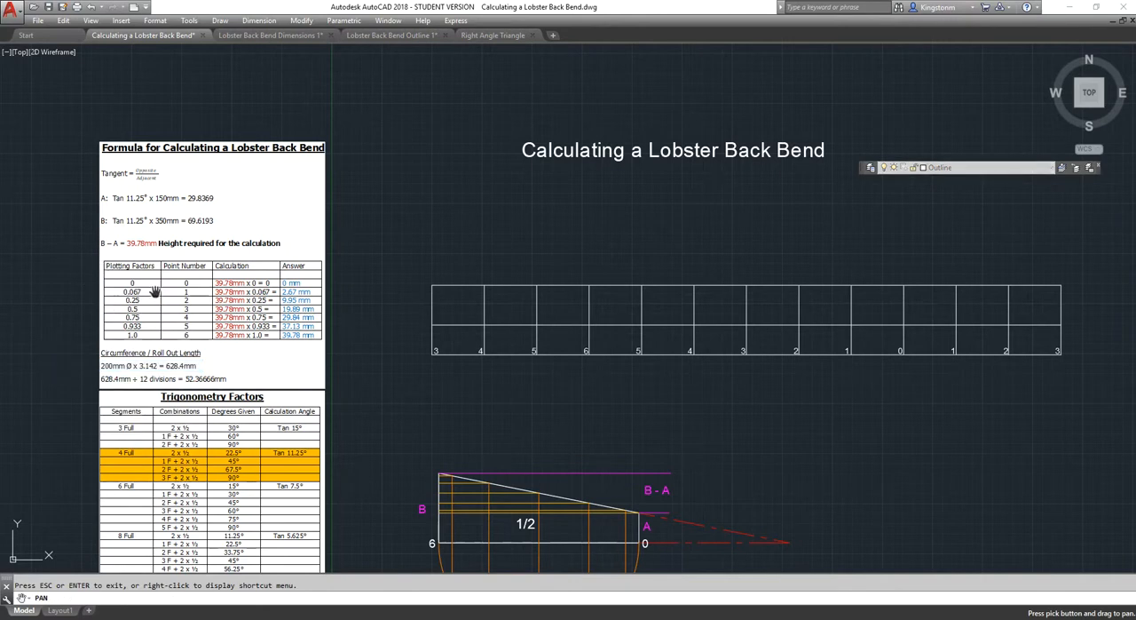
mouse_move(246, 303)
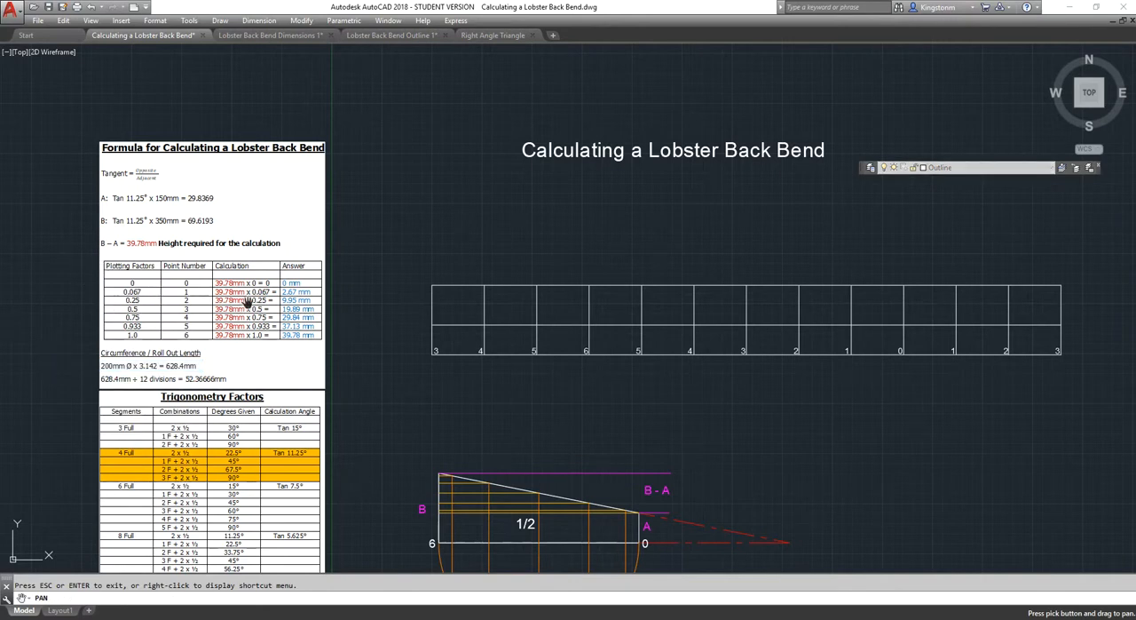
mouse_move(686, 503)
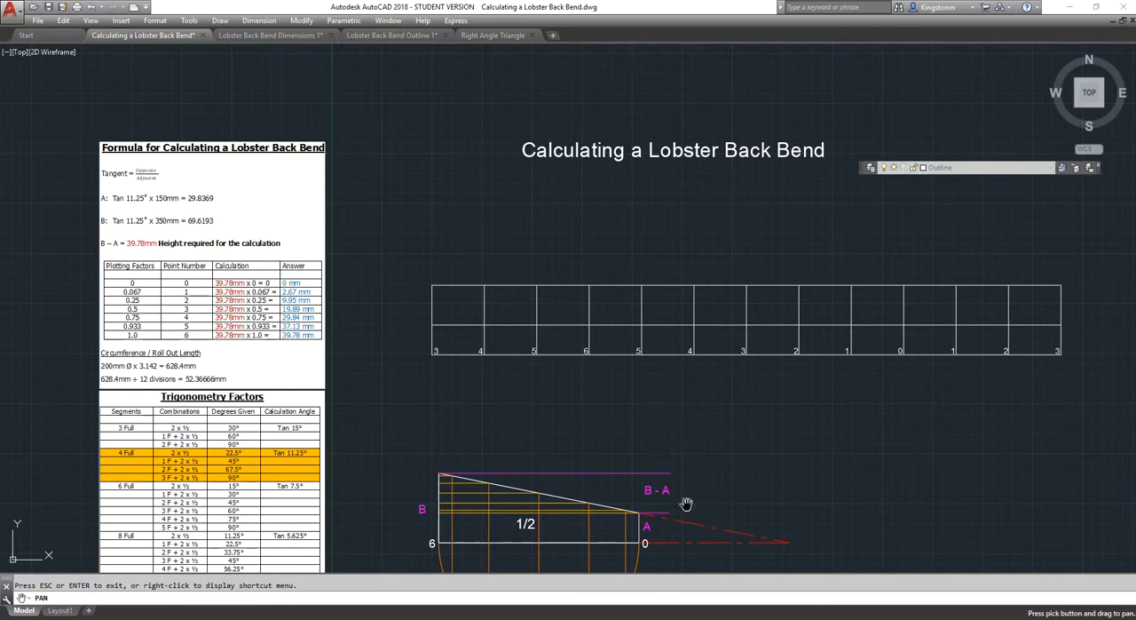
mouse_move(195, 231)
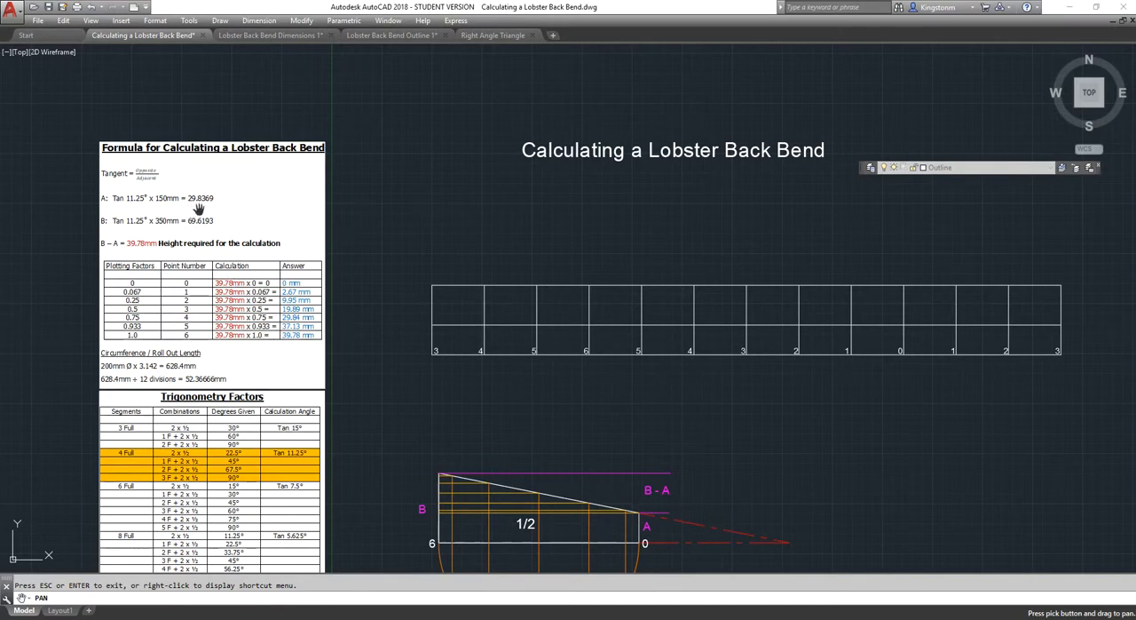
mouse_move(132, 253)
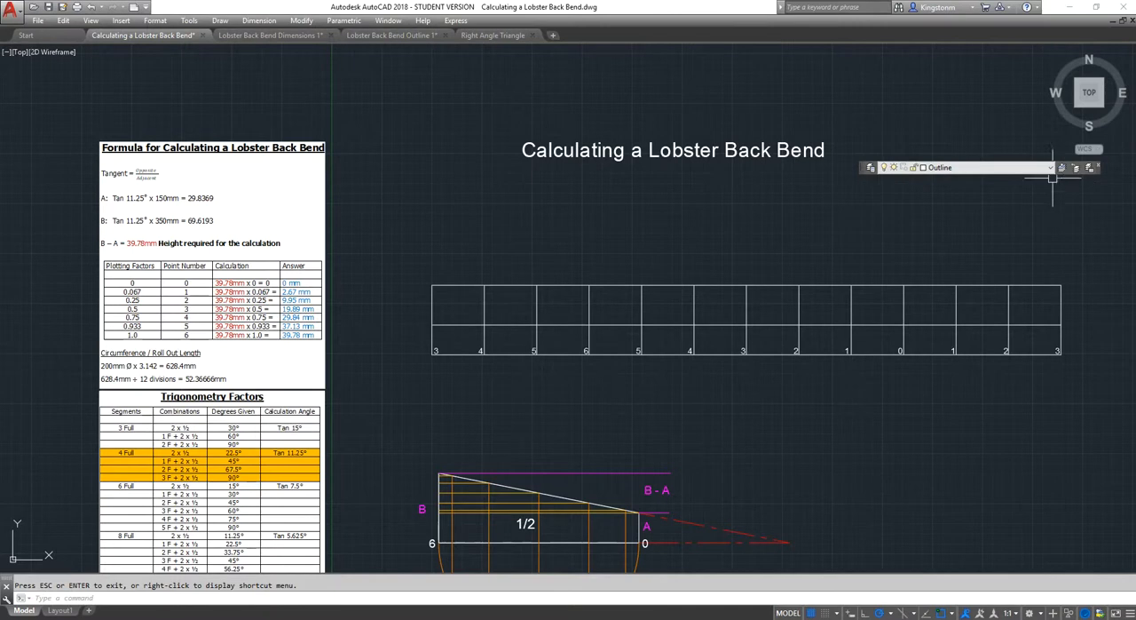
Step: Turn on the dimensions layer to show the 29.84, 69.62 and 39.78 heights
click(1051, 167)
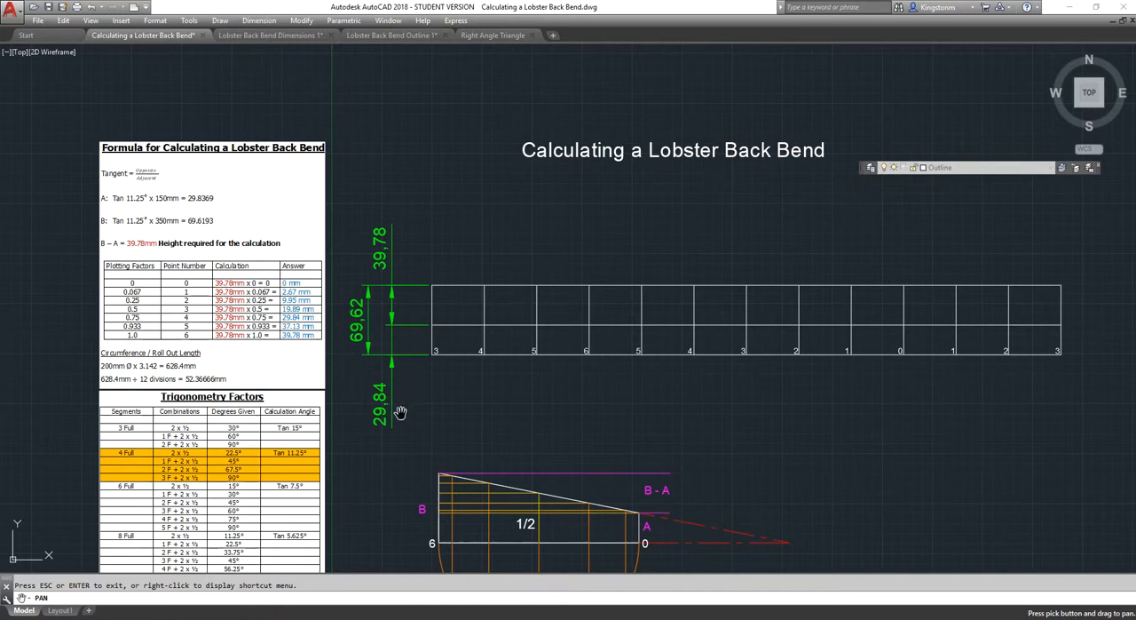
mouse_move(378, 275)
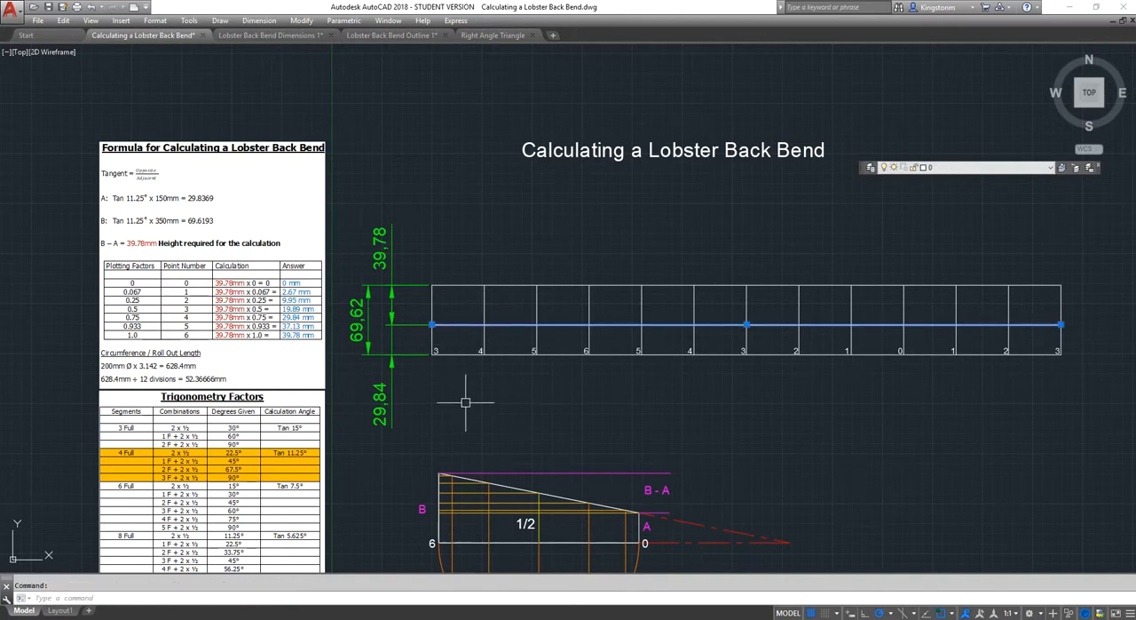
key(Escape)
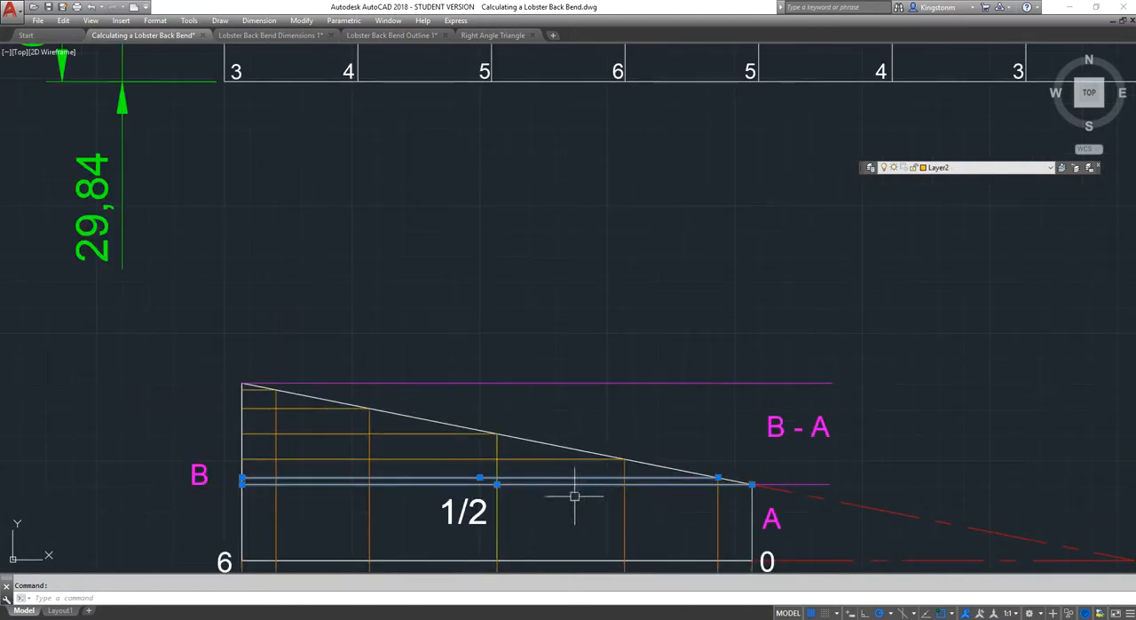
key(Escape)
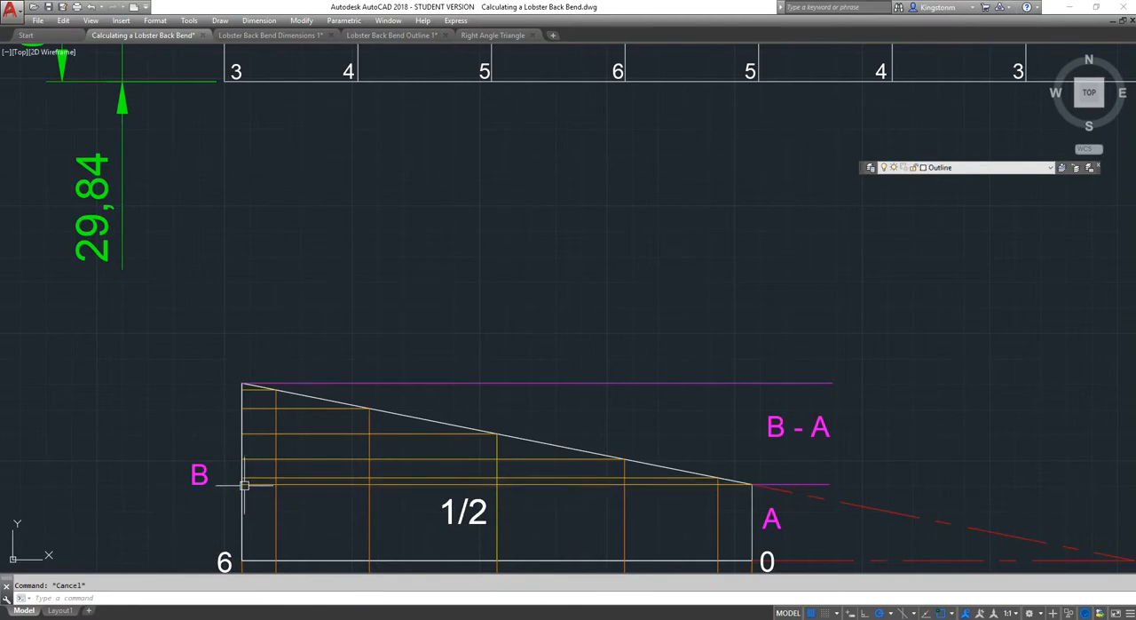
click(262, 383)
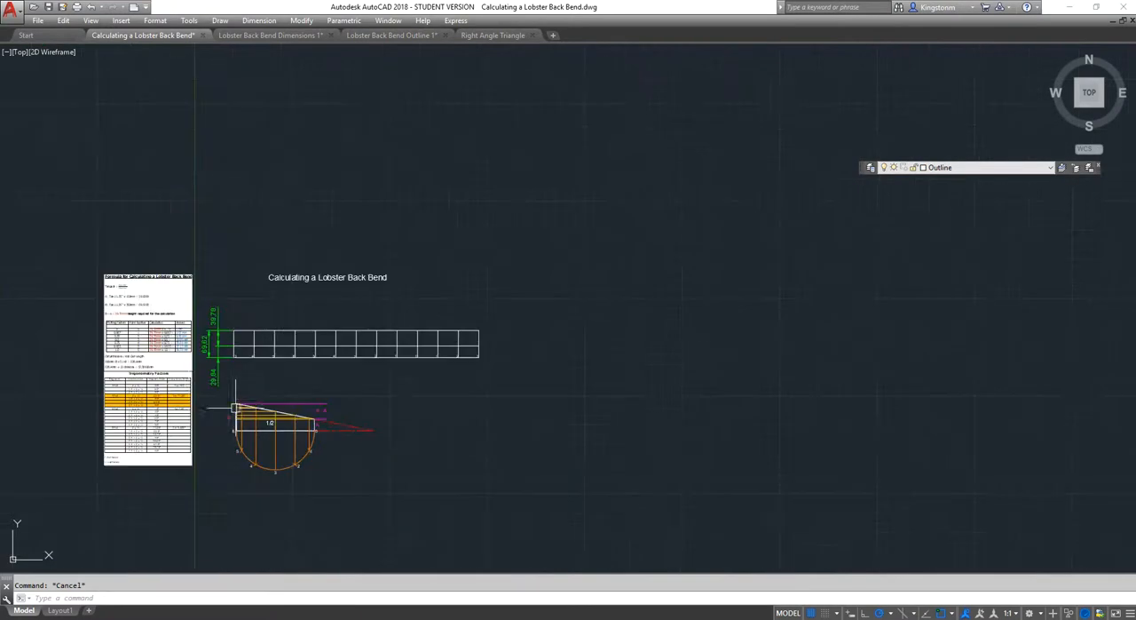
Step: Offset the grid's base line at plotting heights such as 2.67 and 19.89
scroll(up, 3)
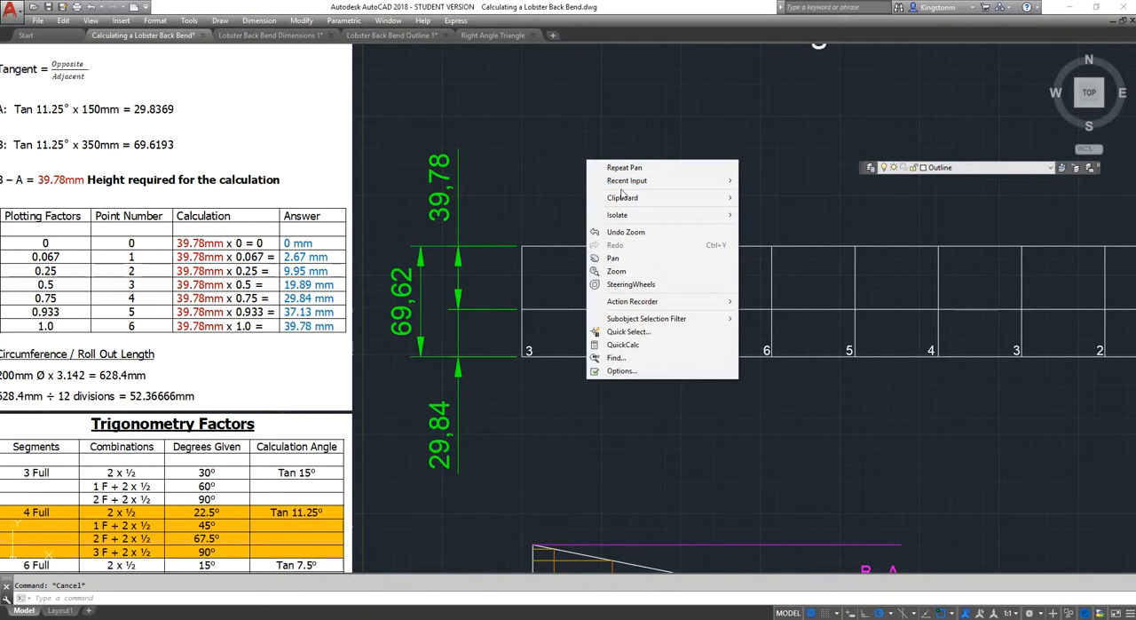
click(613, 258)
text(2.6)
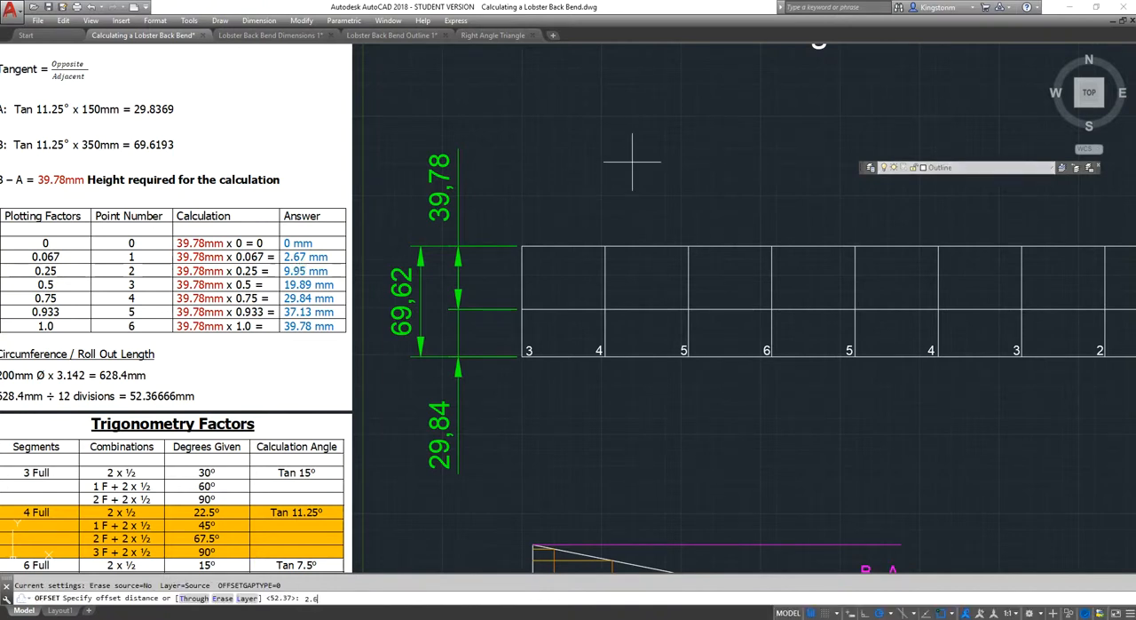
key(Return)
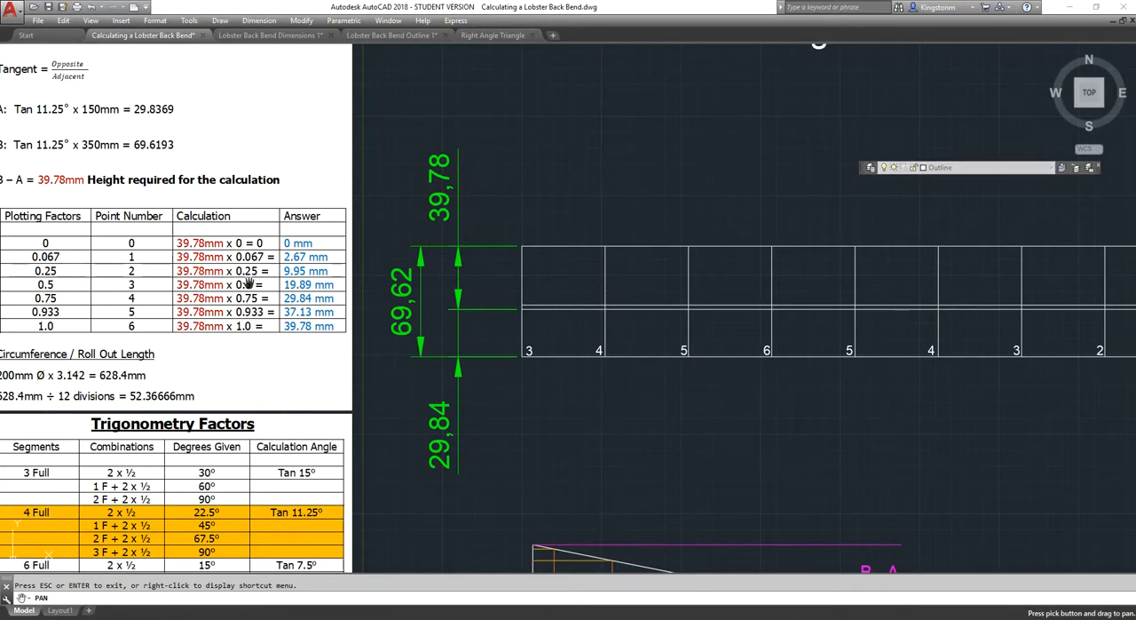
mouse_move(701, 121)
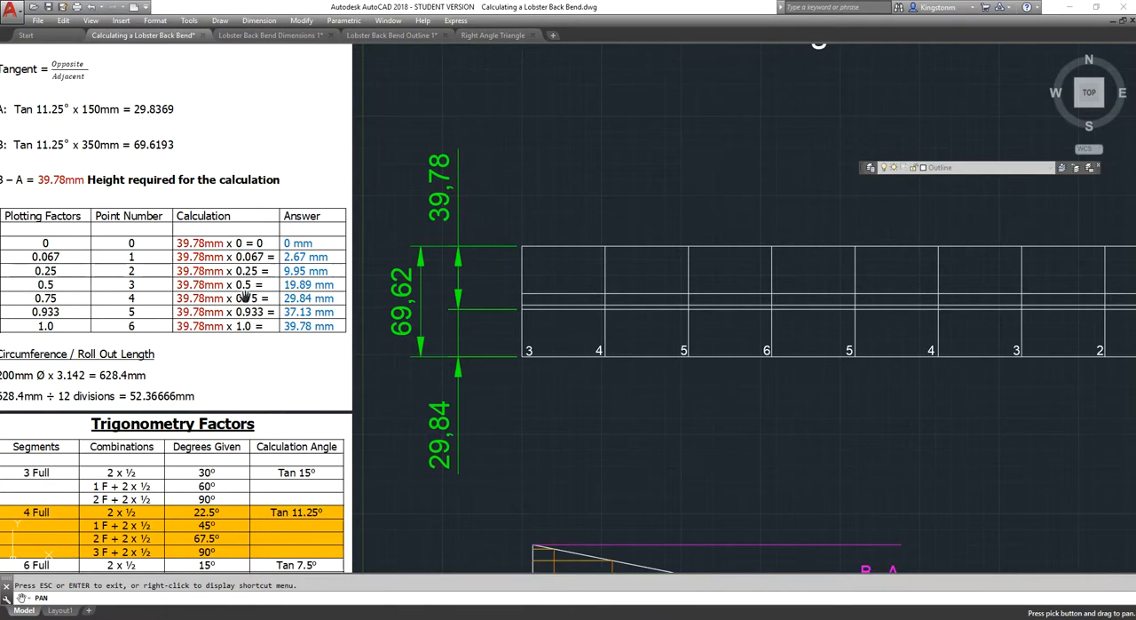
mouse_move(545, 314)
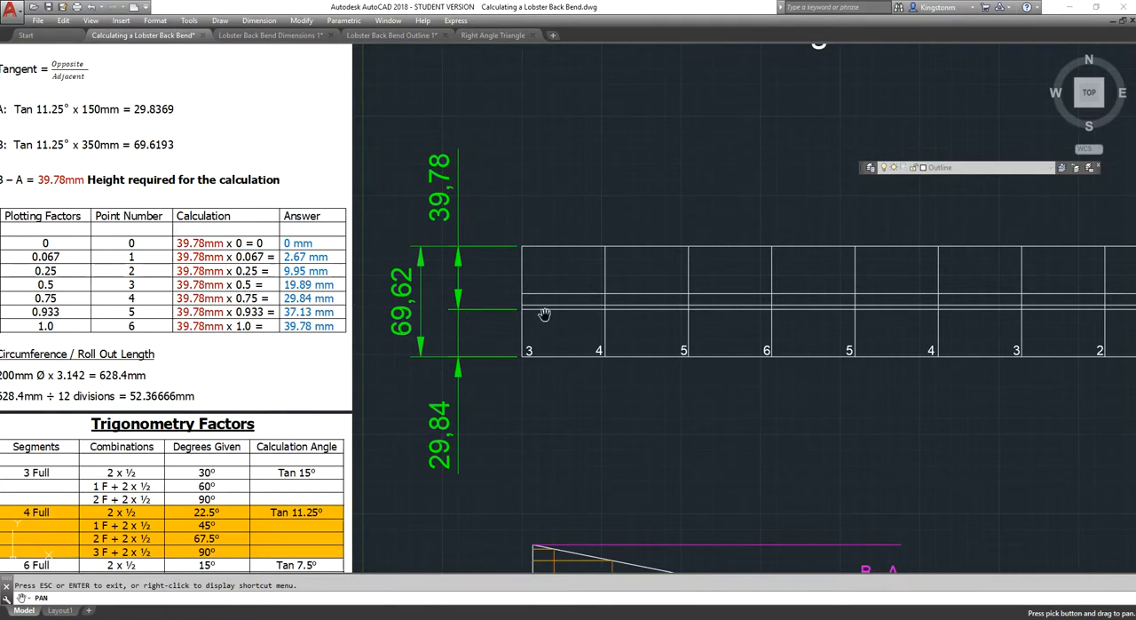
mouse_move(551, 272)
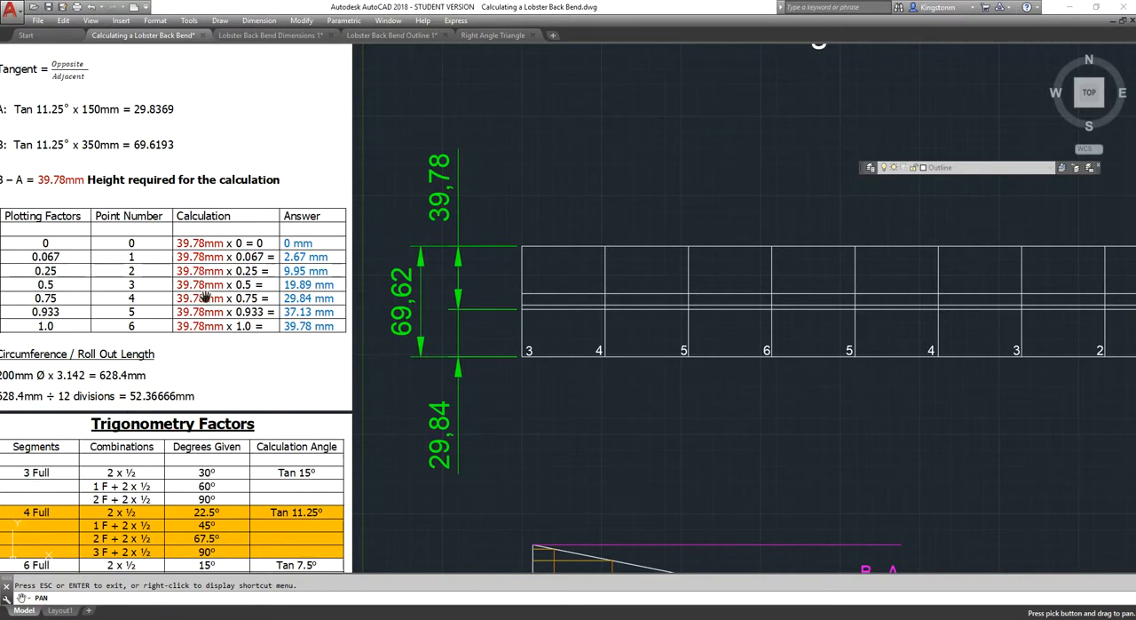
mouse_move(435, 213)
text(19.)
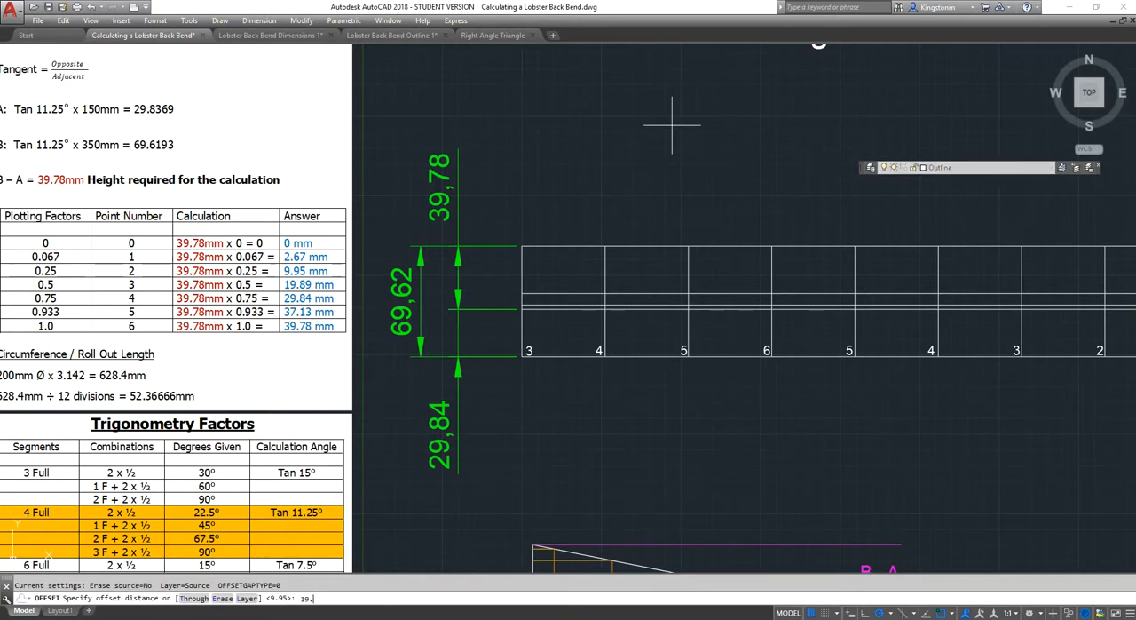
key(Return)
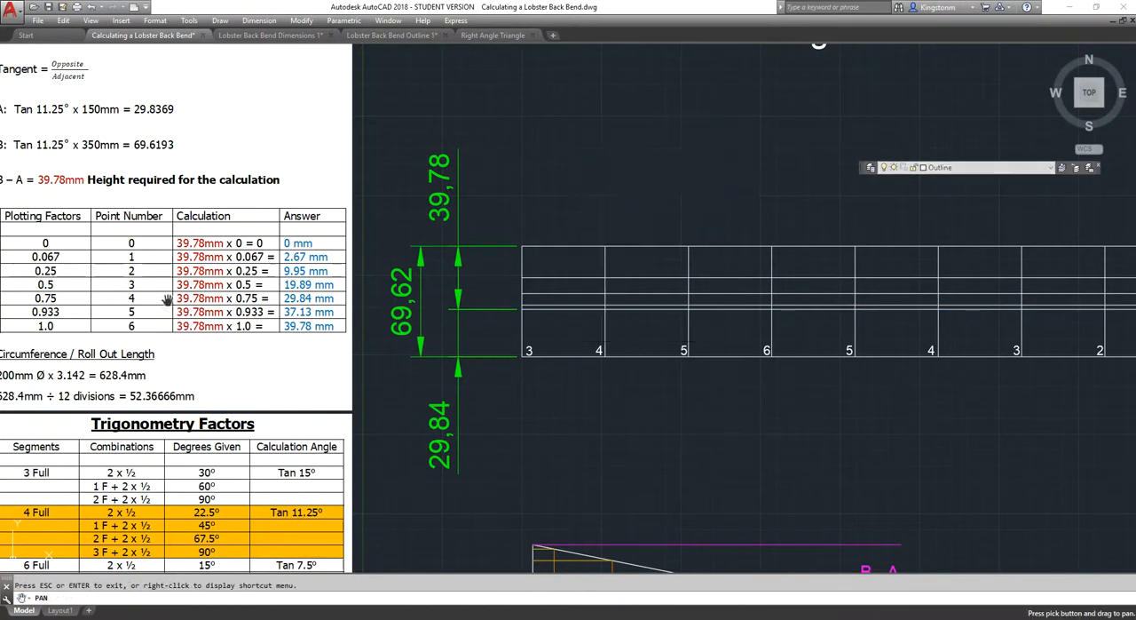
mouse_move(274, 310)
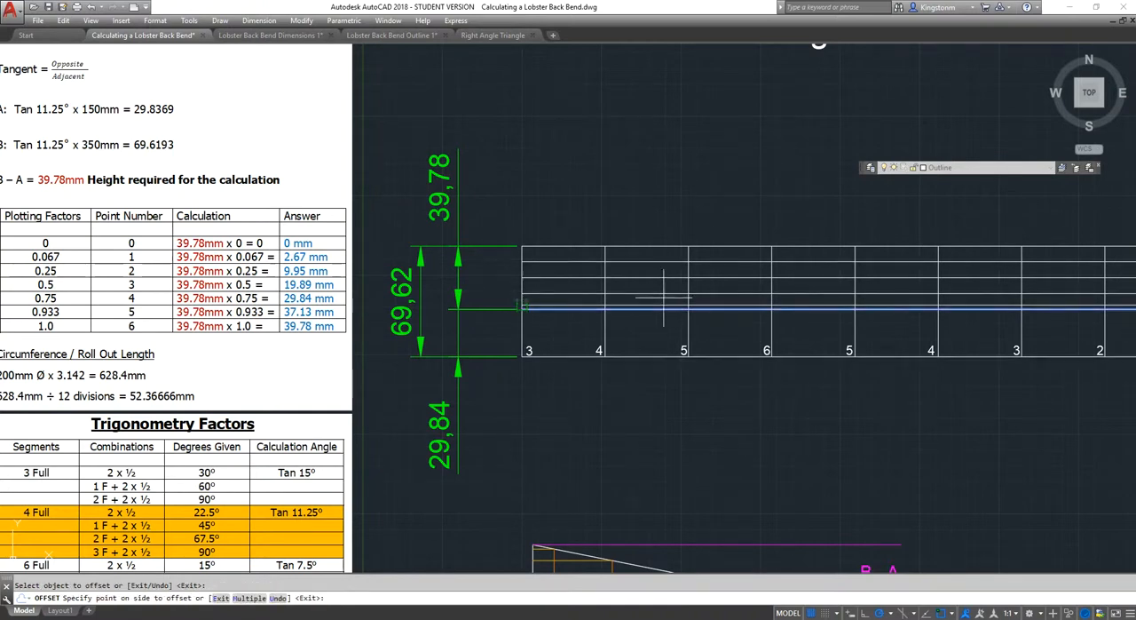
Step: Pan the view and enter the 37.13 plotting height offset
right_click(684, 258)
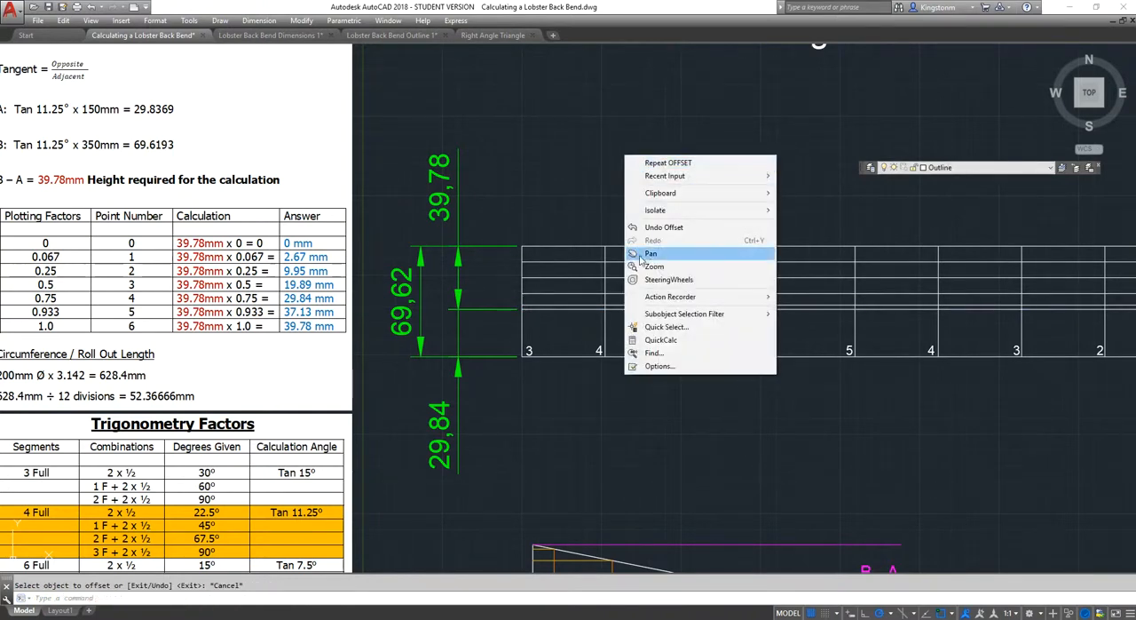
click(651, 253)
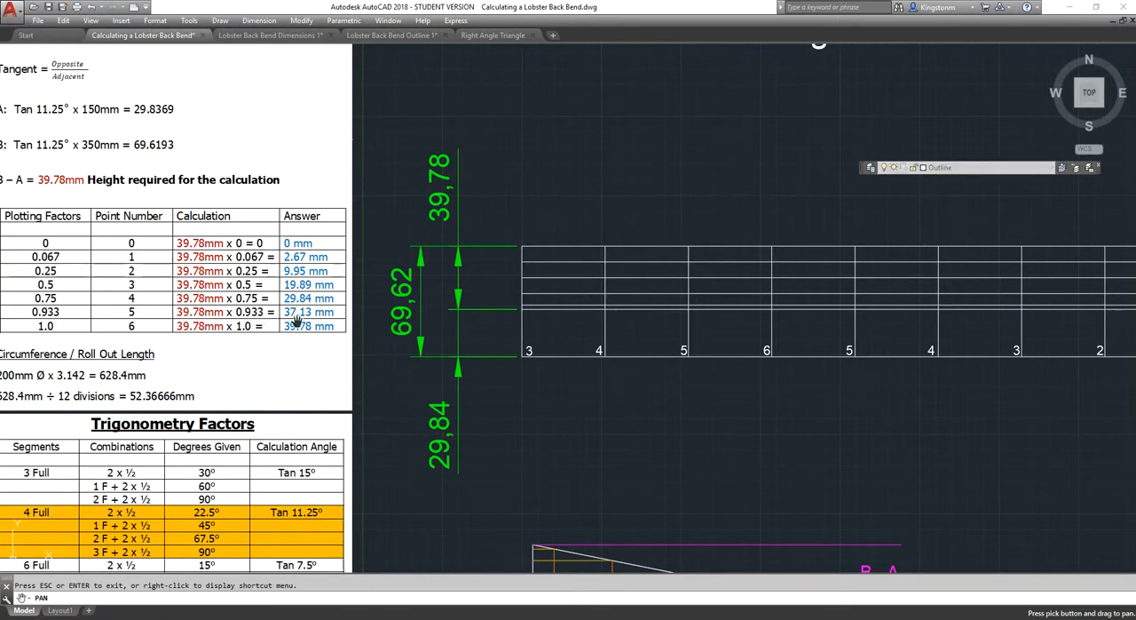
mouse_move(628, 165)
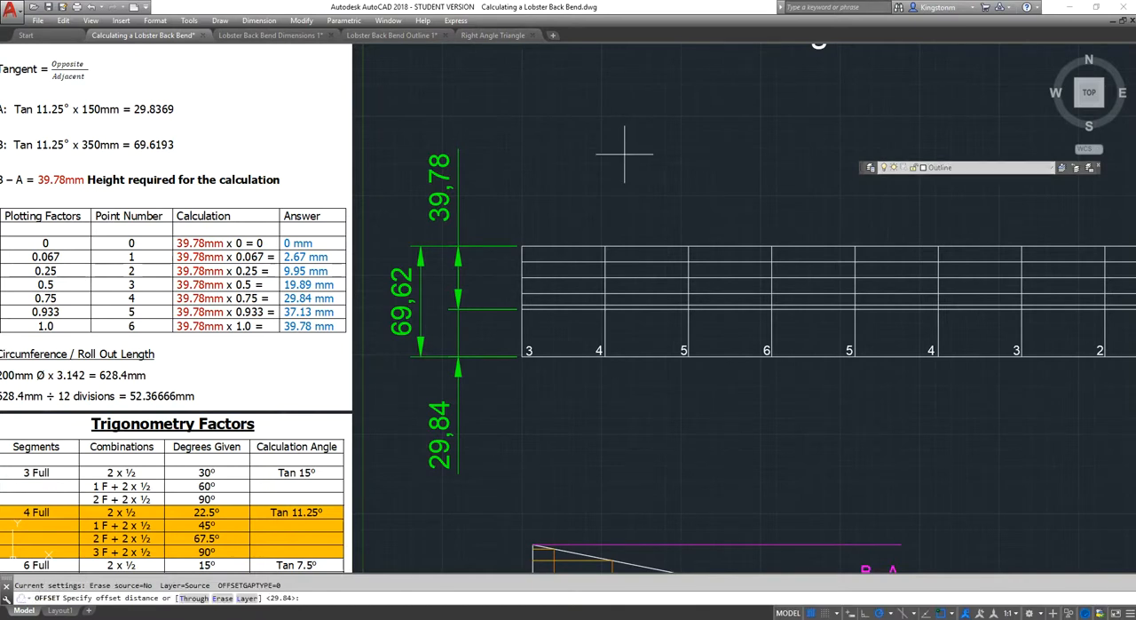
text(37)
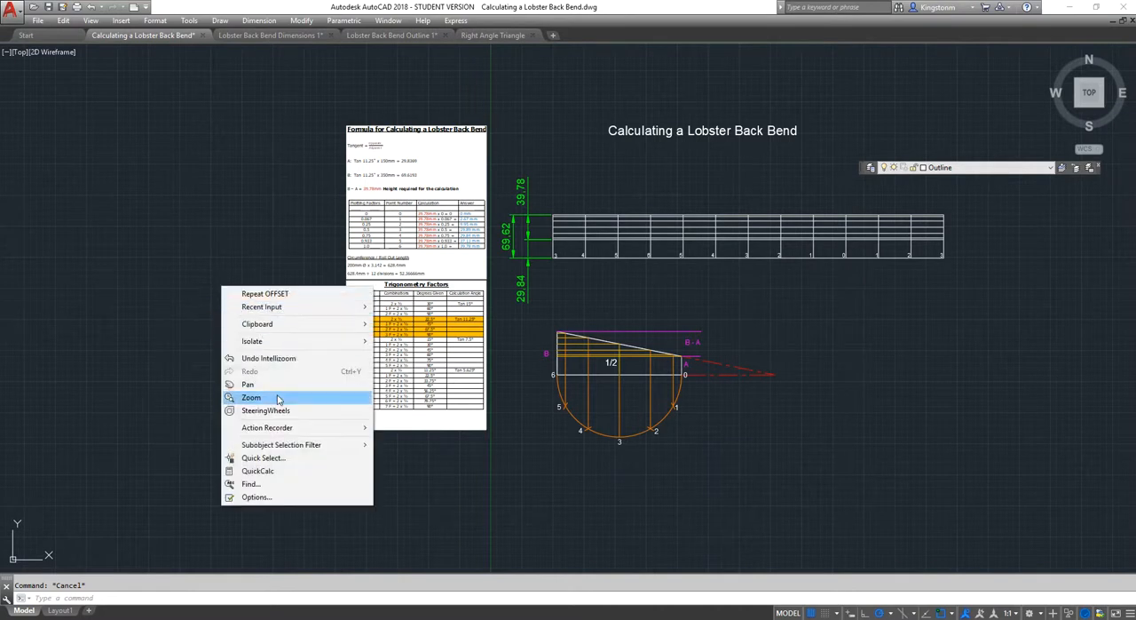
Step: Zoom in so the numbered roll-out grid fills the drawing area
click(251, 397)
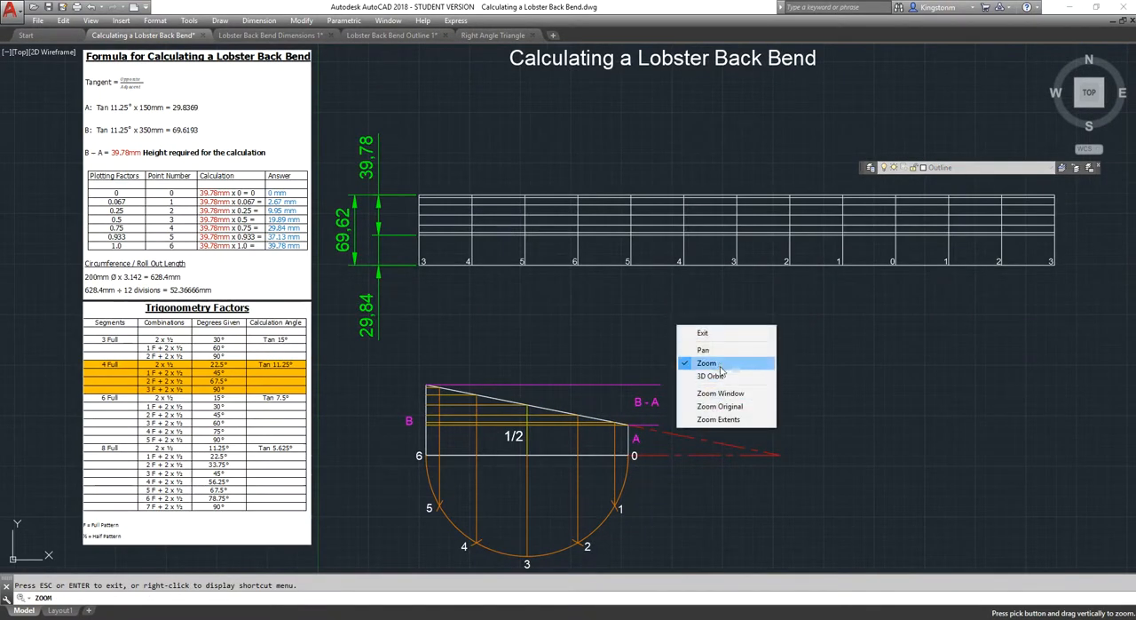
click(707, 362)
text(SPL)
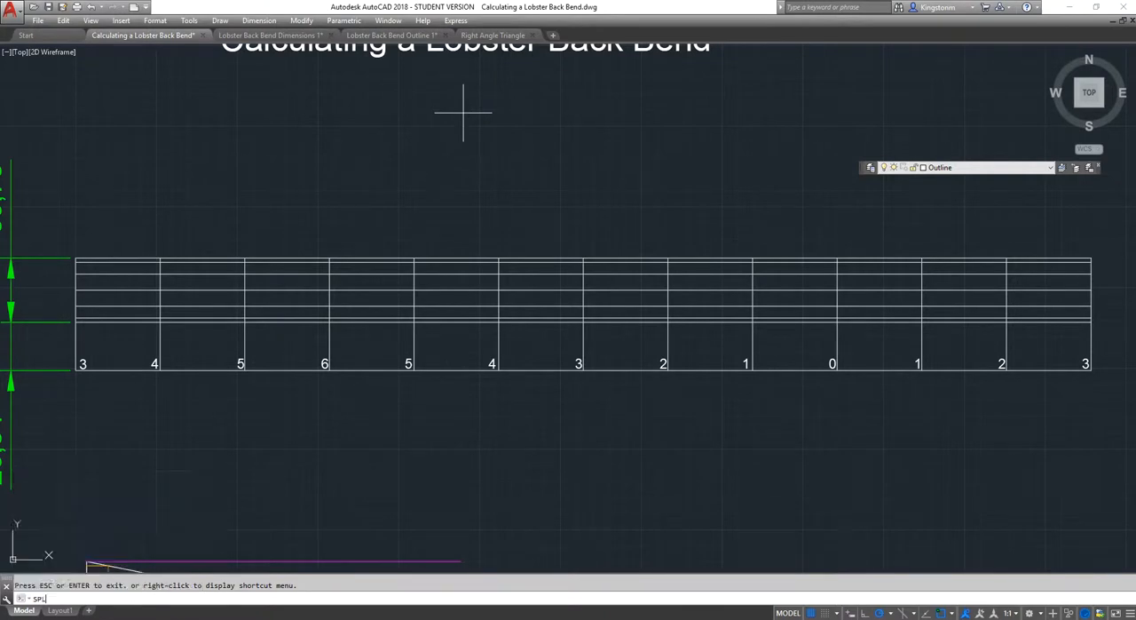
Step: Draw a spline from the right end point 3 through the intersections above points 2 and 1
key(Return)
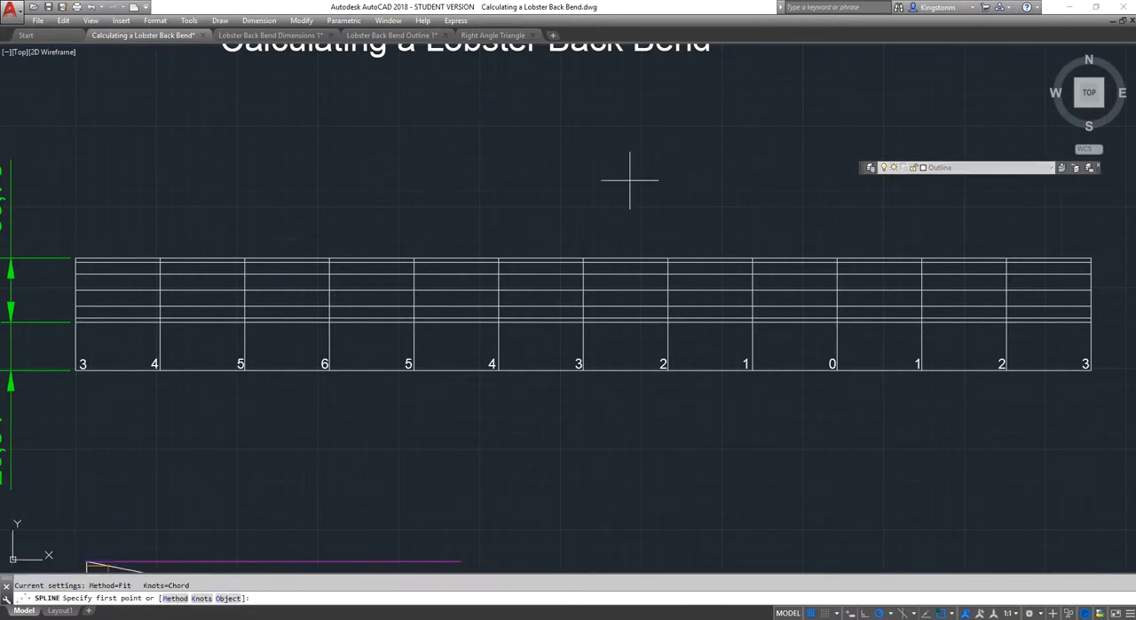
mouse_move(442, 184)
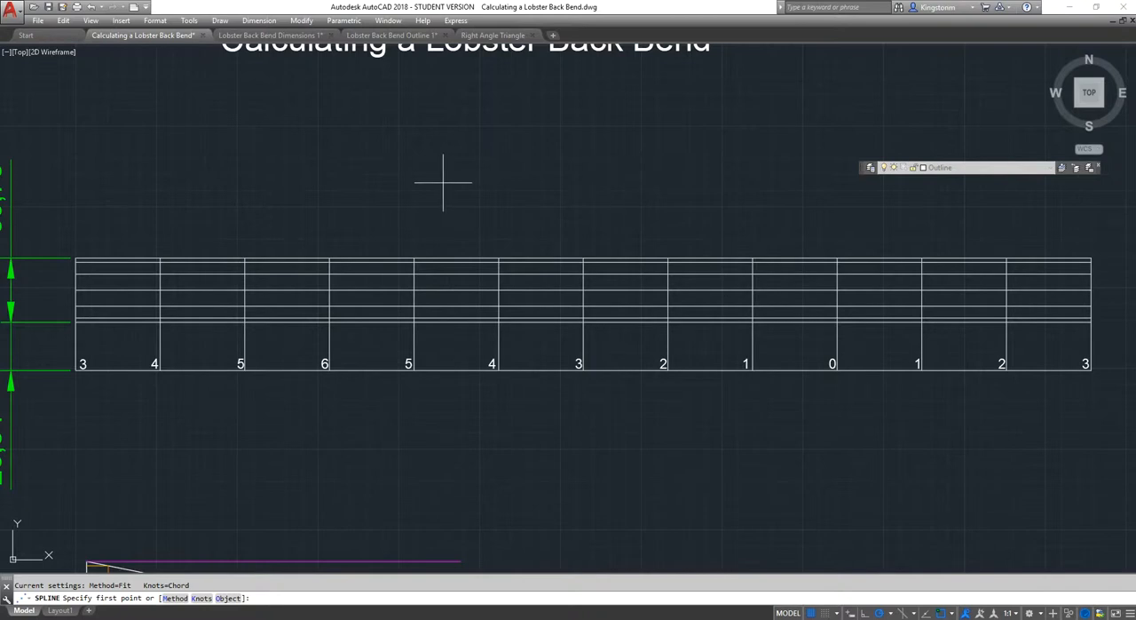
mouse_move(1087, 291)
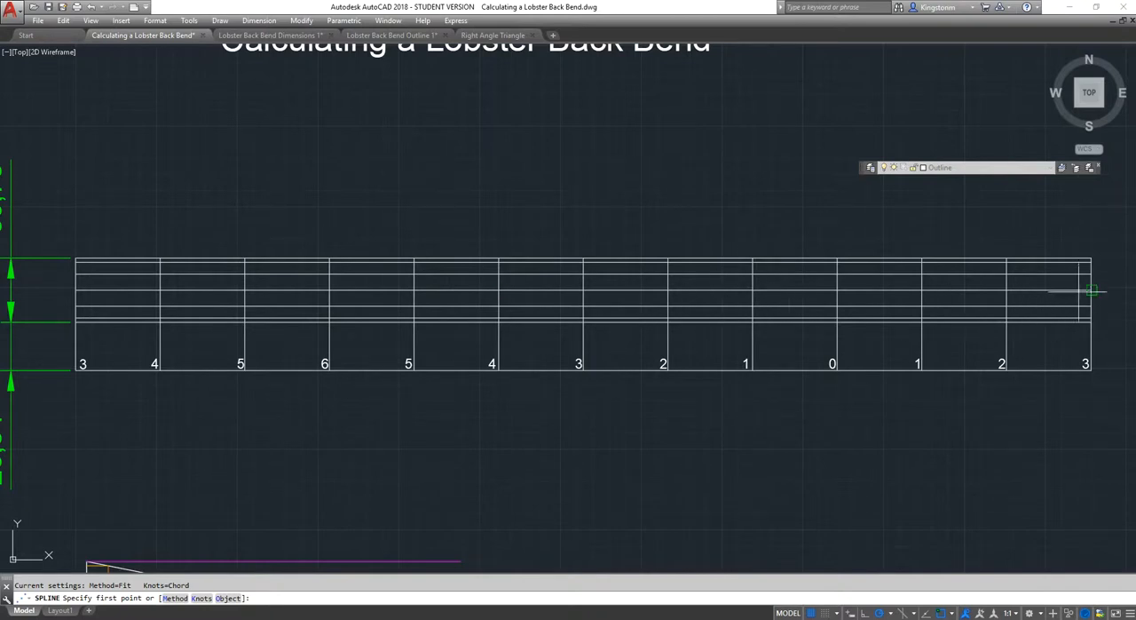
click(1091, 306)
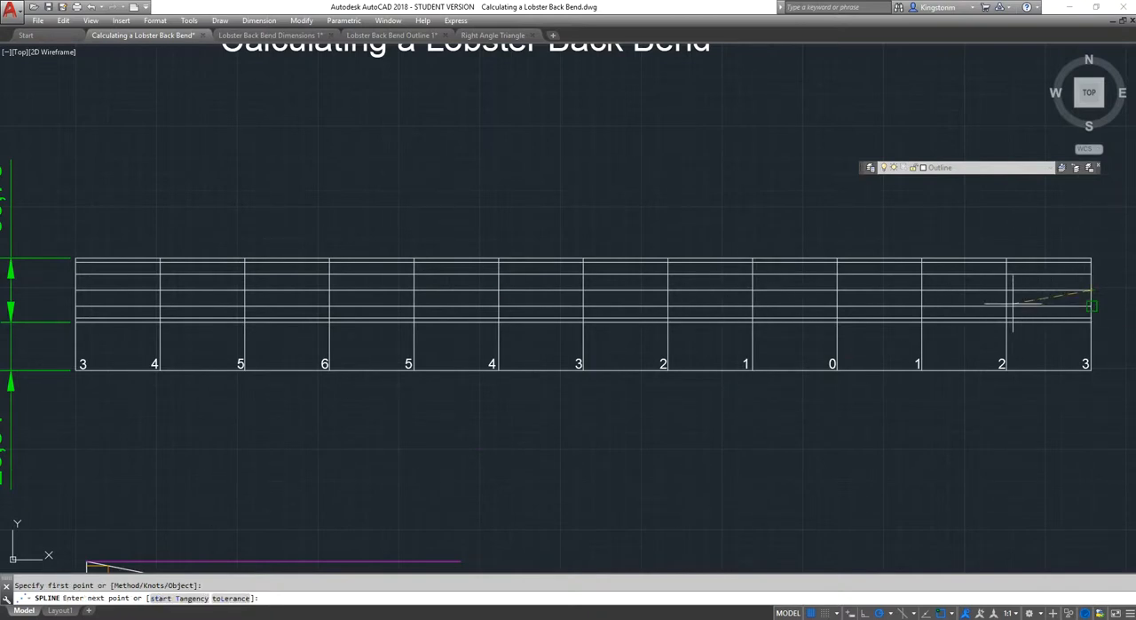
mouse_move(1008, 306)
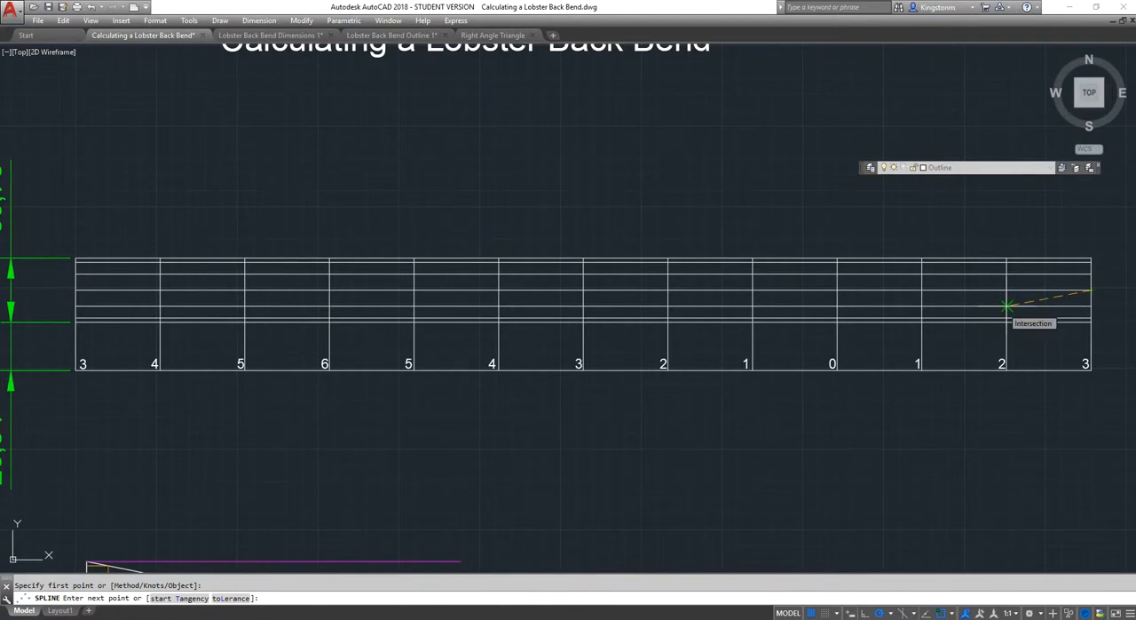
click(921, 318)
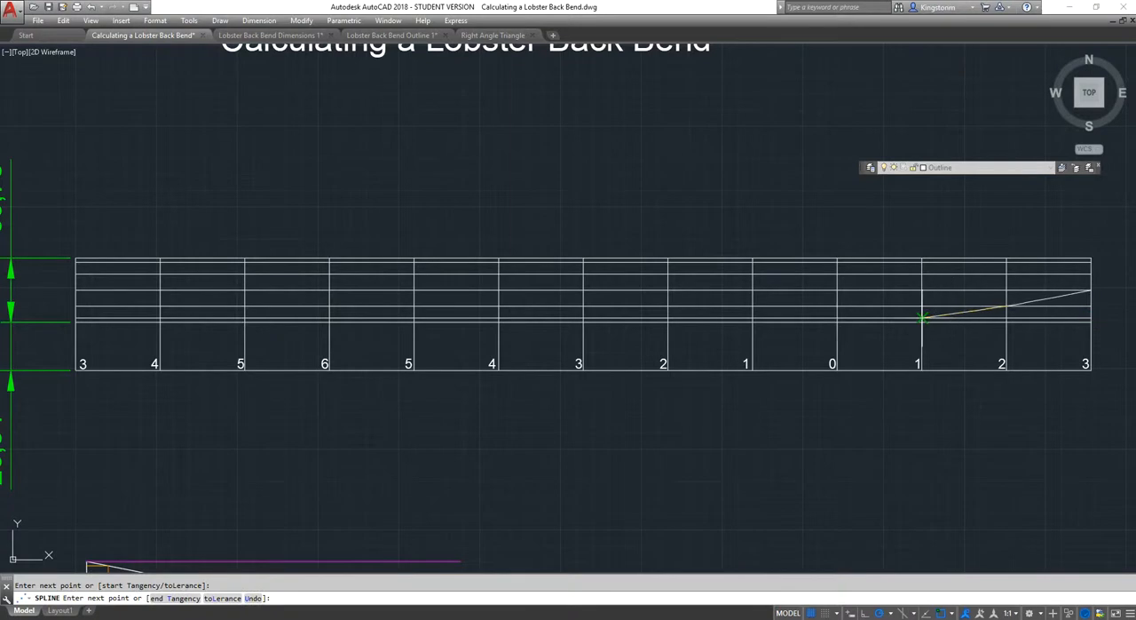
click(834, 324)
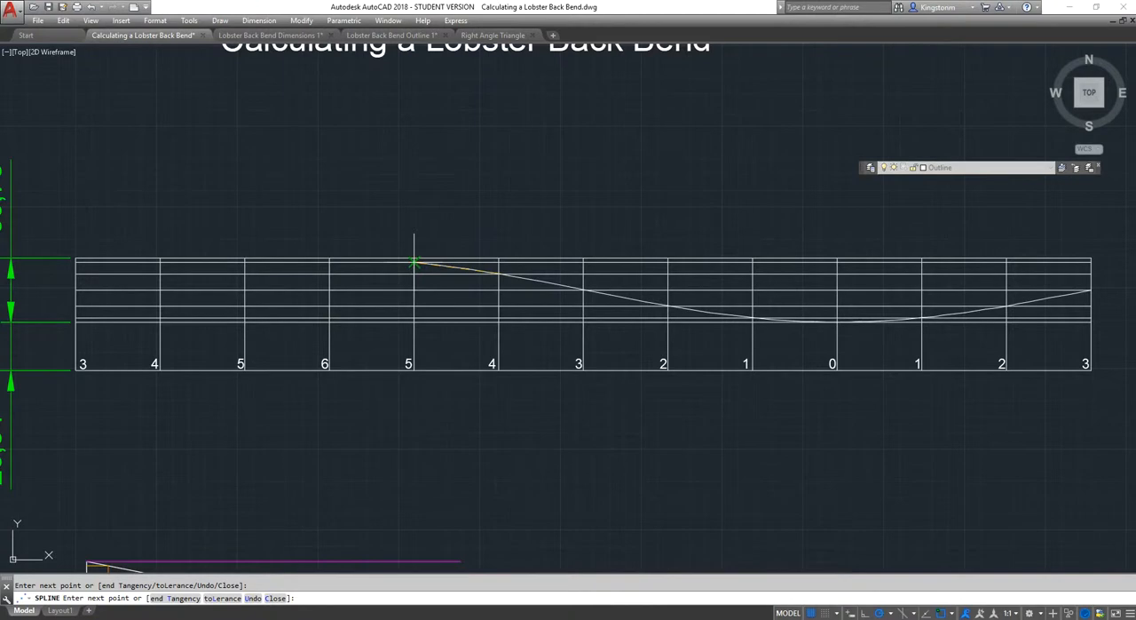
mouse_move(258, 258)
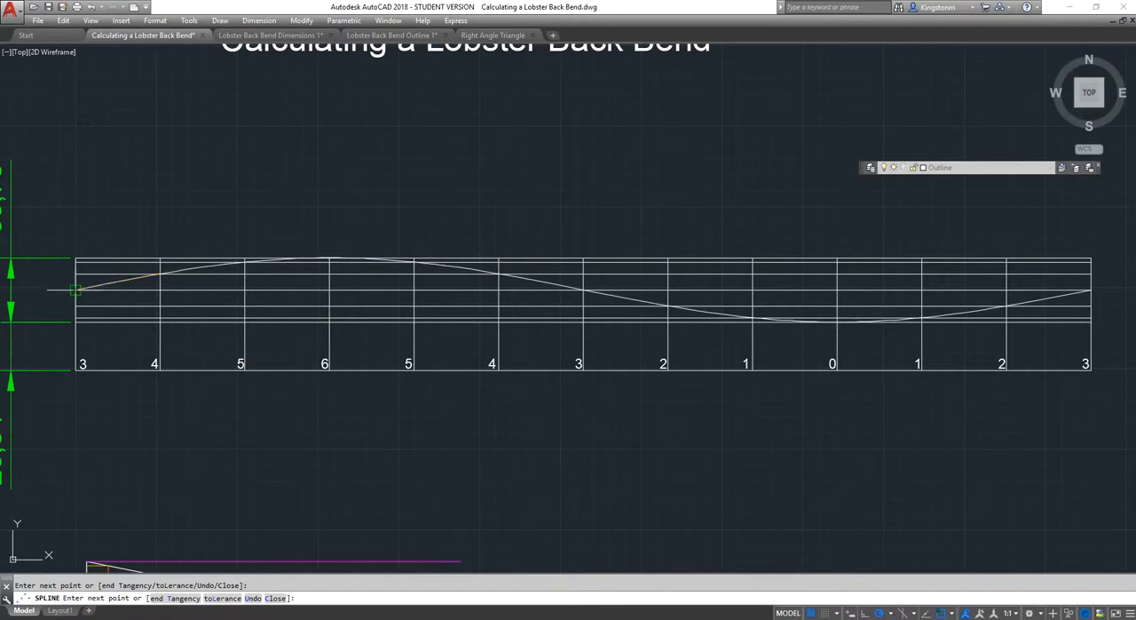
mouse_move(76, 290)
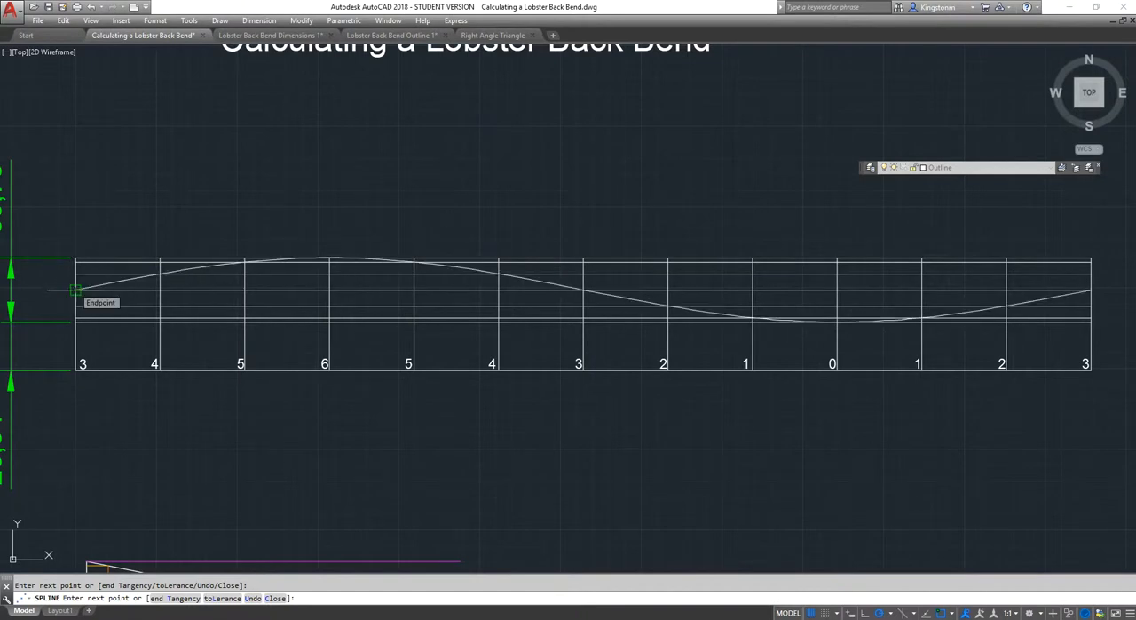
text(t)
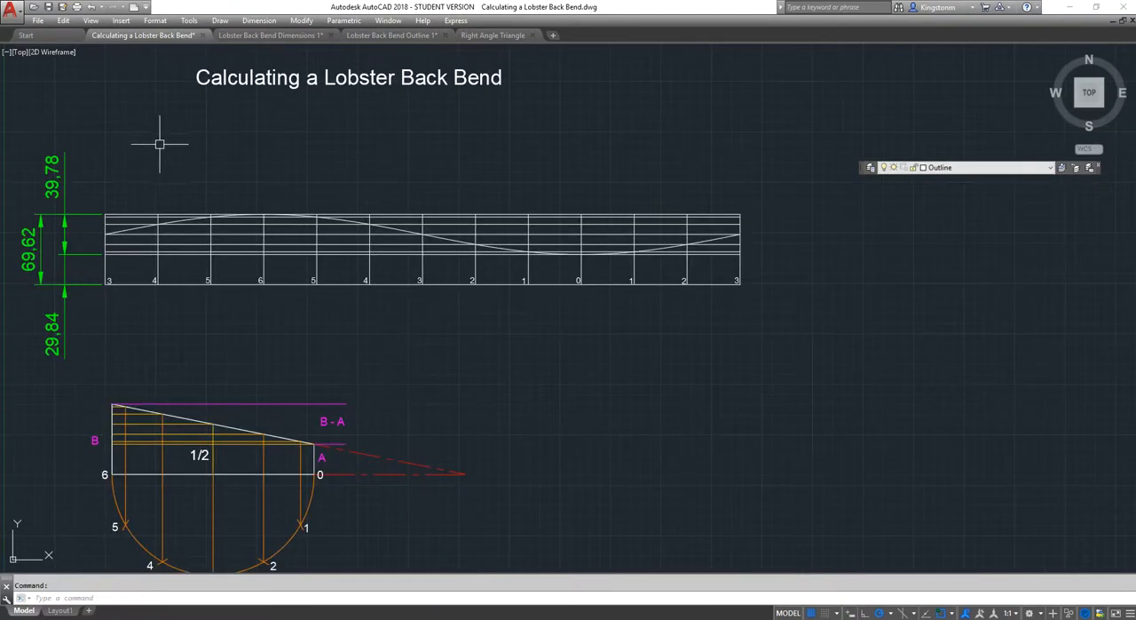
Step: Pan to frame the grid and trim the grid line pieces above the spline
right_click(160, 144)
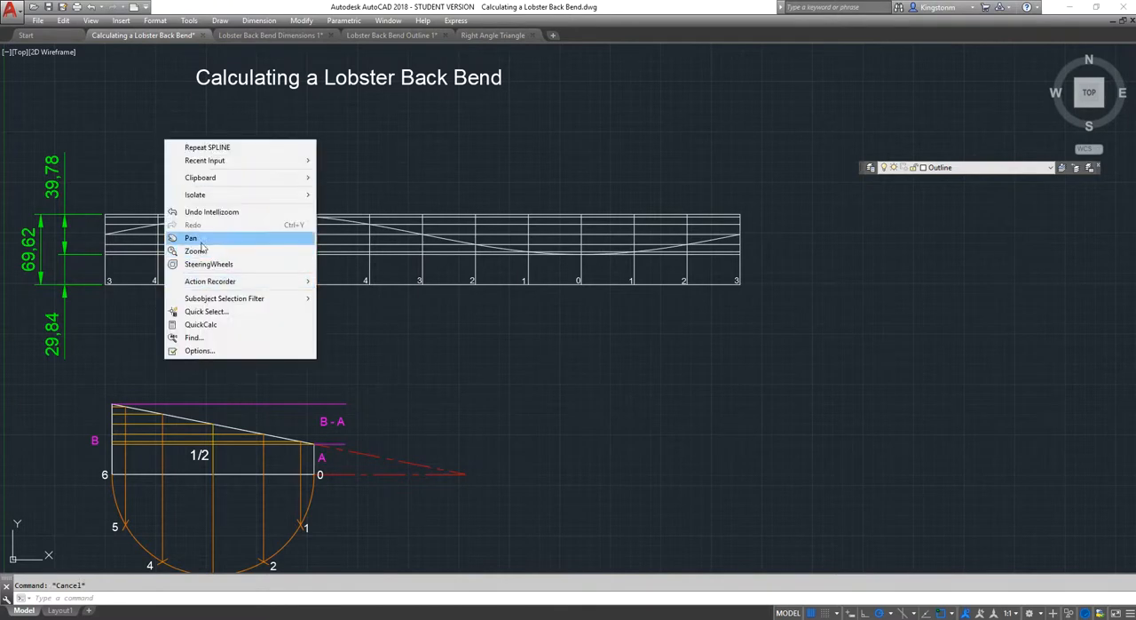
click(190, 238)
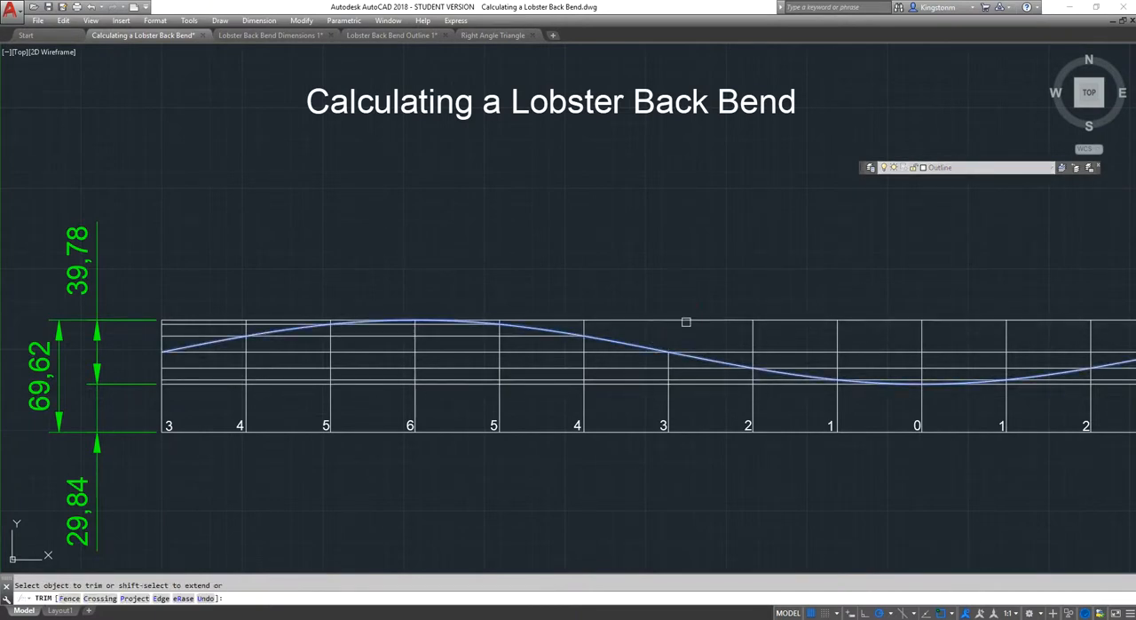
click(686, 322)
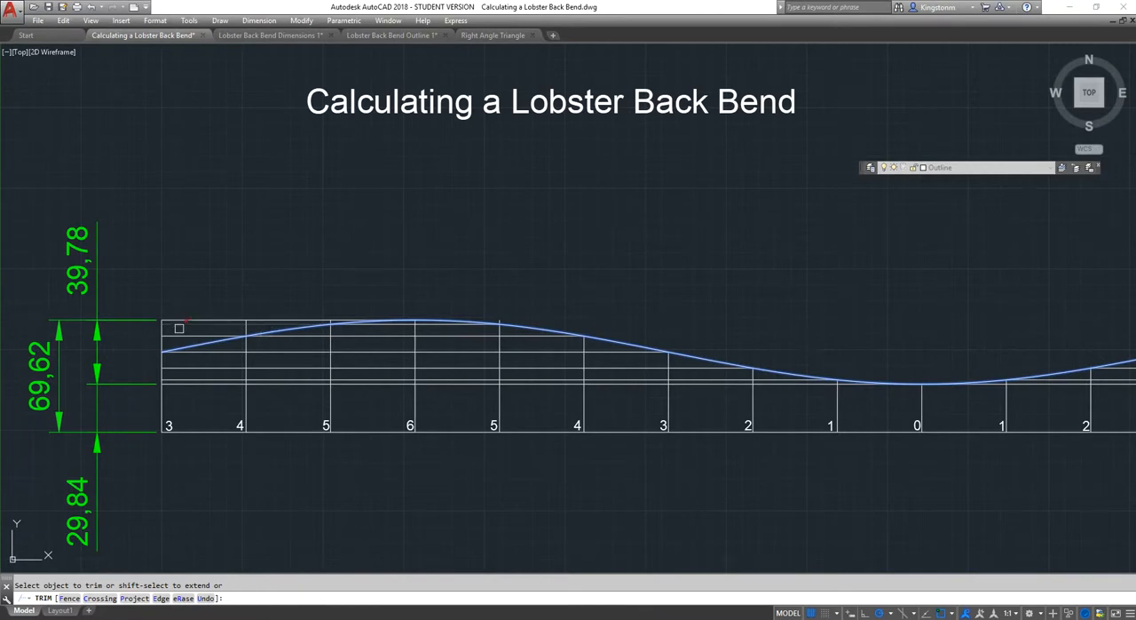
click(178, 327)
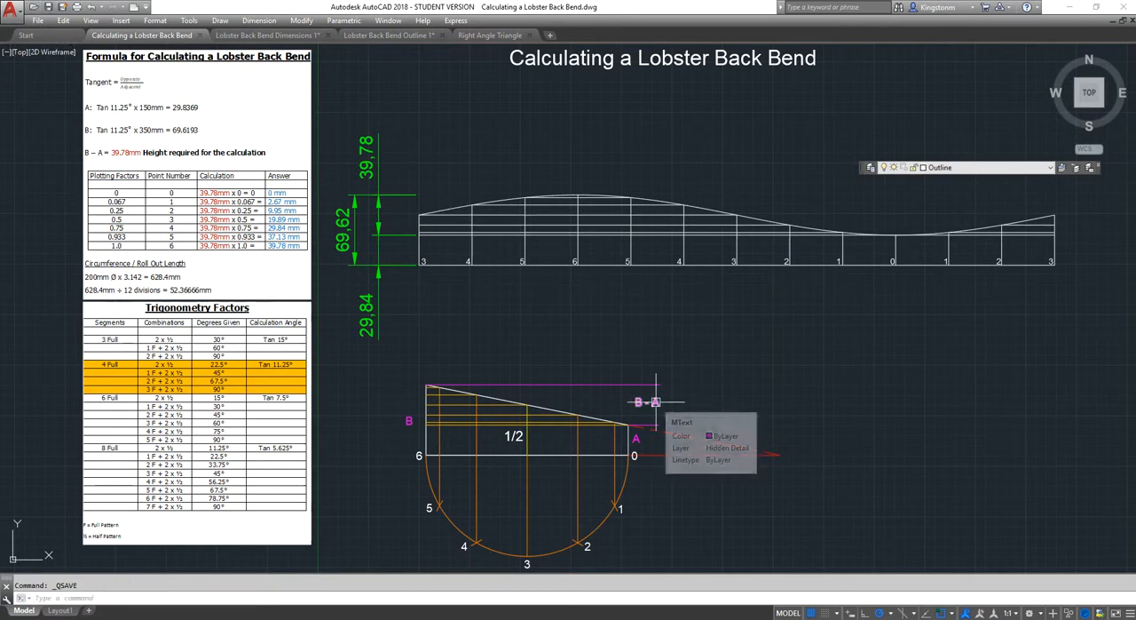
mouse_move(704, 333)
text( - A)
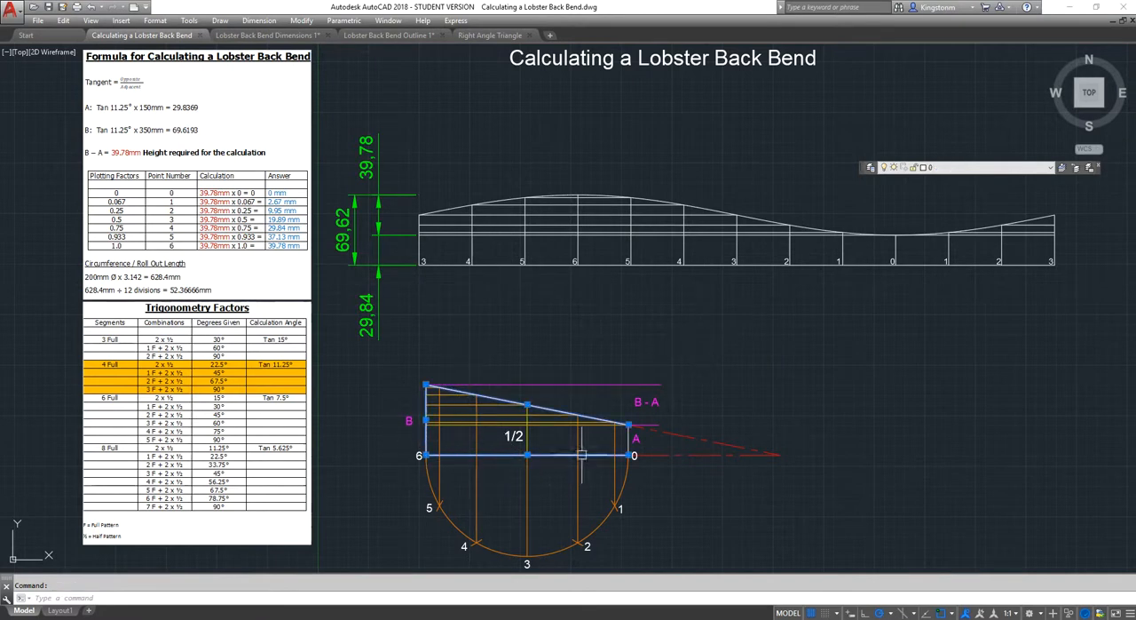
mouse_move(985, 420)
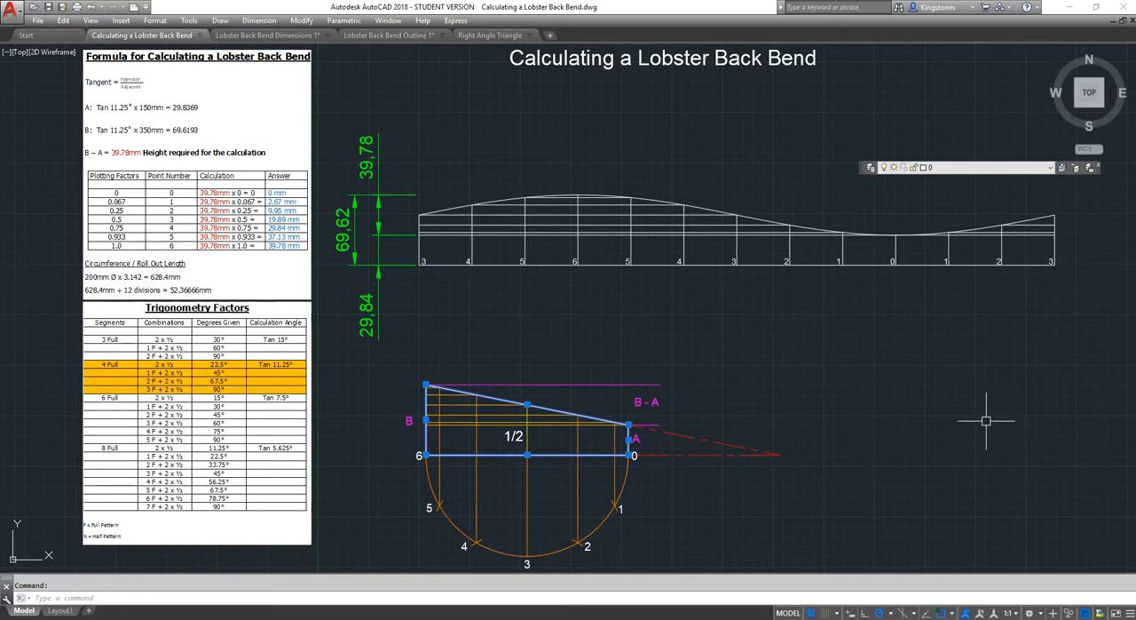
Step: Clear the selection and switch to the Lobster Back Bend Outline 1 drawing
key(Escape)
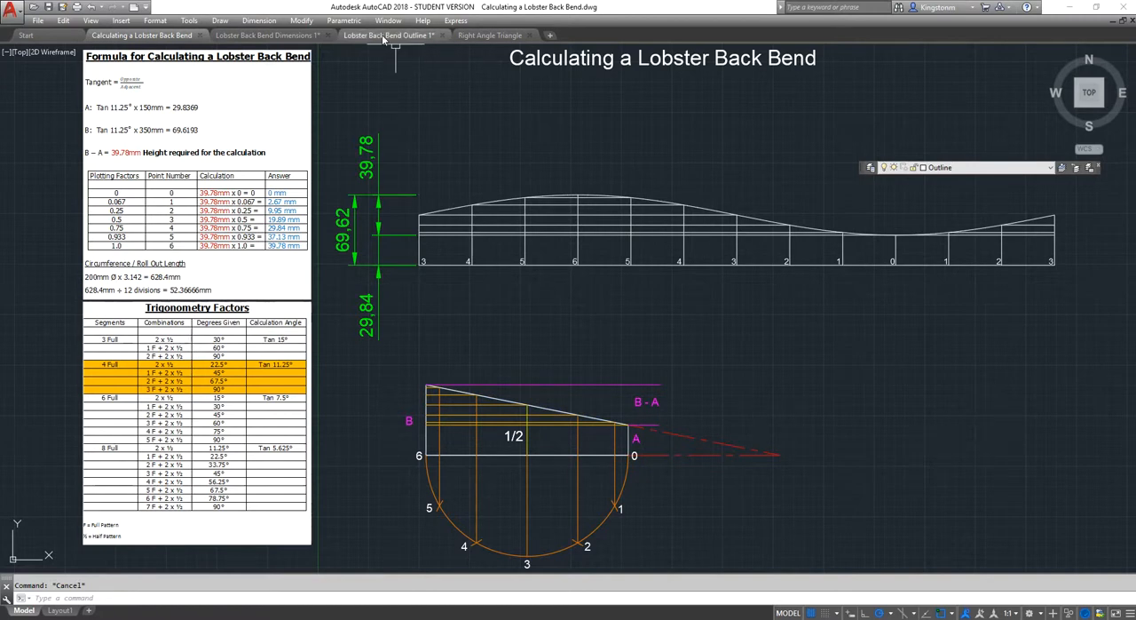
click(388, 35)
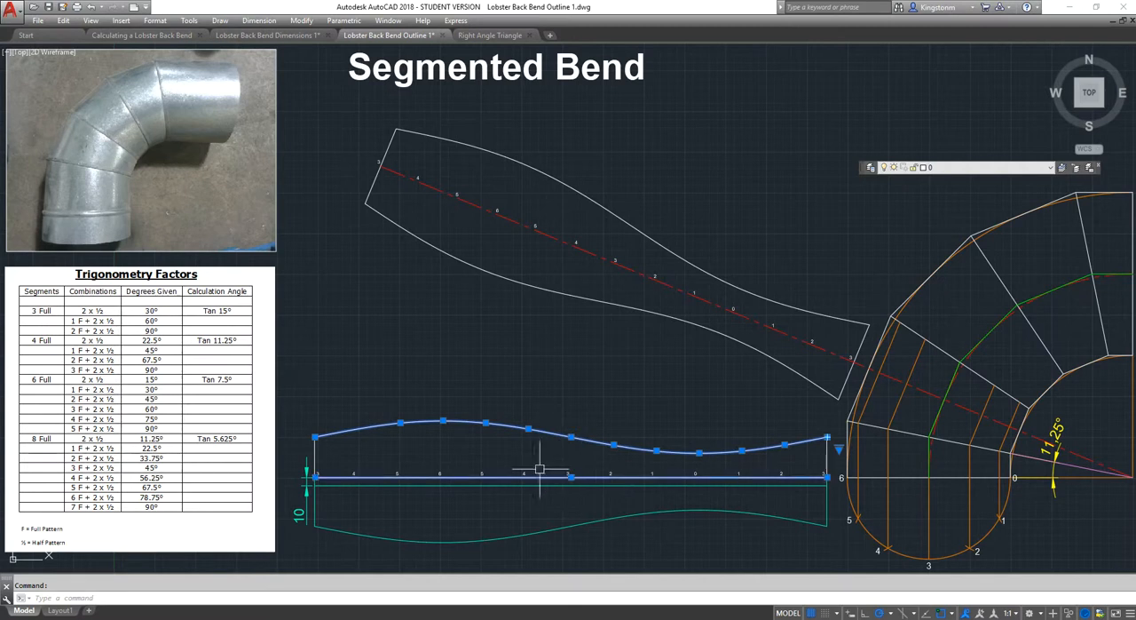
mouse_move(821, 456)
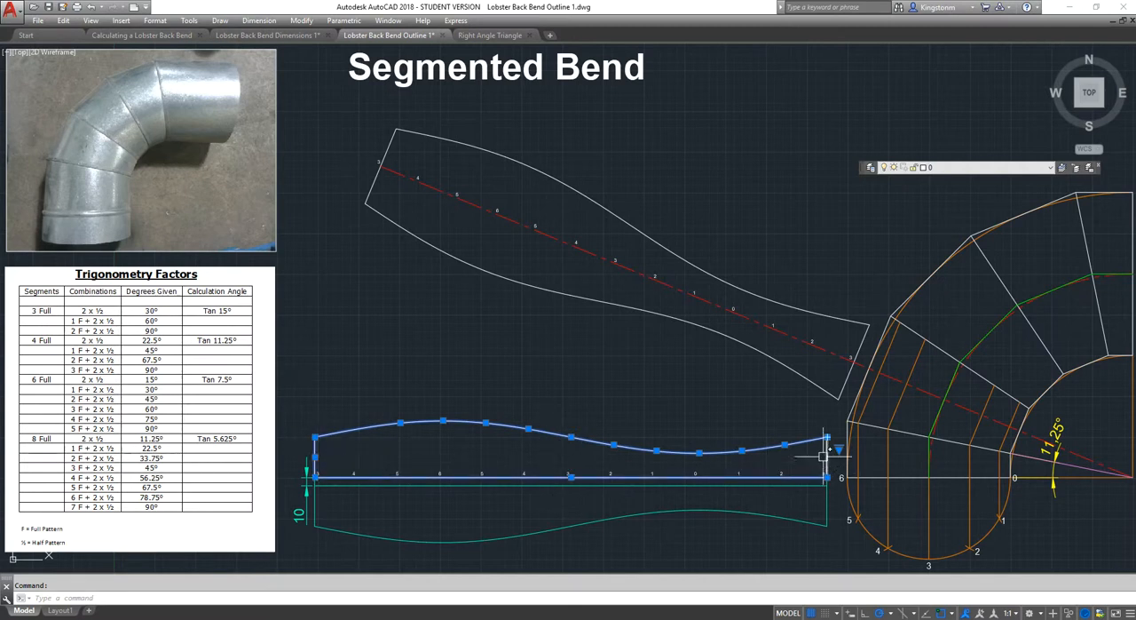
mouse_move(539, 477)
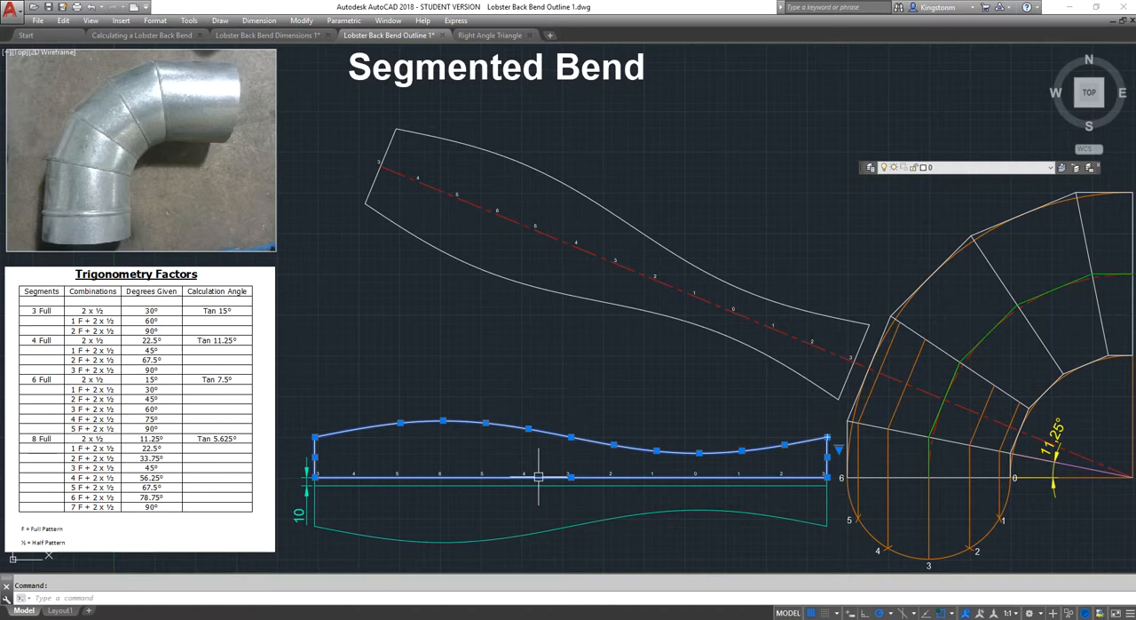
key(Escape)
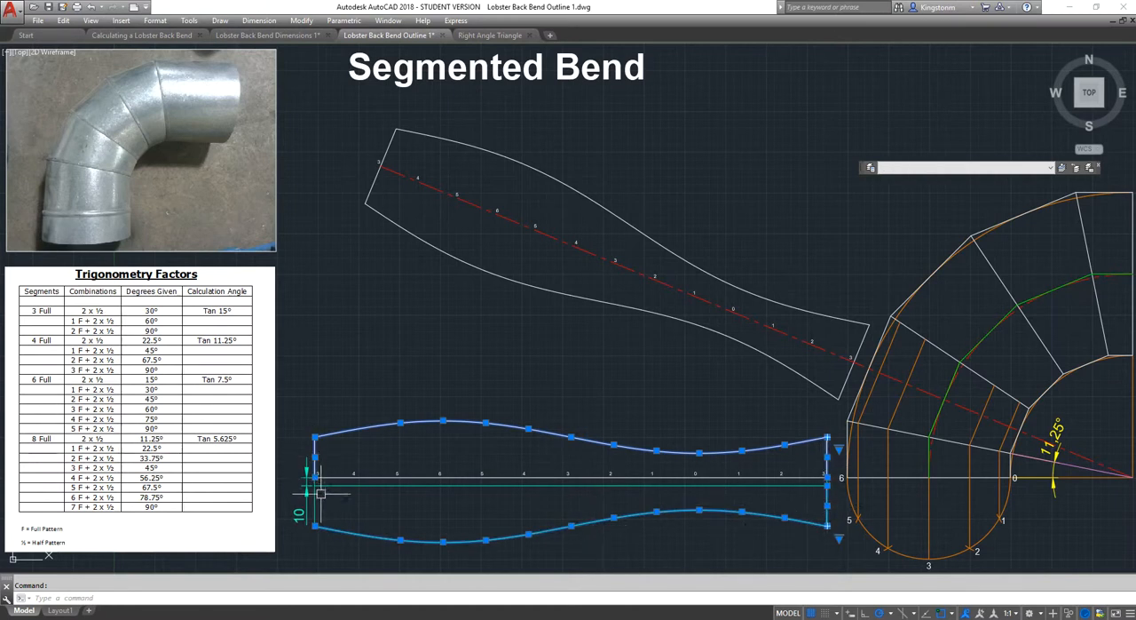
mouse_move(488, 510)
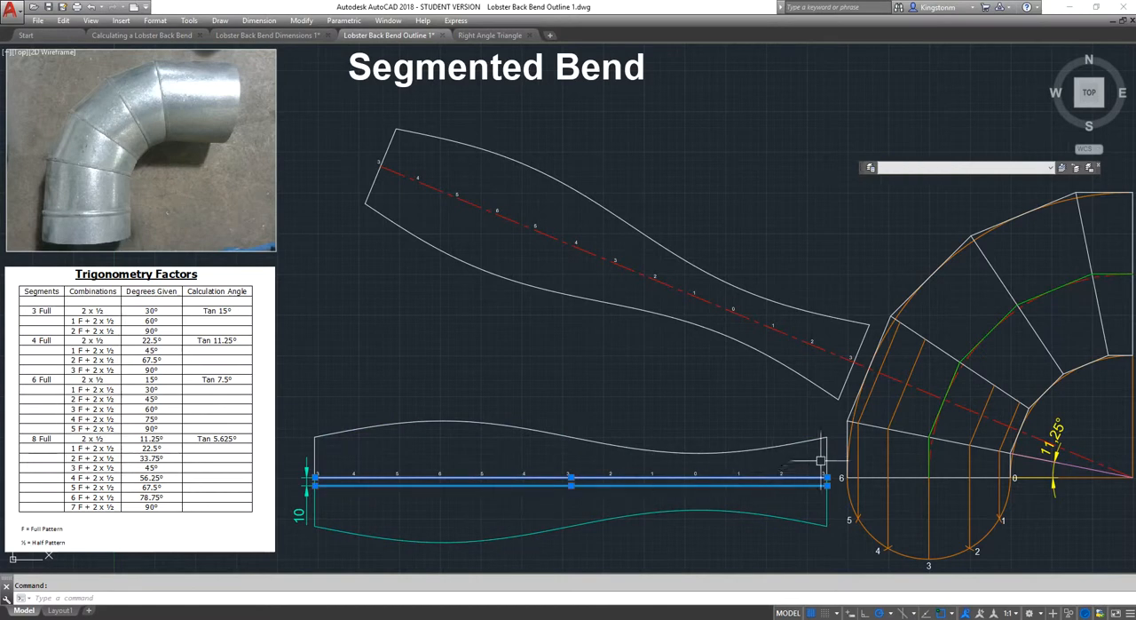
mouse_move(719, 468)
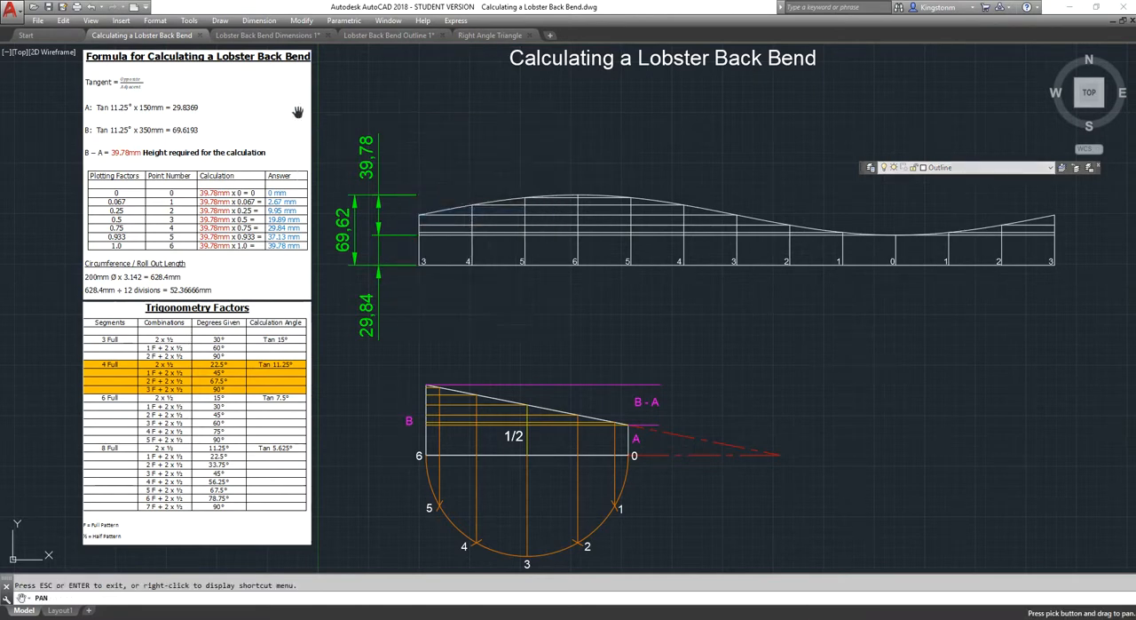
mouse_move(309, 271)
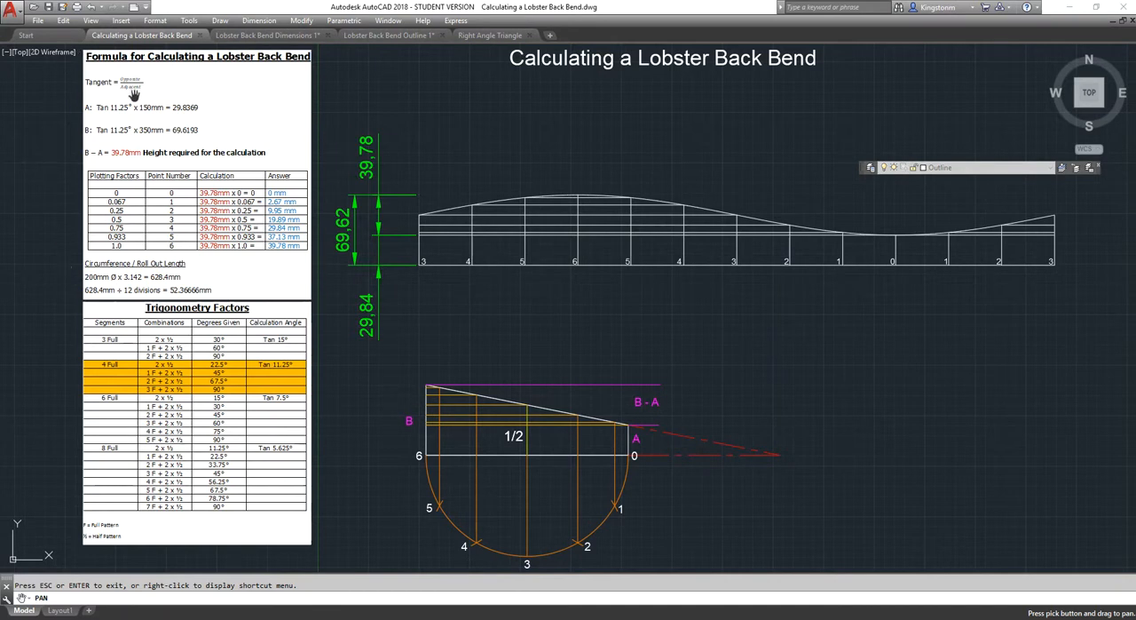
mouse_move(113, 367)
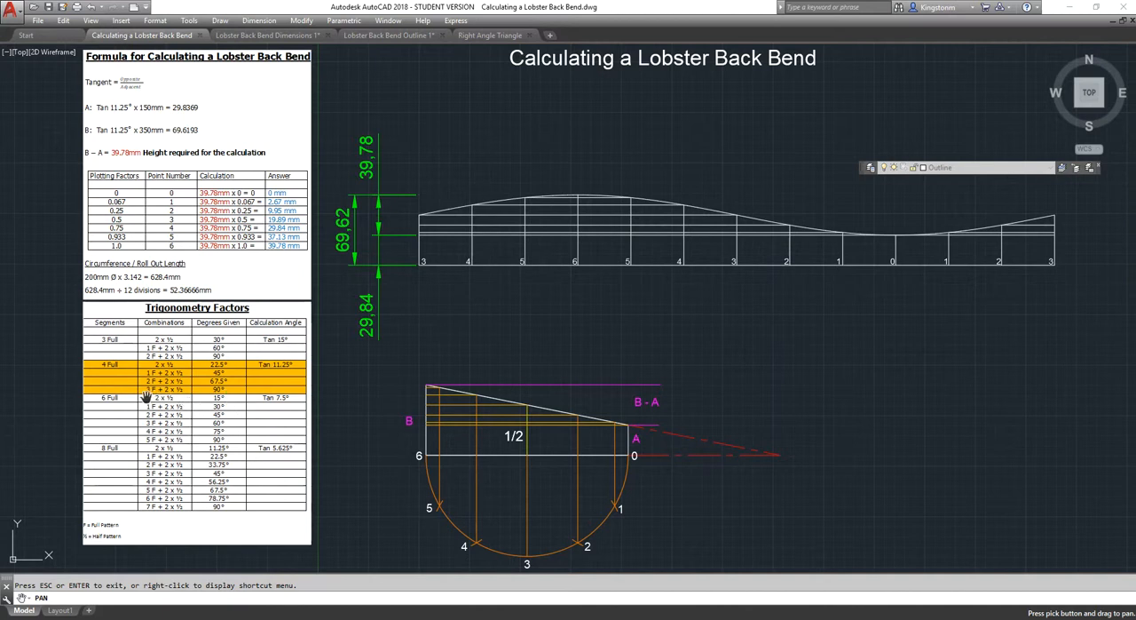
mouse_move(284, 353)
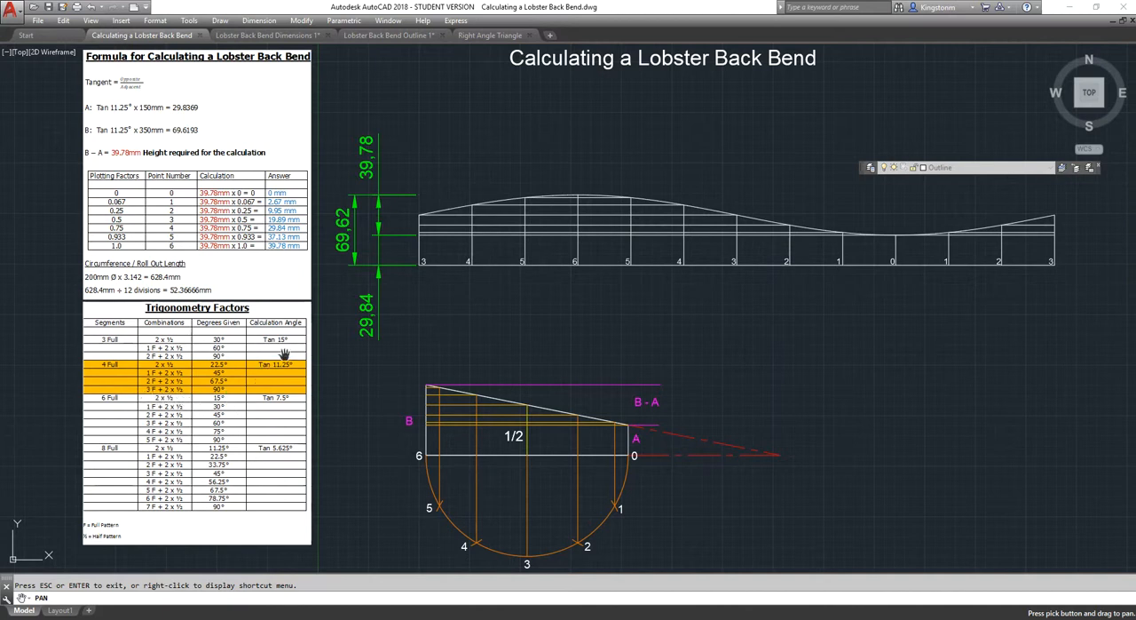
mouse_move(258, 376)
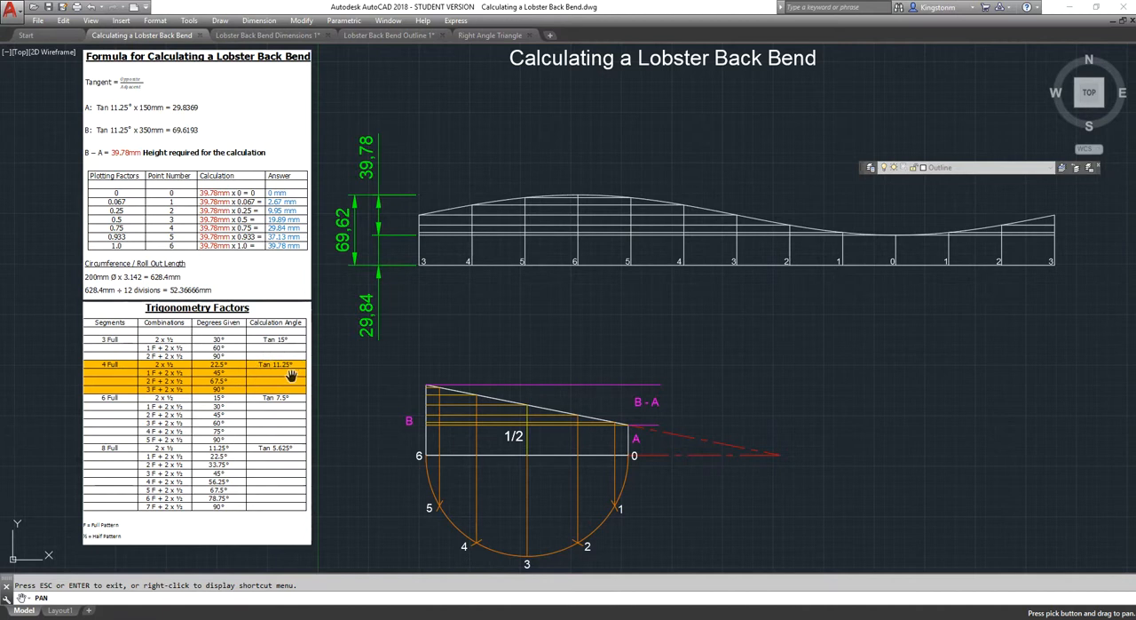
mouse_move(124, 345)
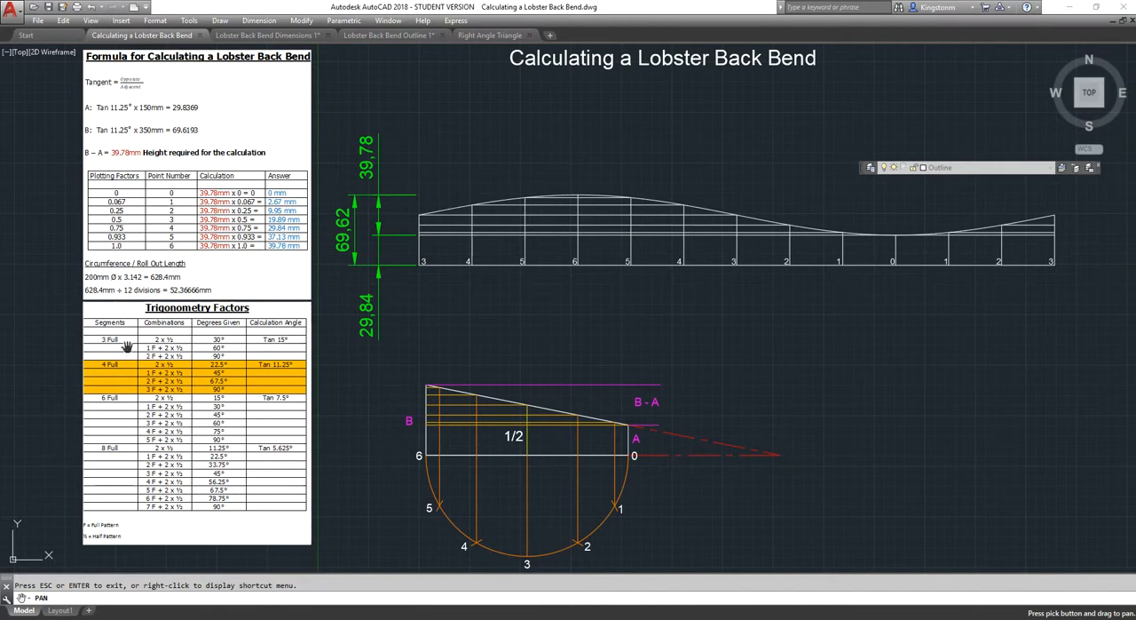
mouse_move(228, 344)
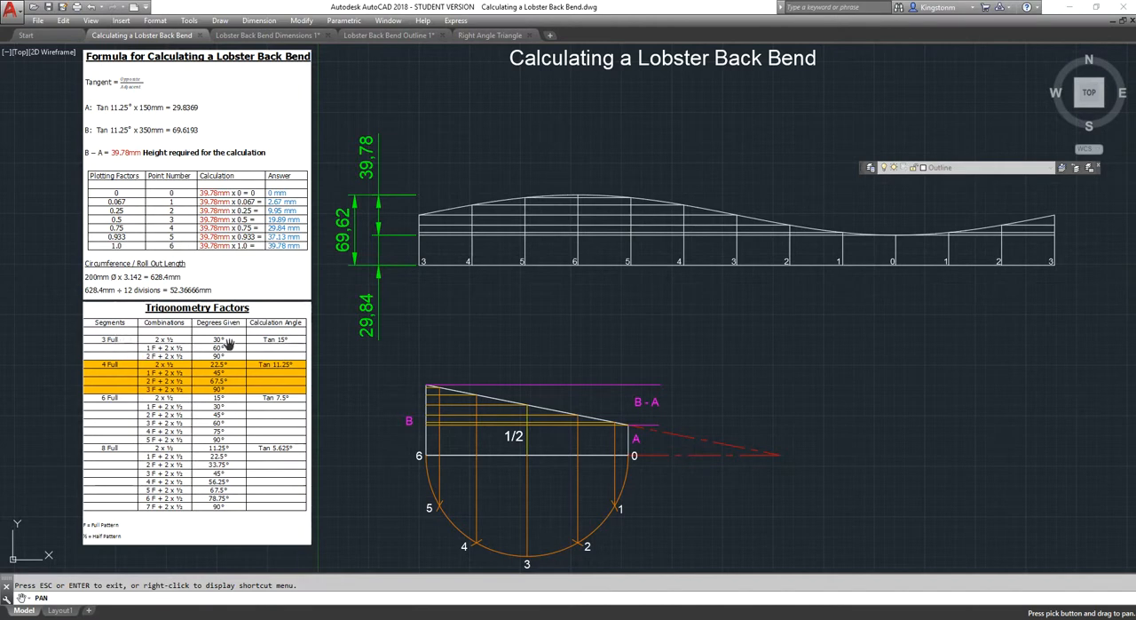
mouse_move(257, 358)
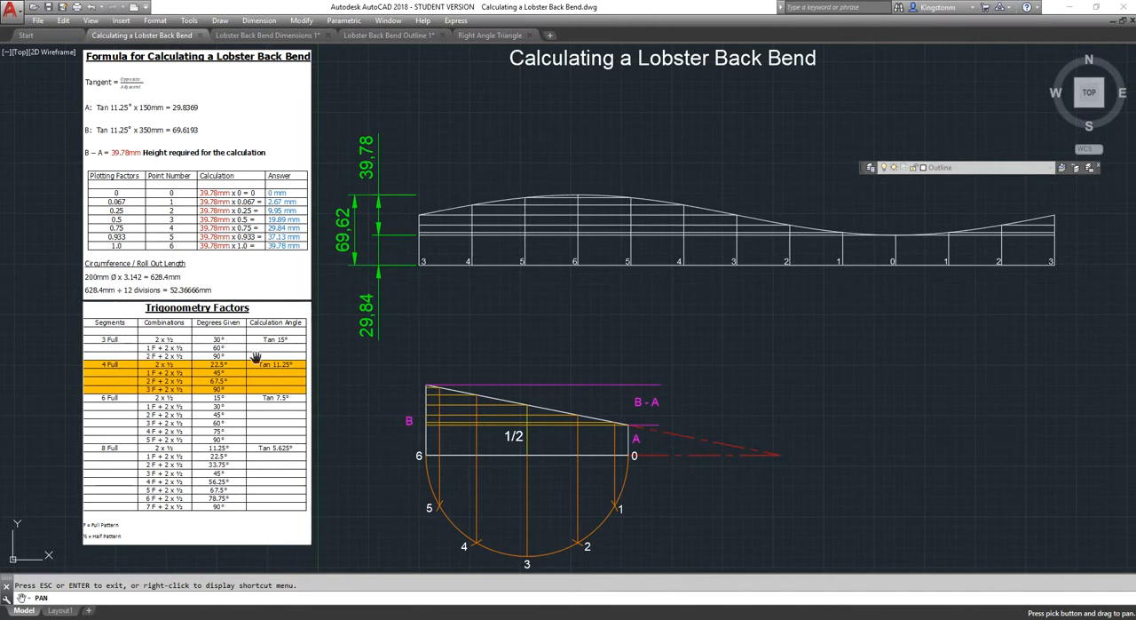
mouse_move(363, 460)
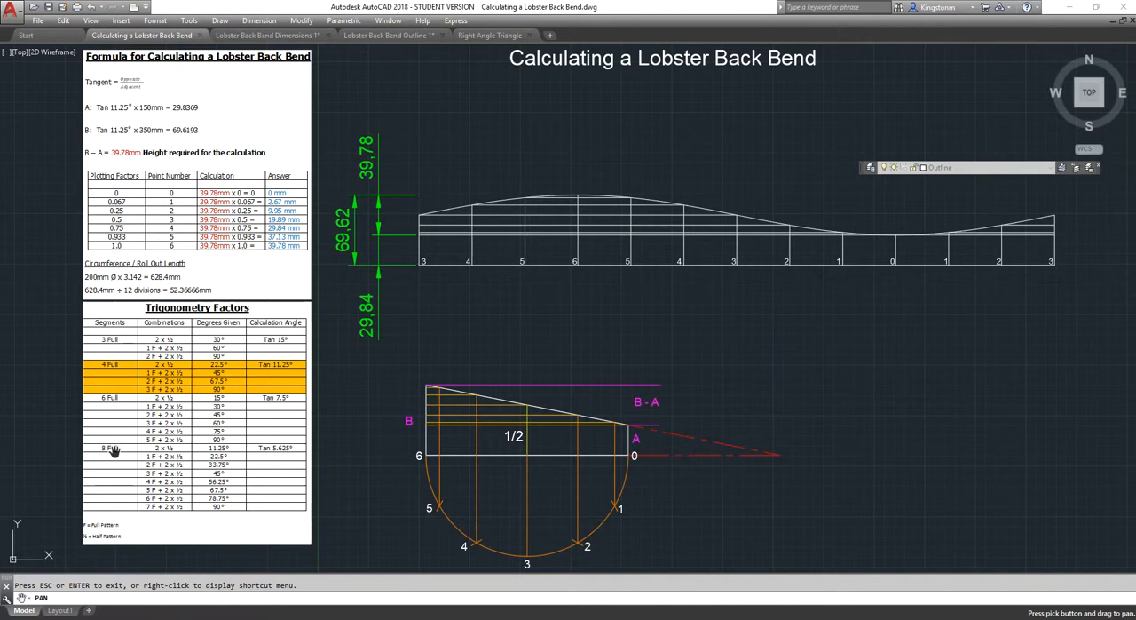
mouse_move(251, 453)
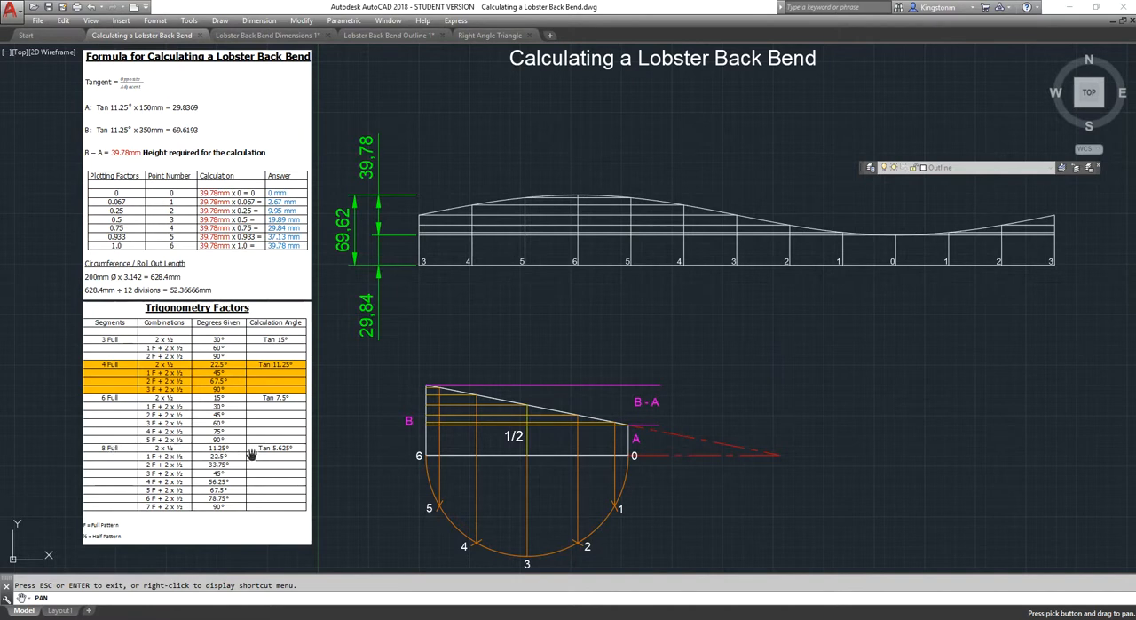
mouse_move(175, 187)
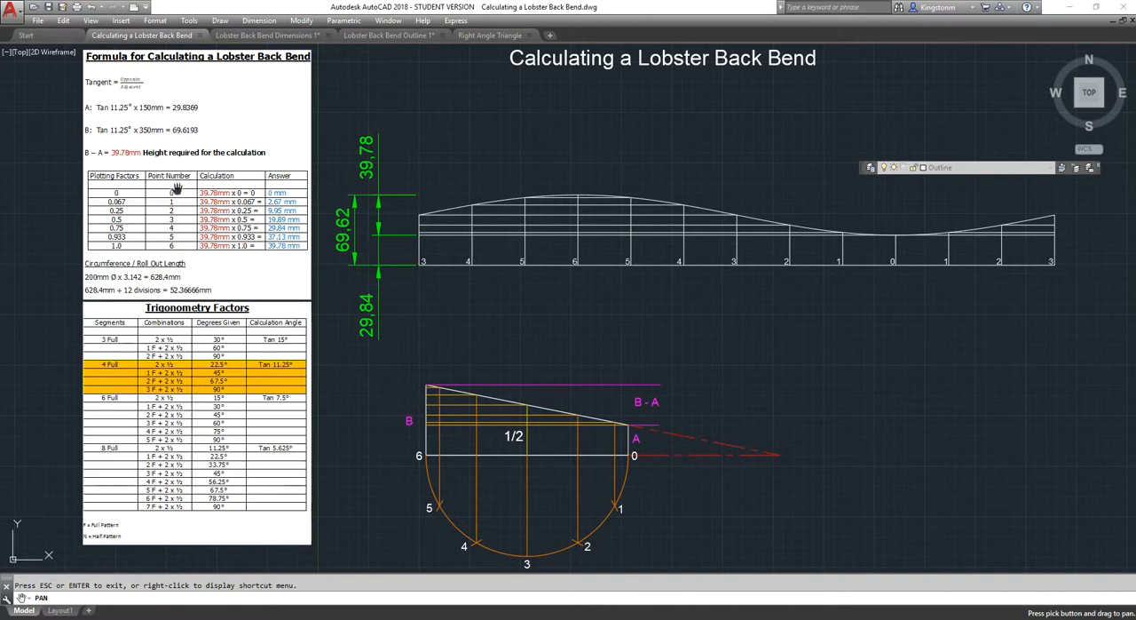
mouse_move(149, 106)
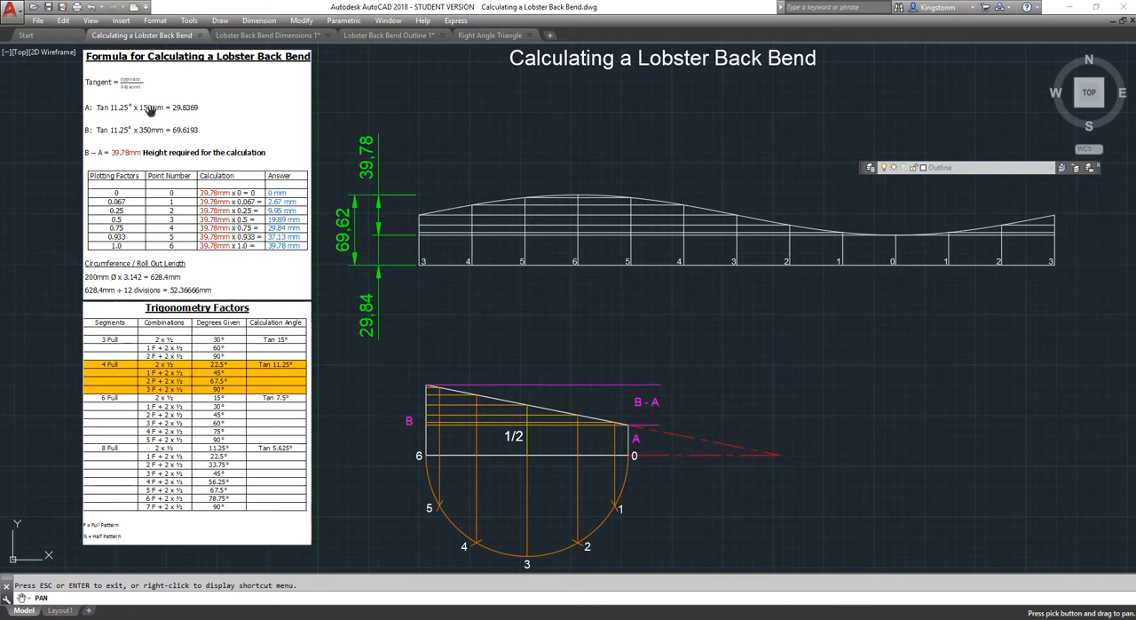
mouse_move(1103, 433)
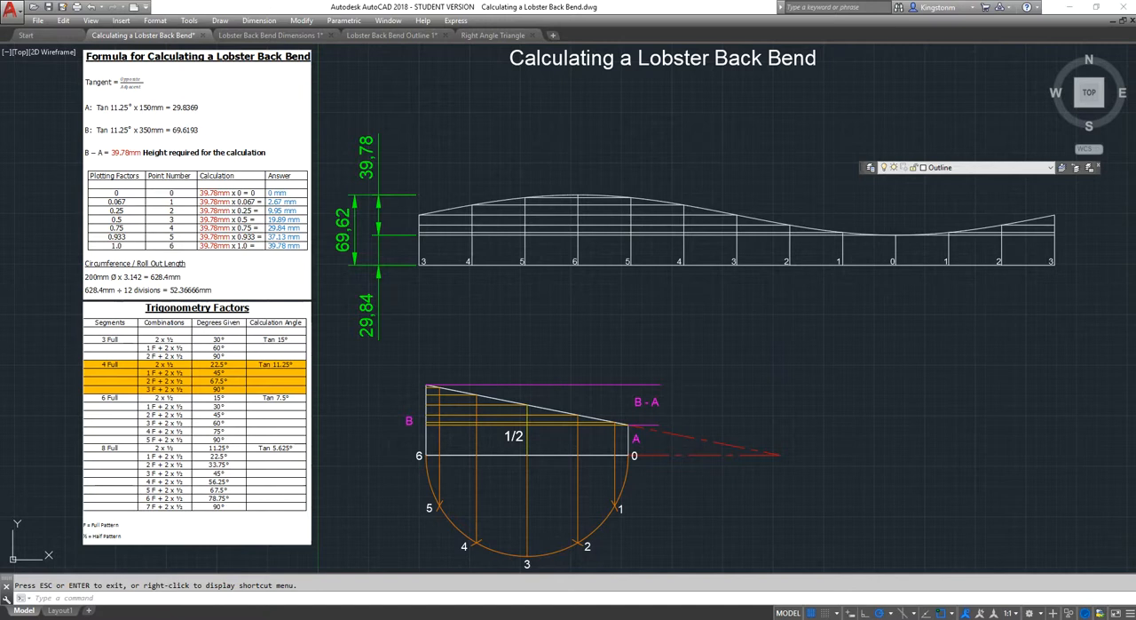
mouse_move(843, 343)
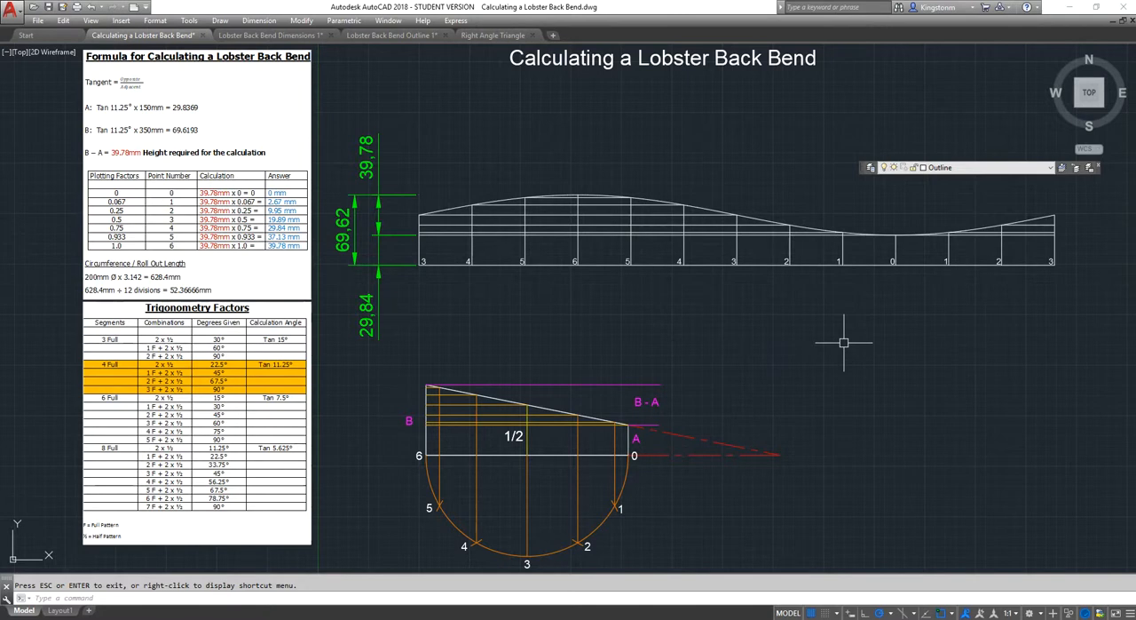
mouse_move(701, 364)
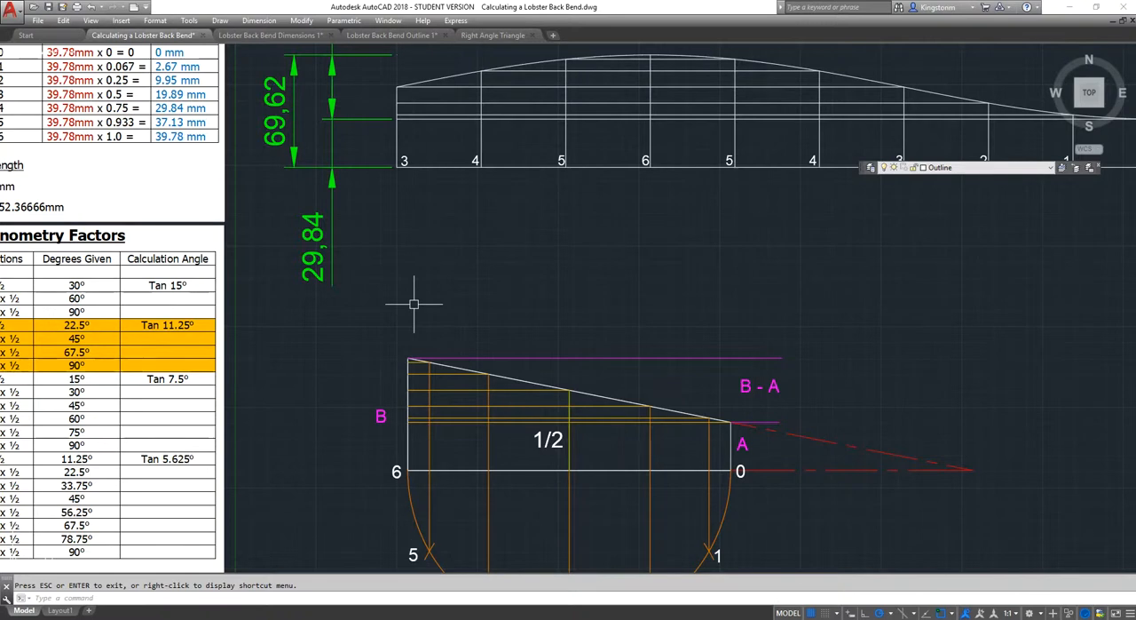
mouse_move(759, 59)
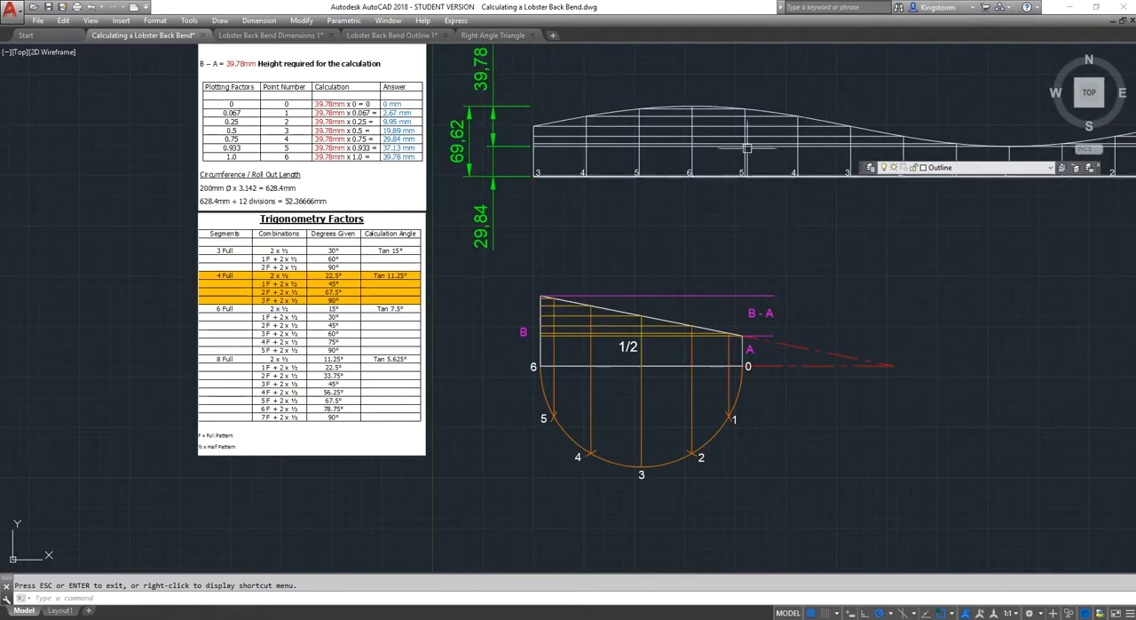
right_click(750, 149)
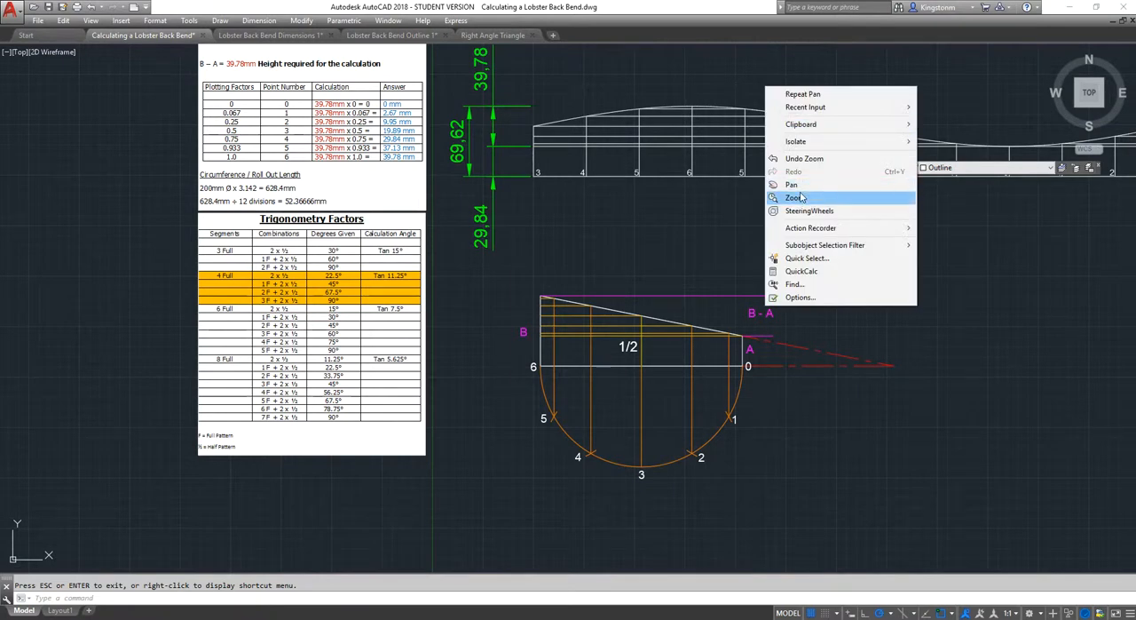
click(794, 197)
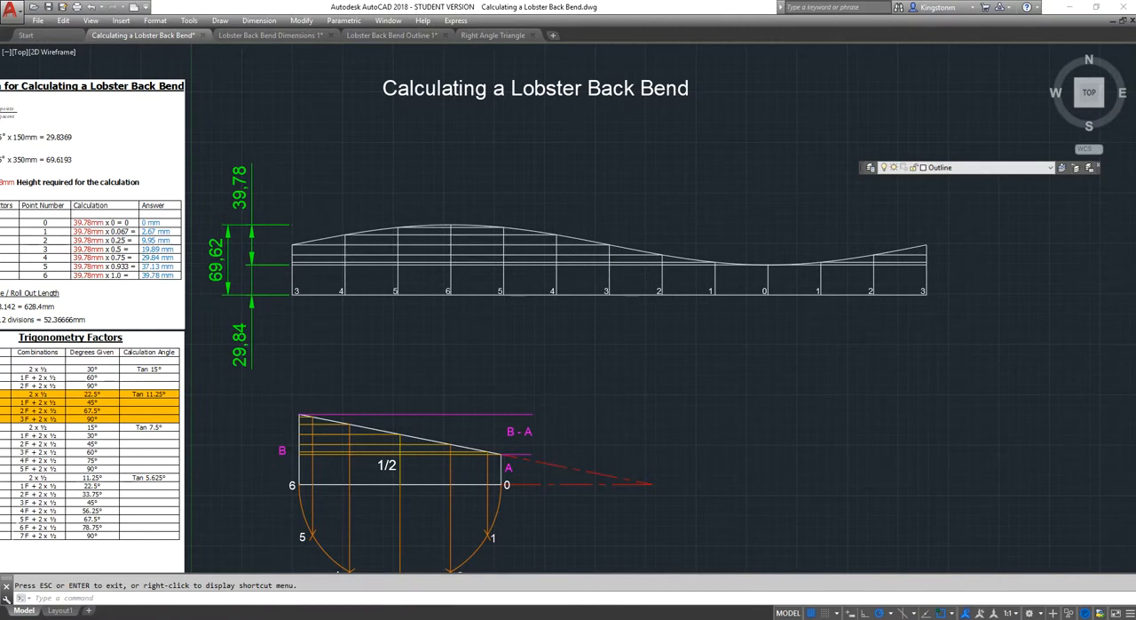
mouse_move(415, 416)
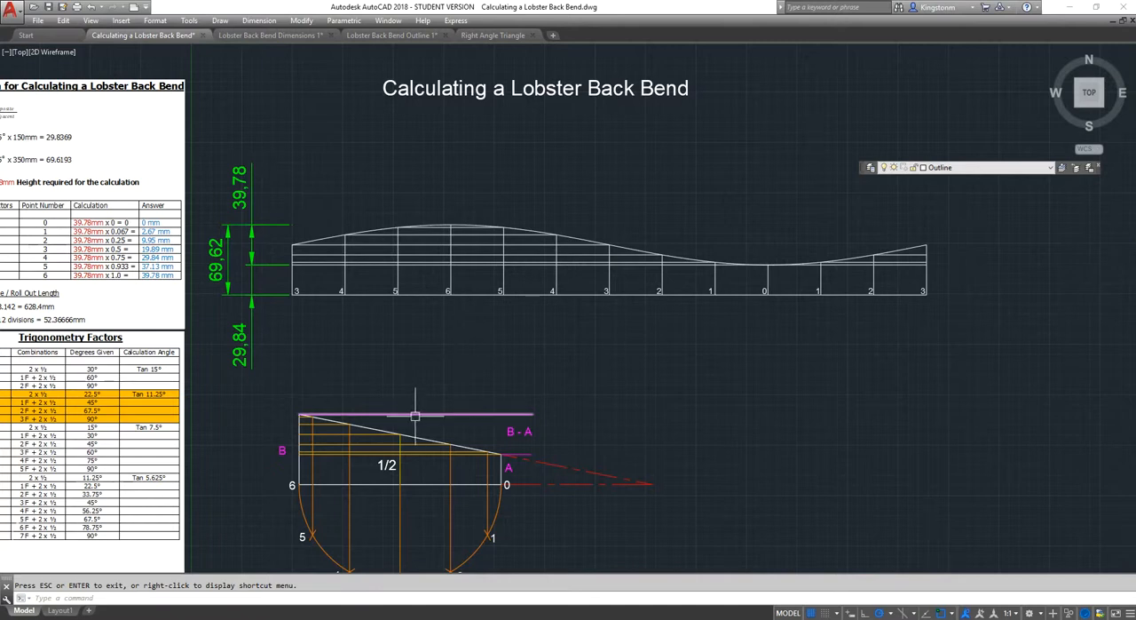
Step: Select the vertical line at point 6, then the spline through the roll-out grid
click(415, 415)
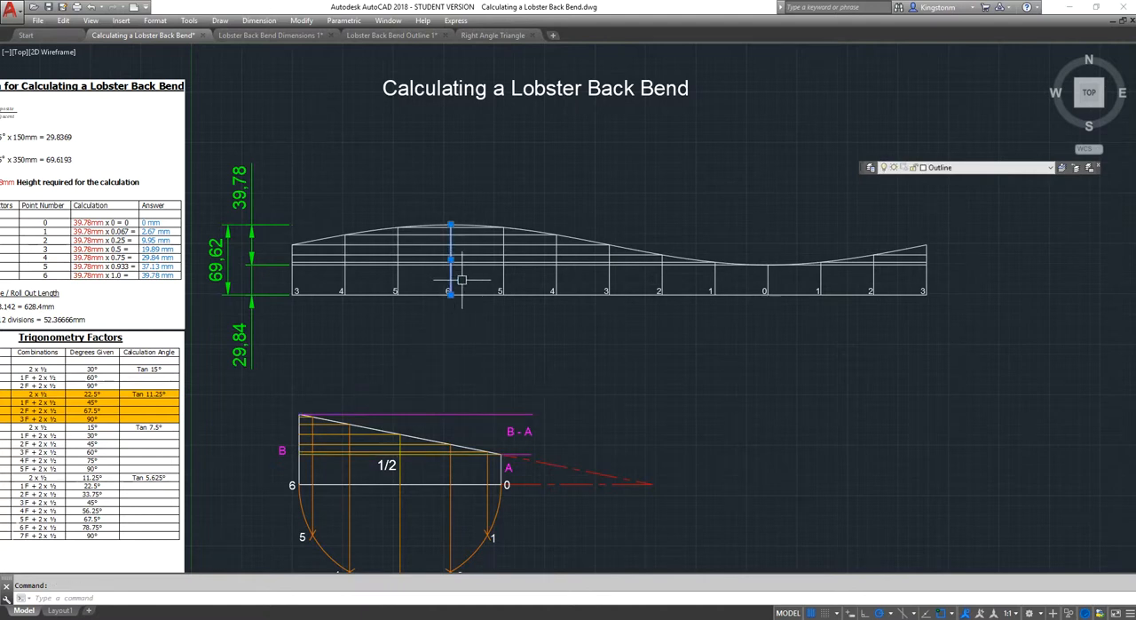
click(608, 266)
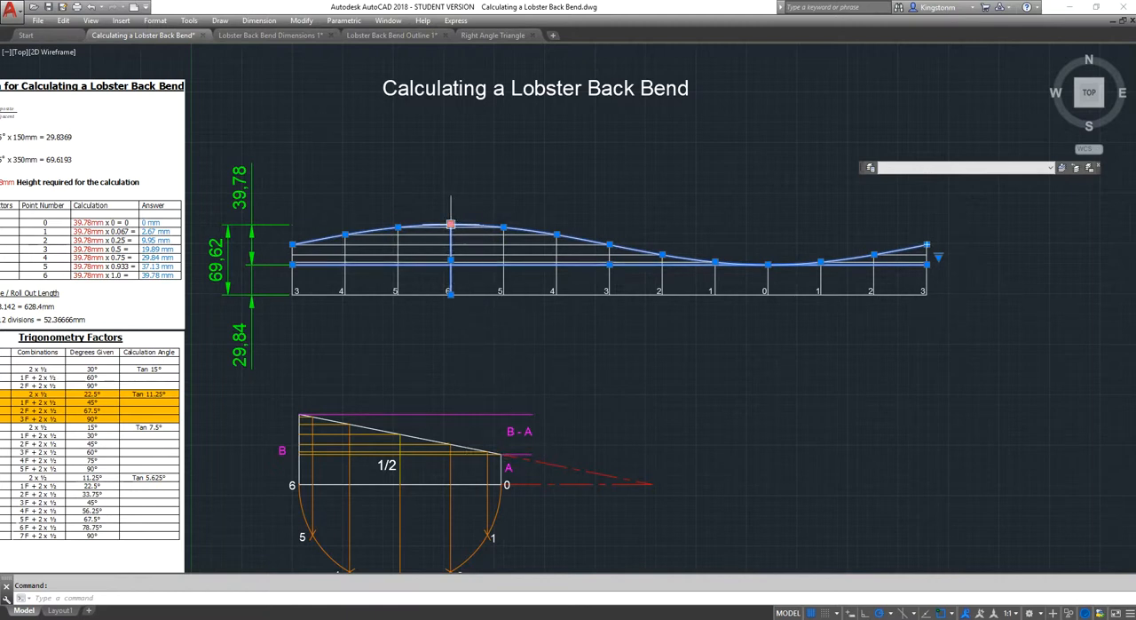
mouse_move(329, 179)
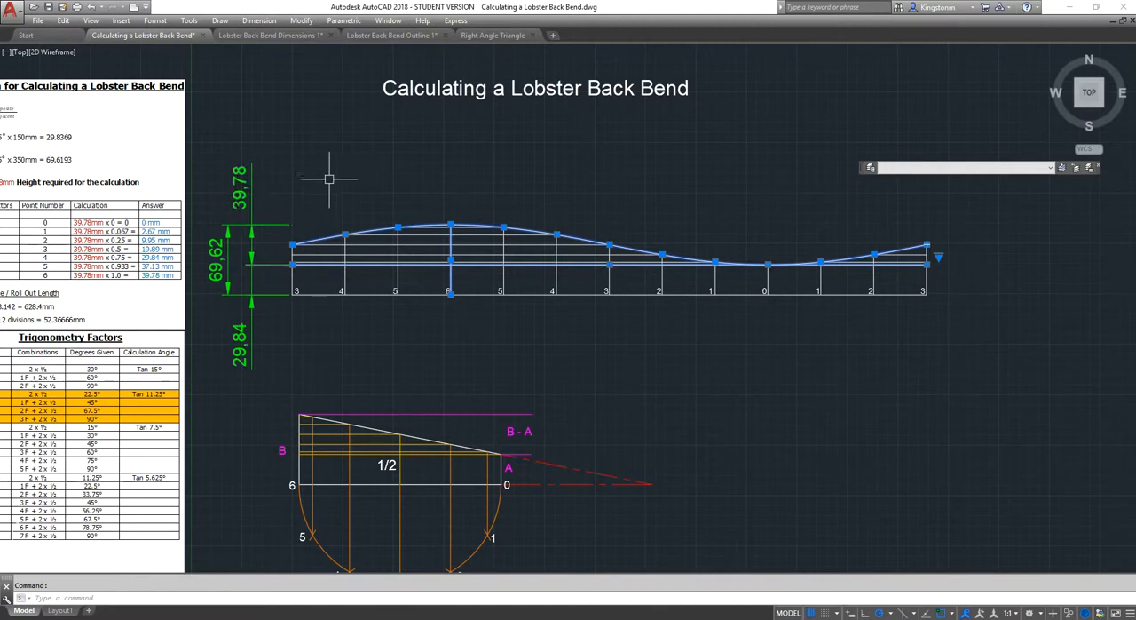
mouse_move(335, 178)
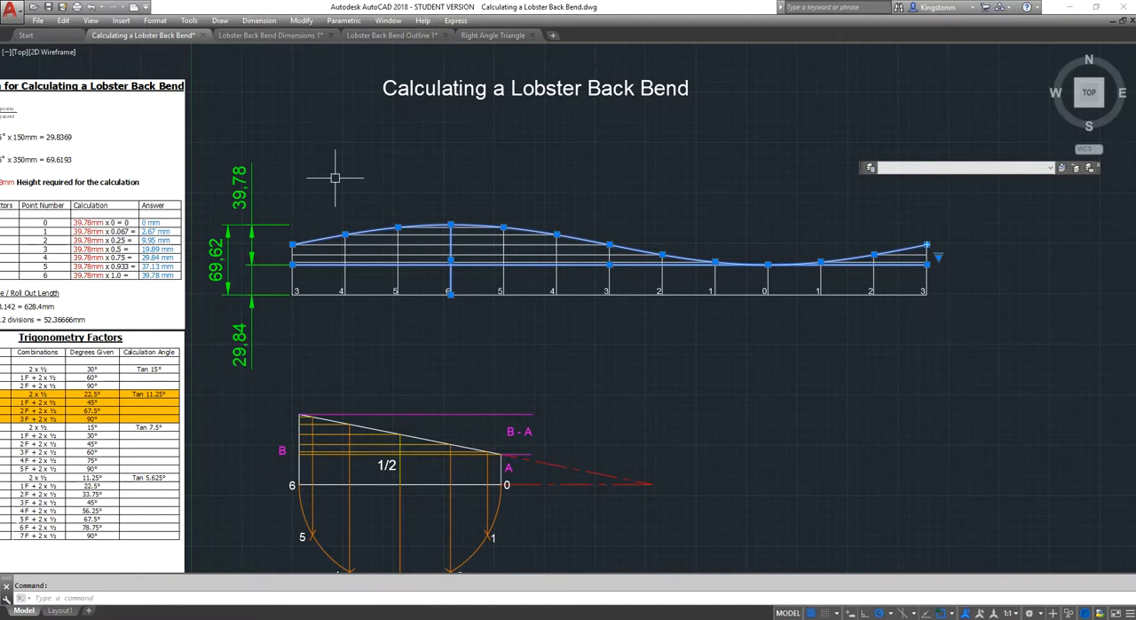
mouse_move(472, 166)
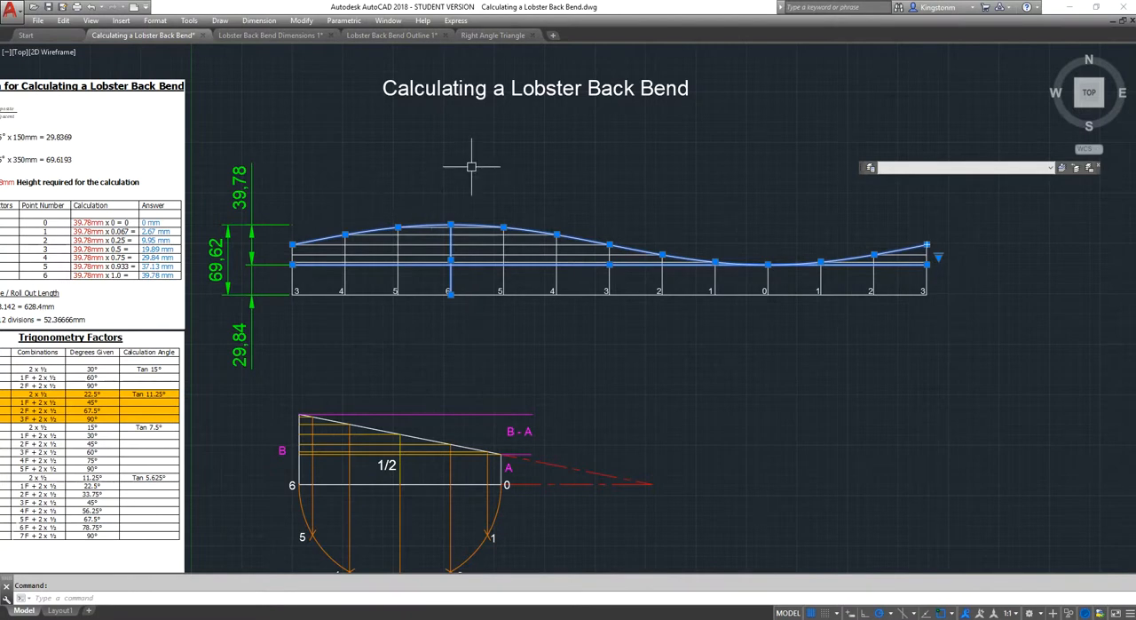
mouse_move(726, 382)
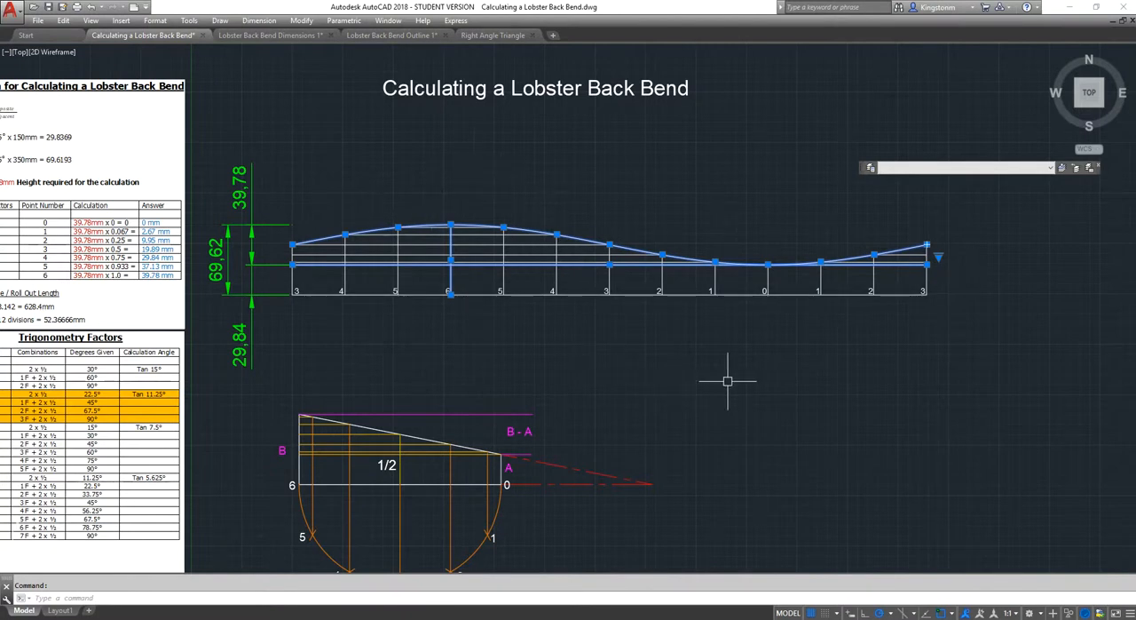